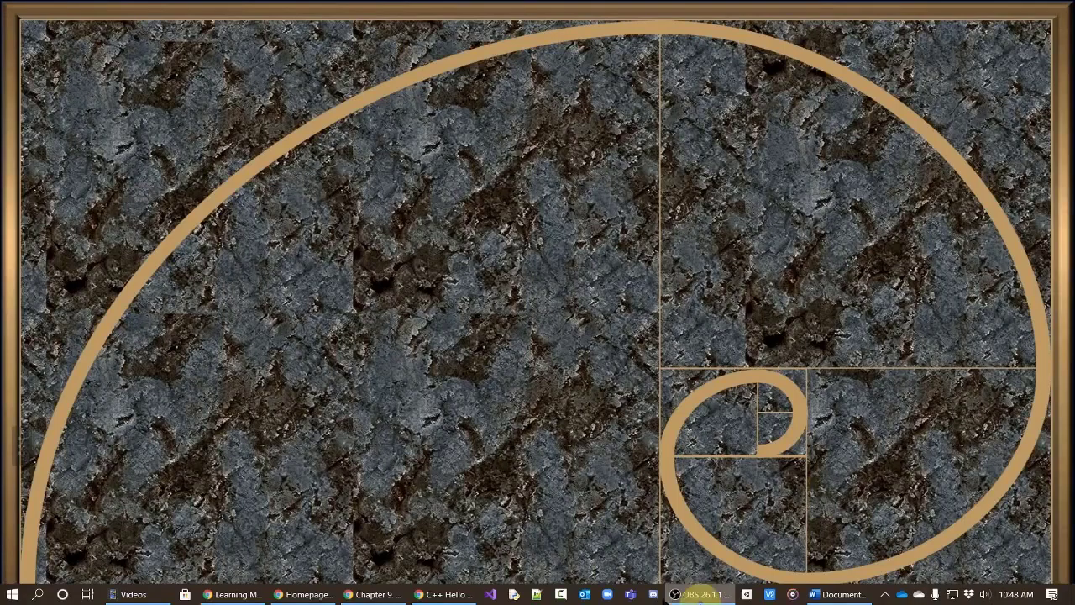
Step: Launch Visual Studio 2019 from the Windows Start menu program list
click(10, 595)
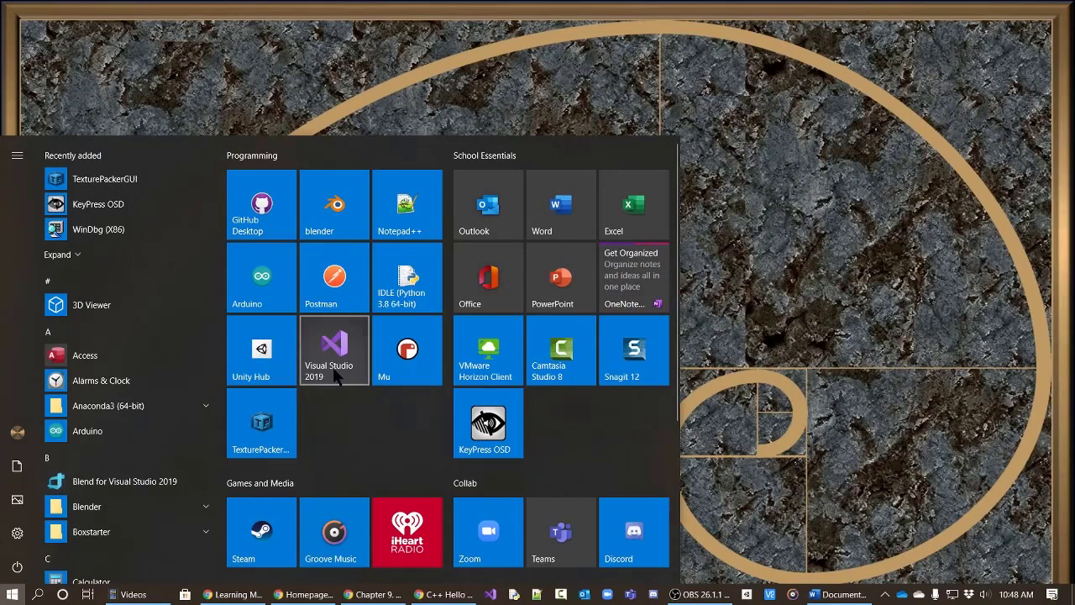
mouse_move(262, 424)
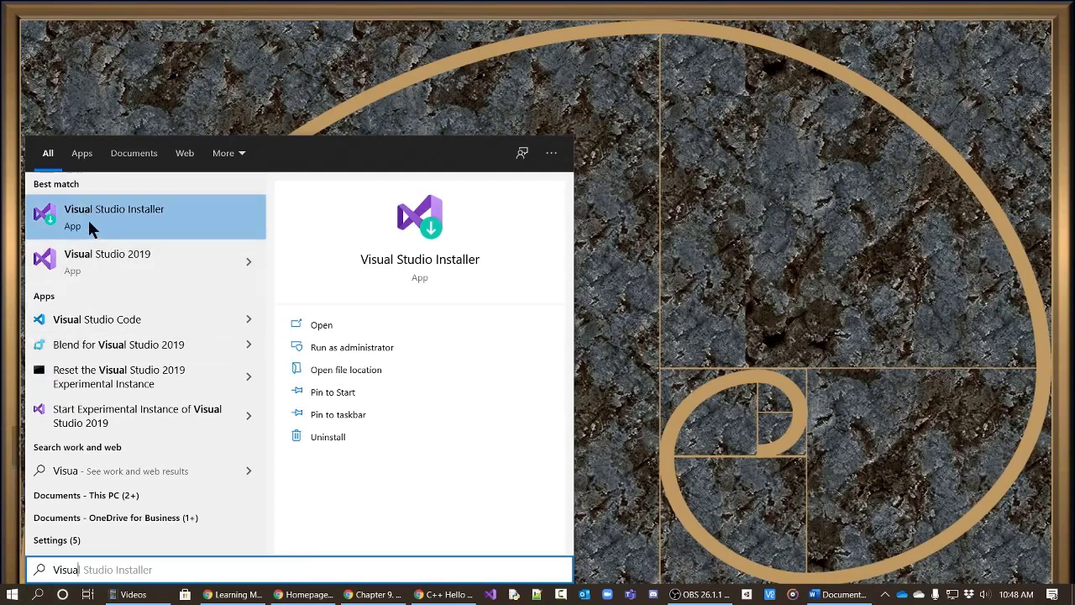
mouse_move(126, 219)
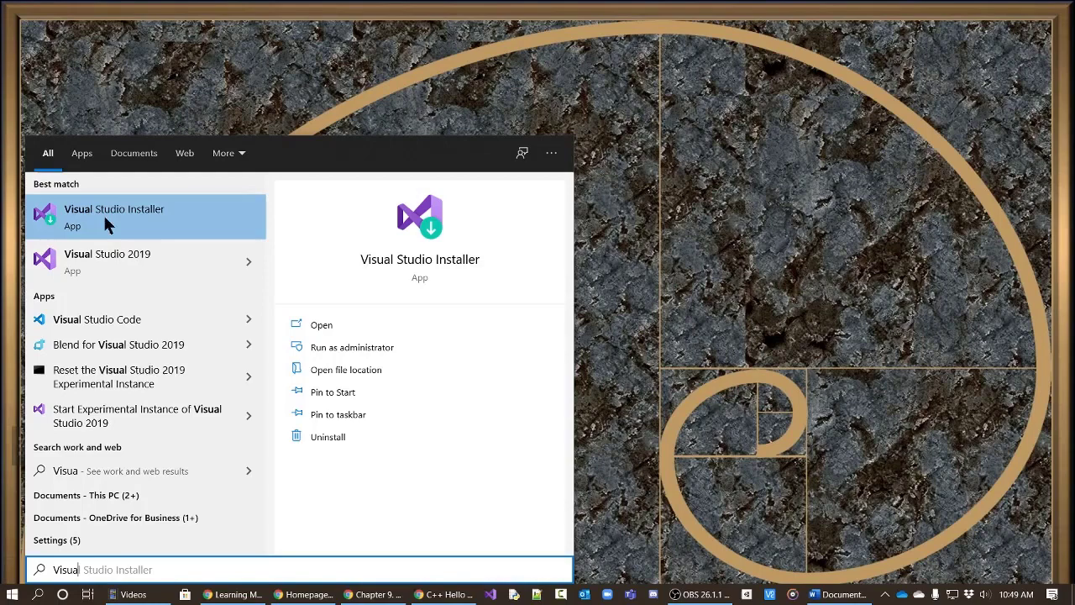
mouse_move(126, 220)
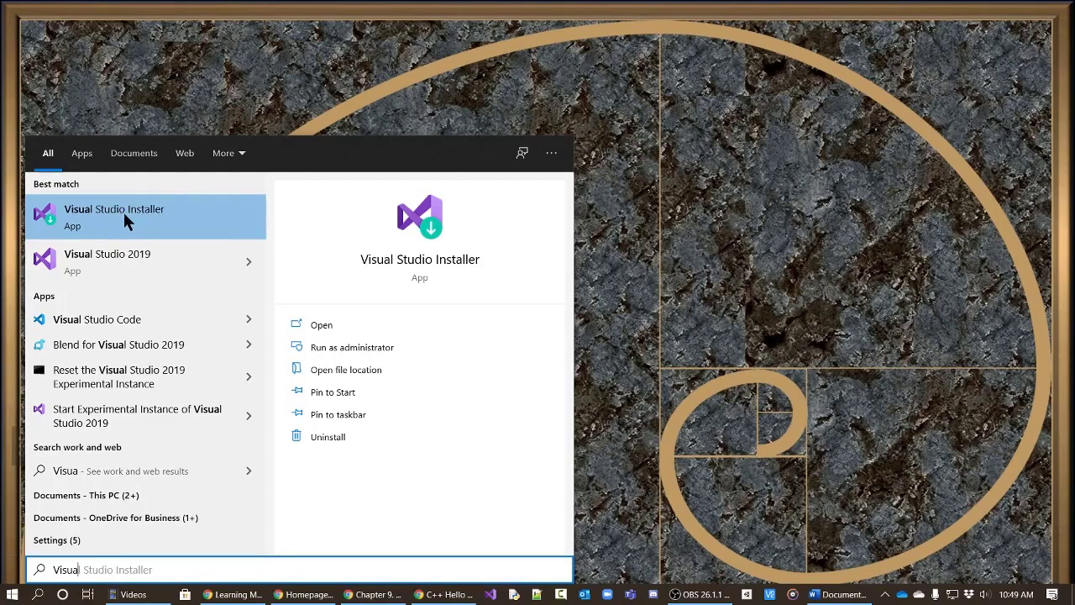
mouse_move(104, 262)
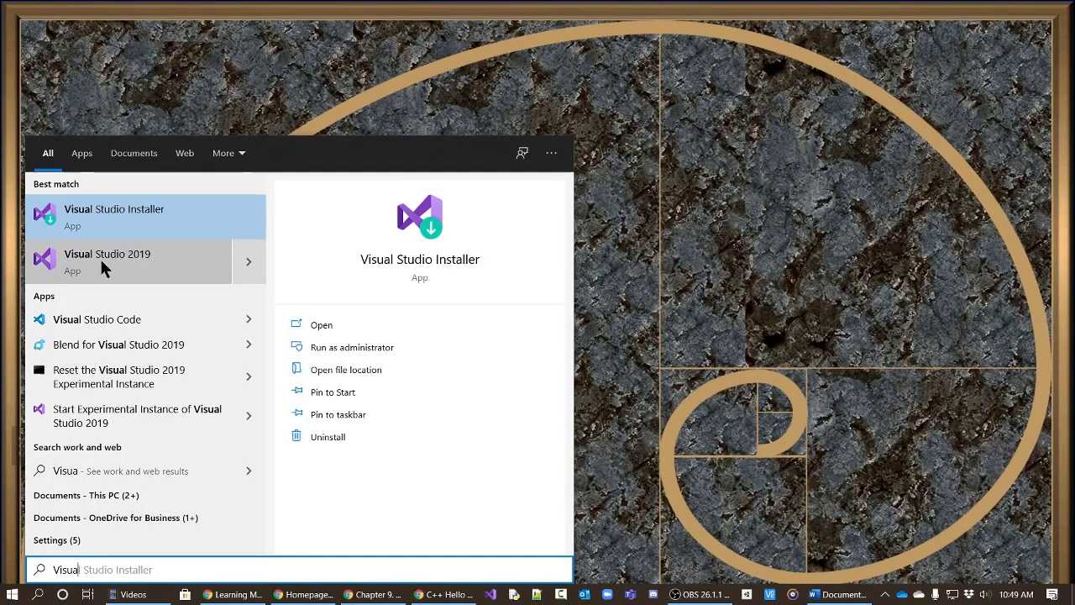
click(108, 262)
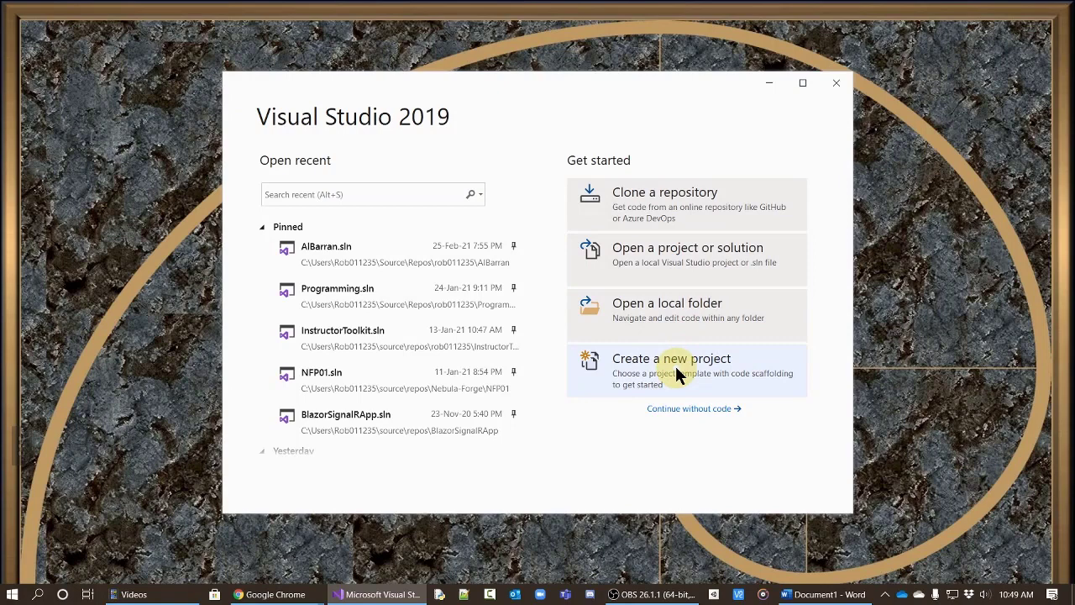
Step: Start a new project and filter templates to the C++ language
click(672, 359)
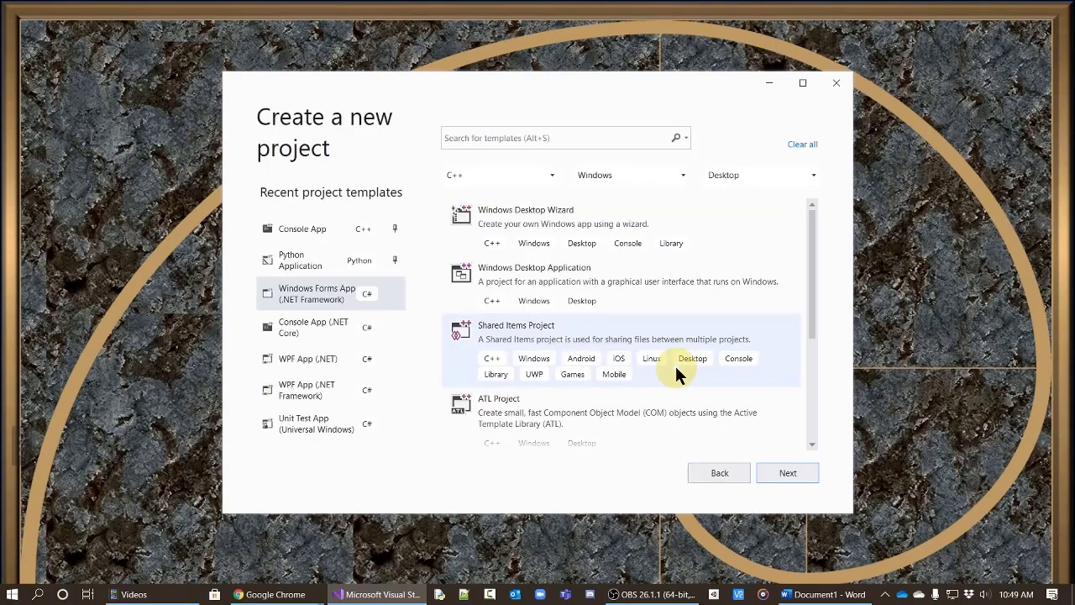
mouse_move(470, 316)
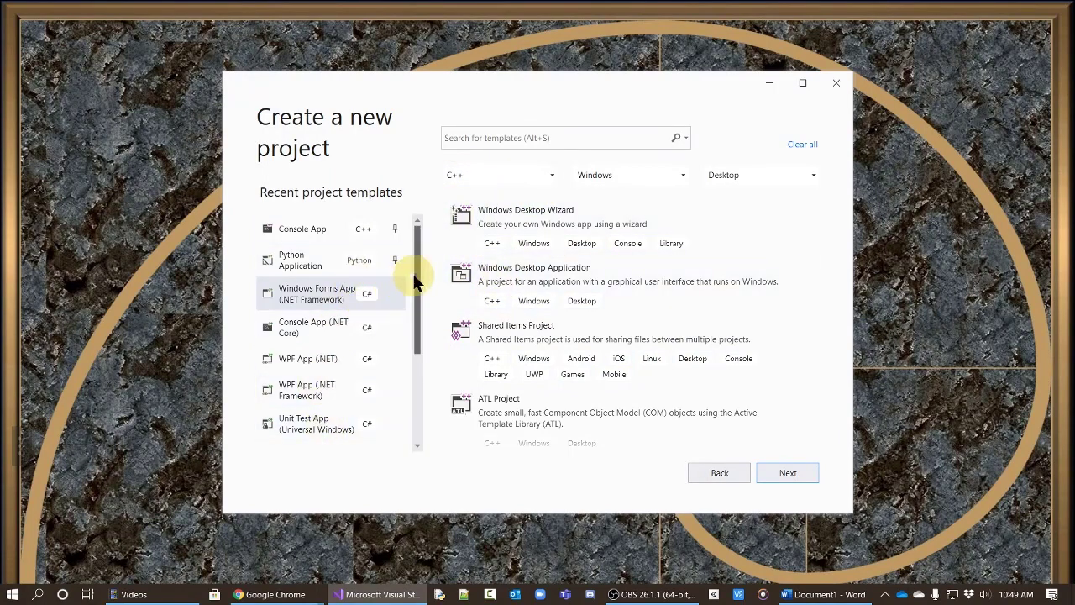
scroll(down, 3)
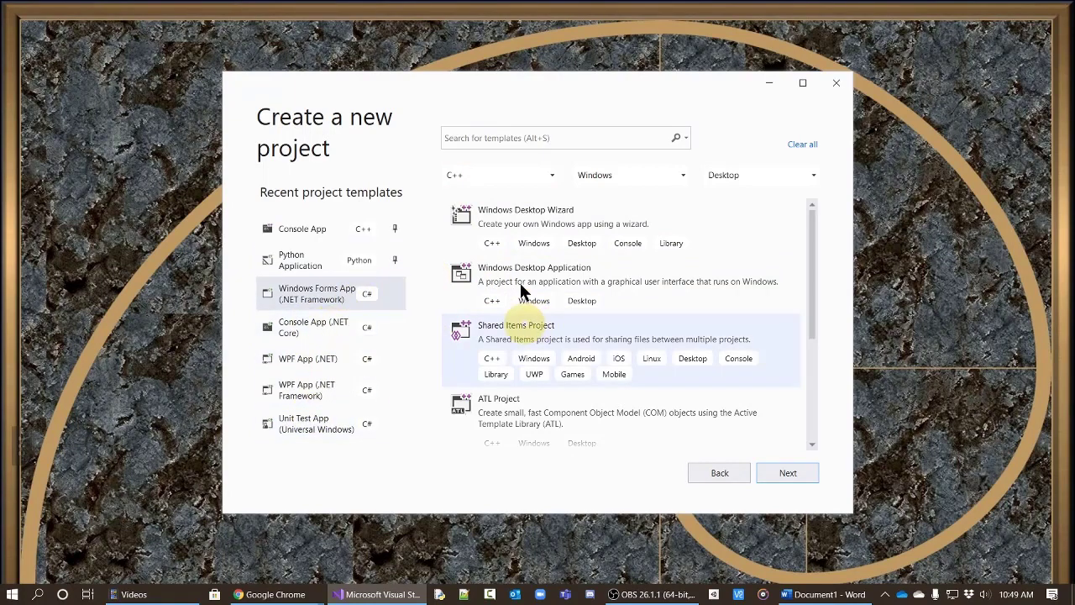
click(551, 175)
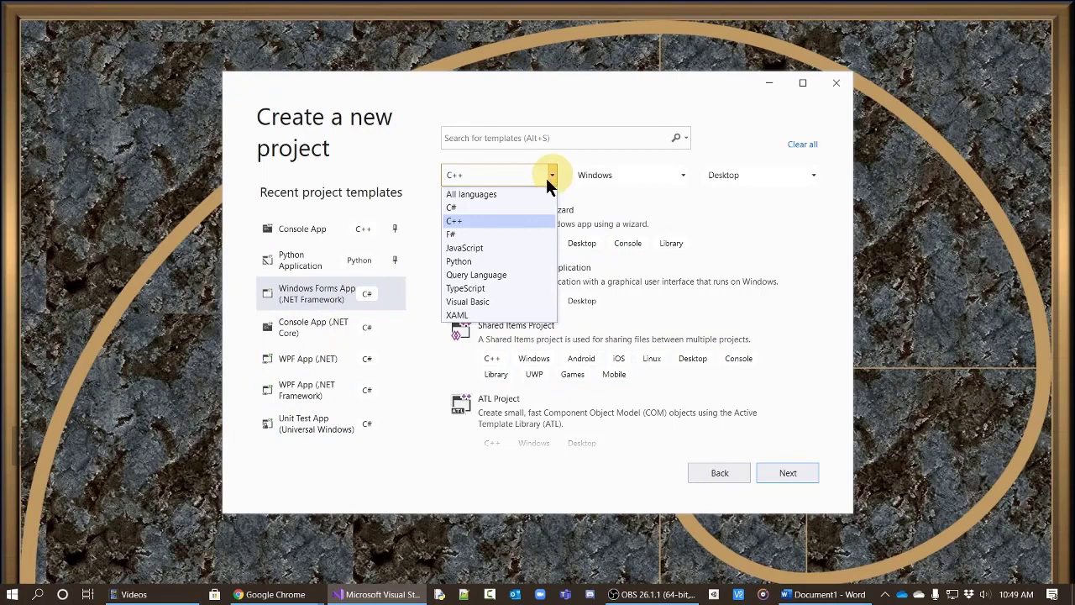
mouse_move(494, 220)
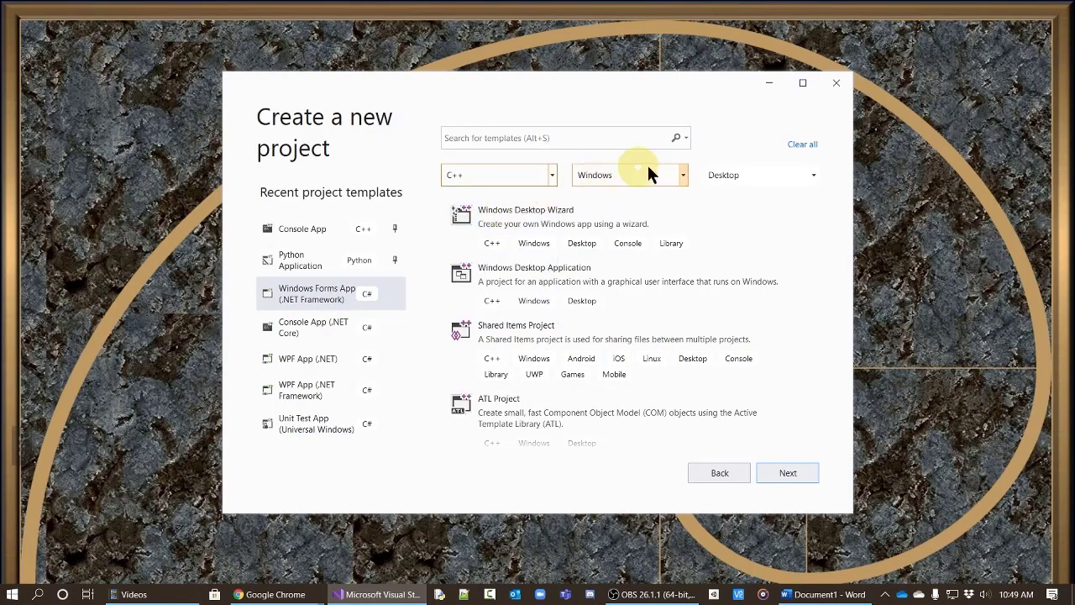
click(682, 175)
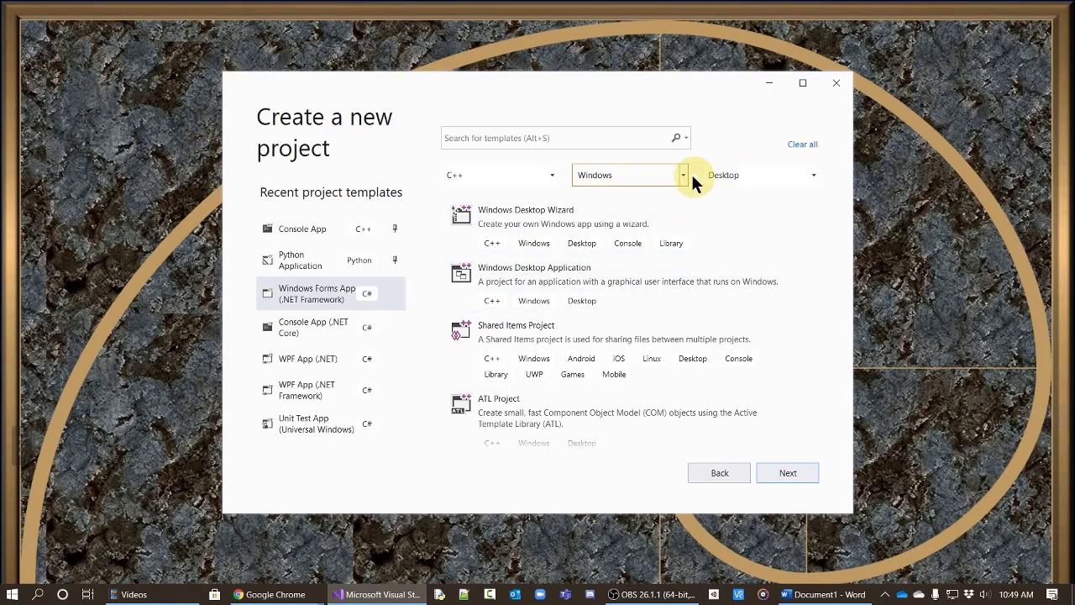
Step: Filter templates further to the Windows platform and Console project type
click(682, 174)
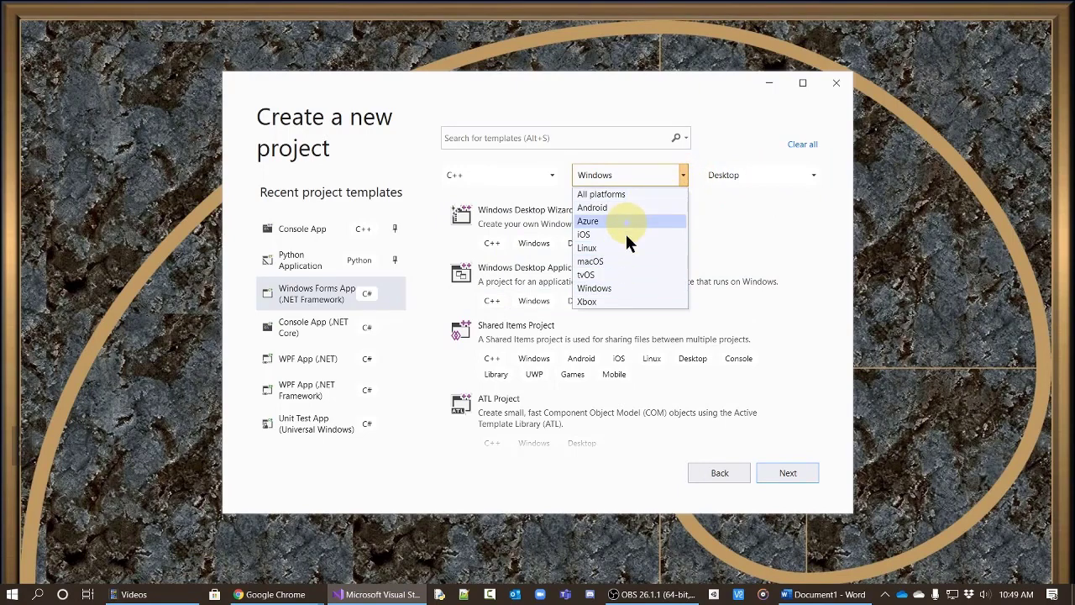
mouse_move(619, 289)
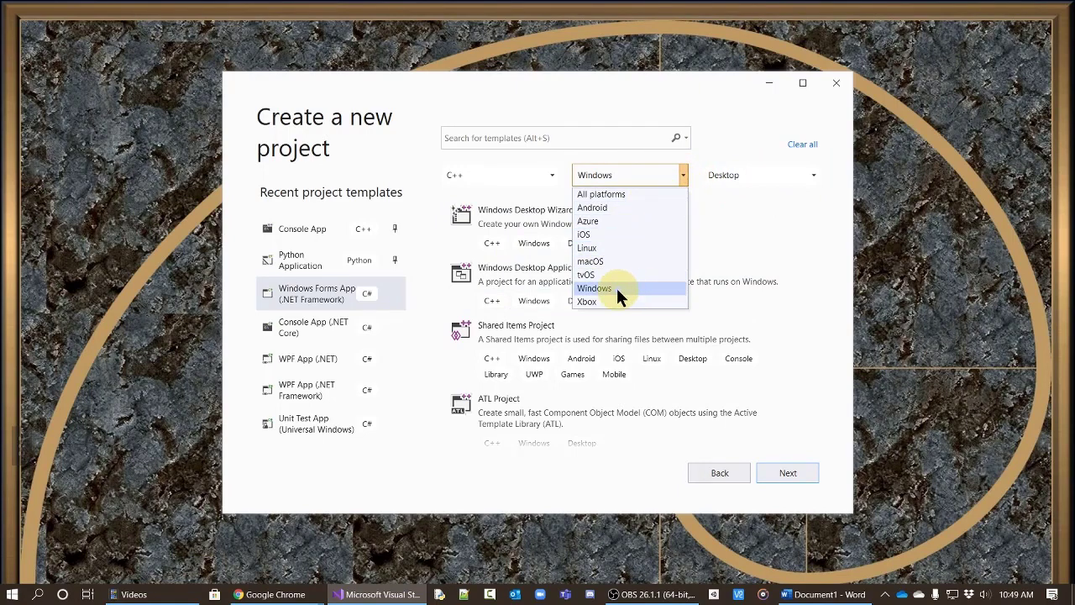
click(594, 289)
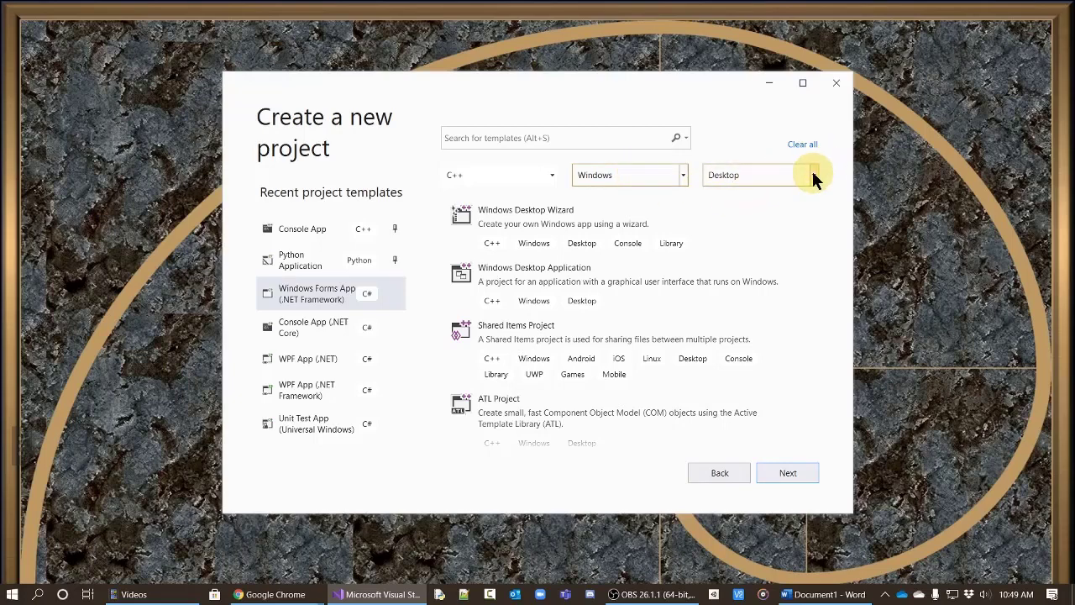
click(810, 175)
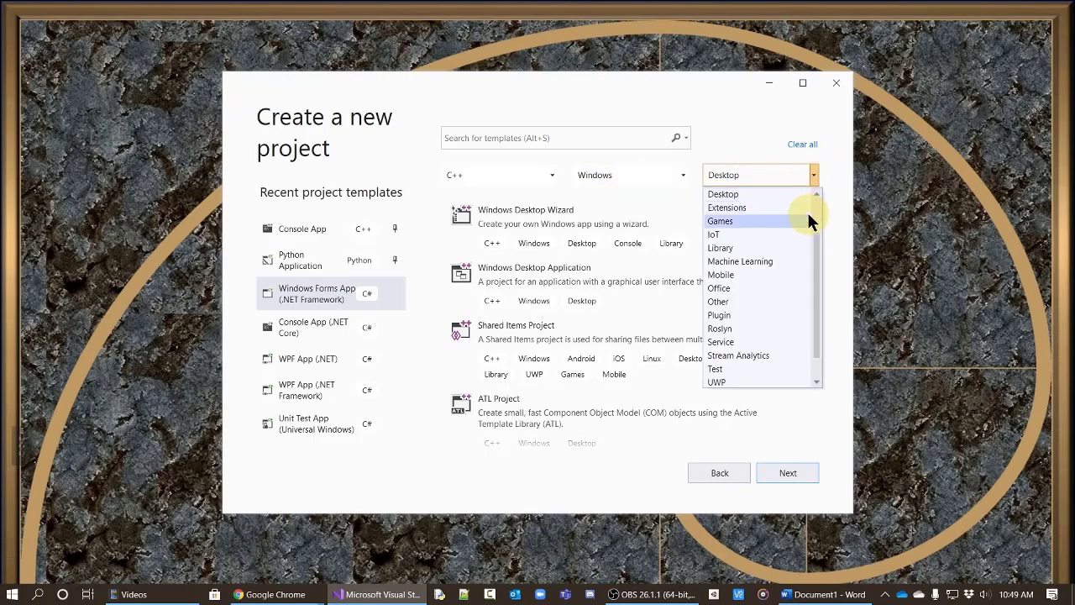
mouse_move(773, 301)
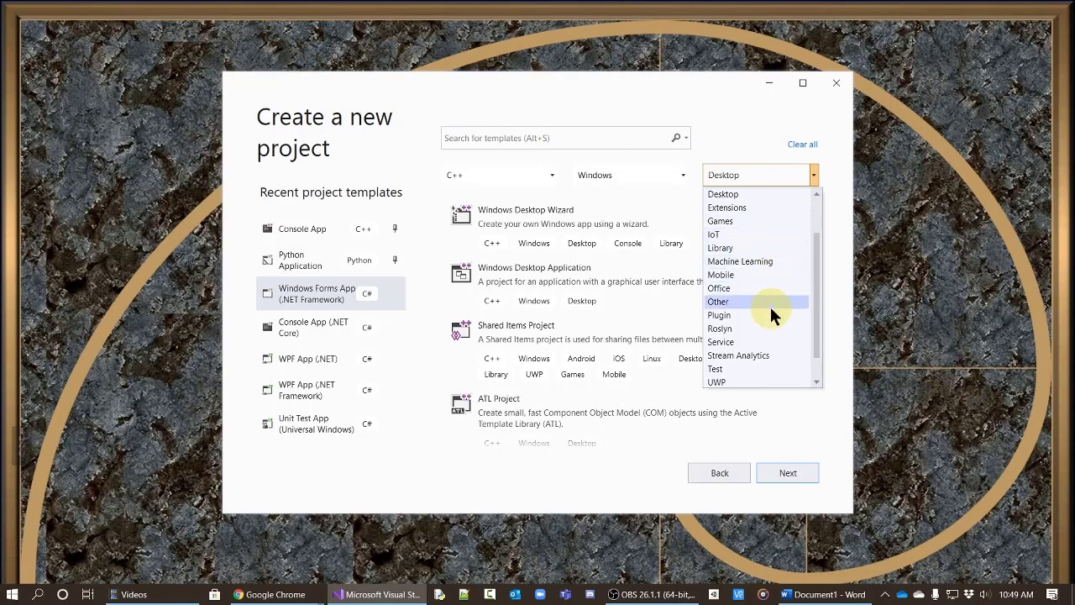
mouse_move(771, 222)
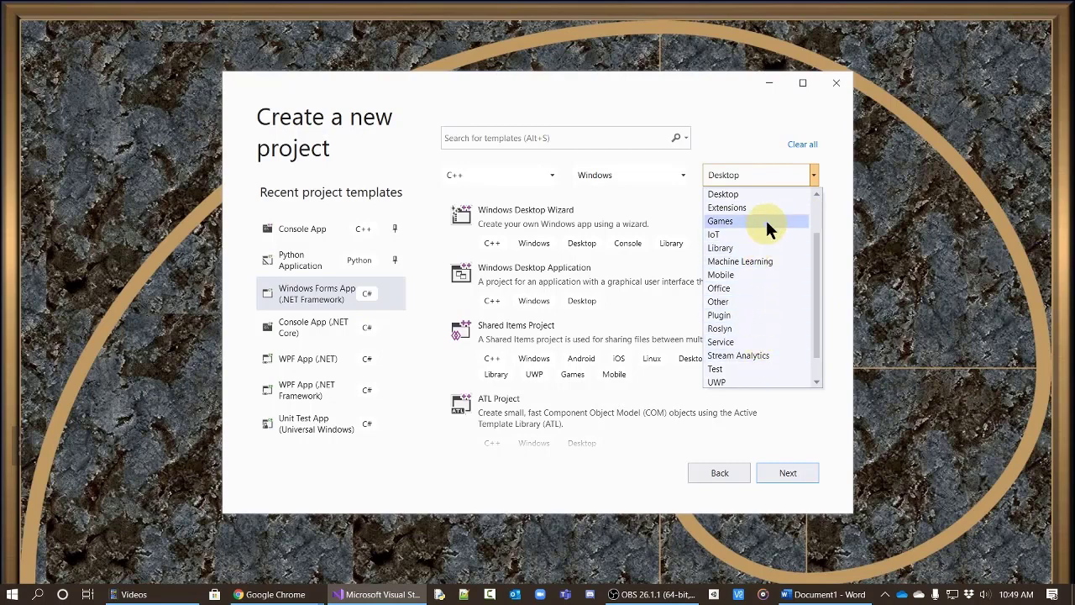
mouse_move(820, 299)
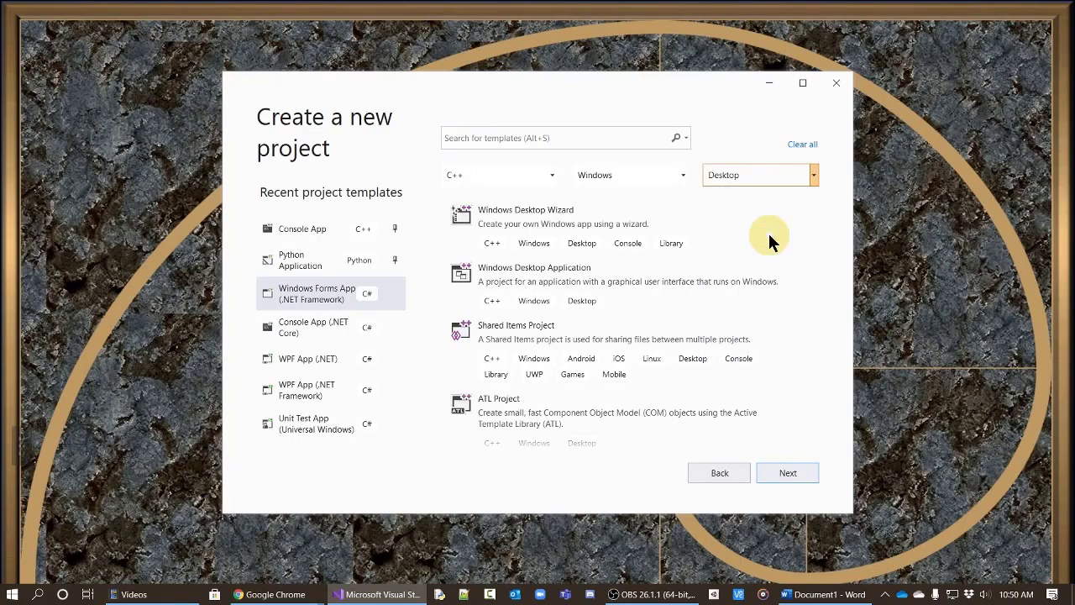
click(759, 175)
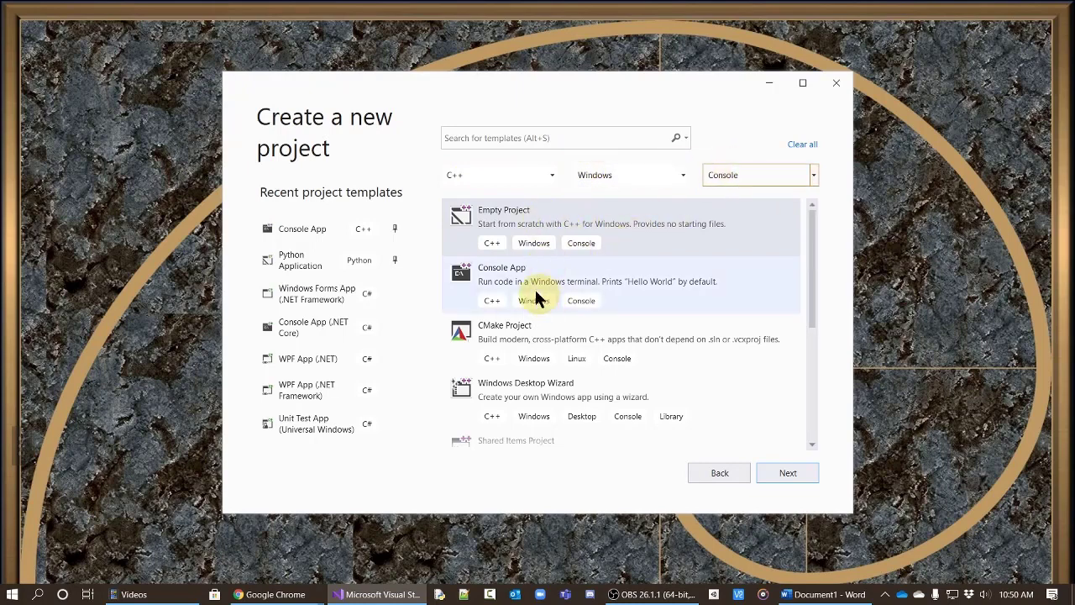
mouse_move(494, 294)
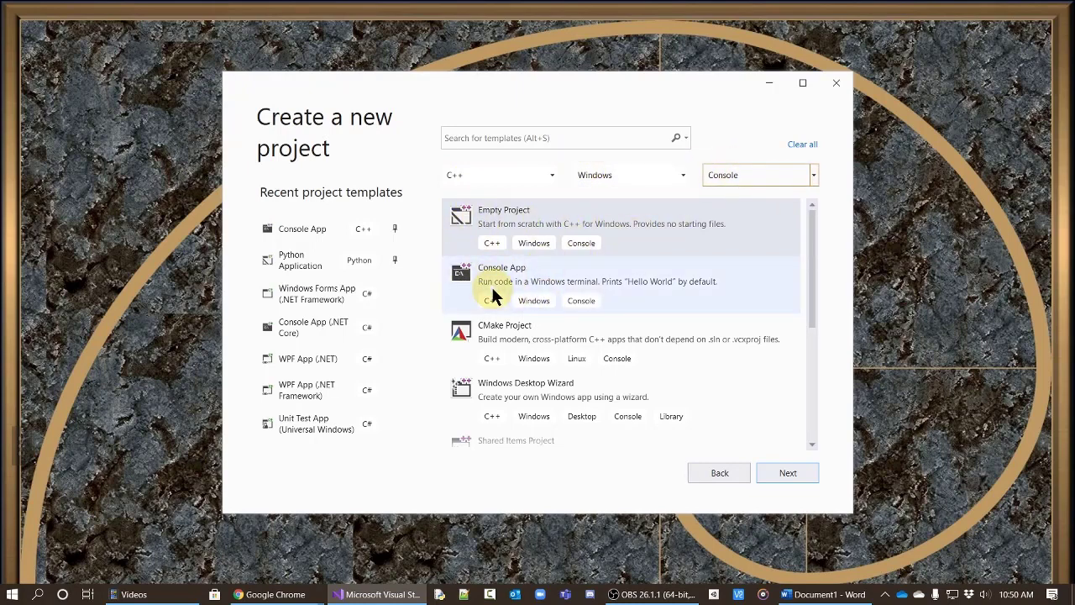
mouse_move(504, 275)
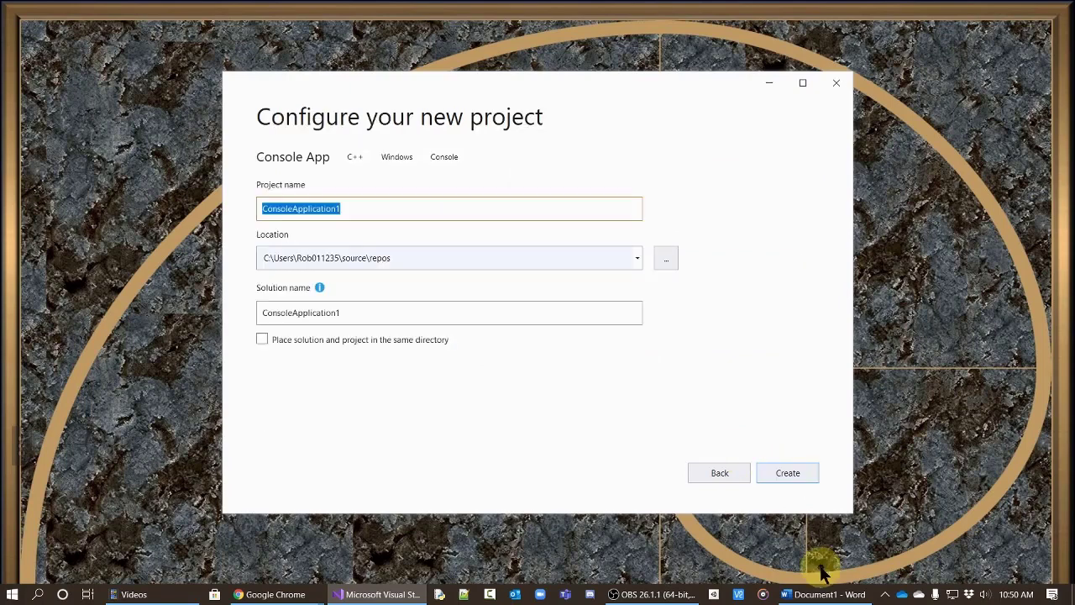
Step: Name the new console project HelloWorld, keeping the default location
text(H)
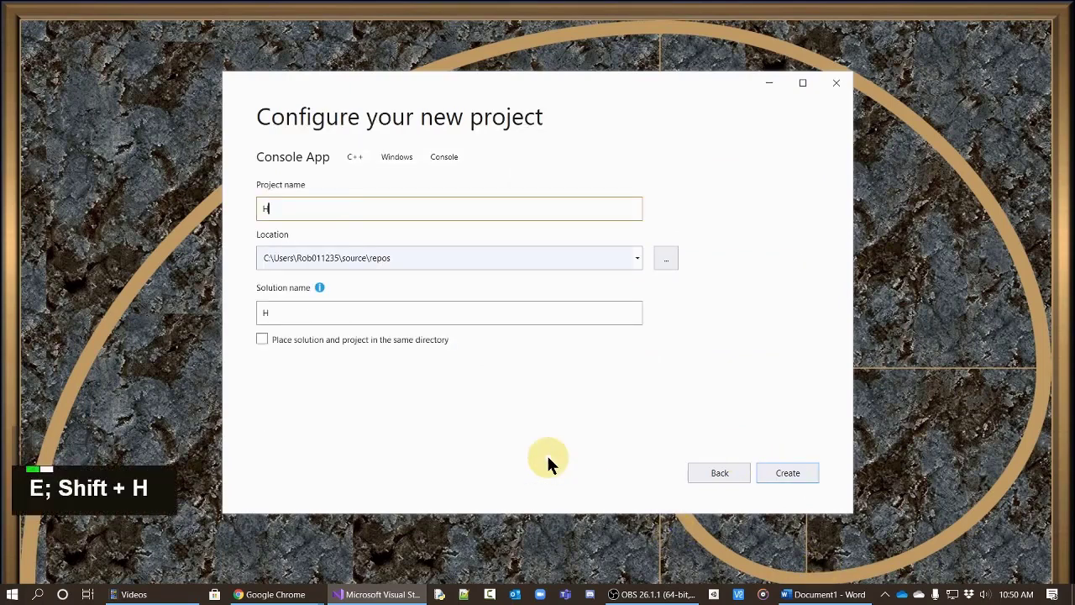
text(ello)
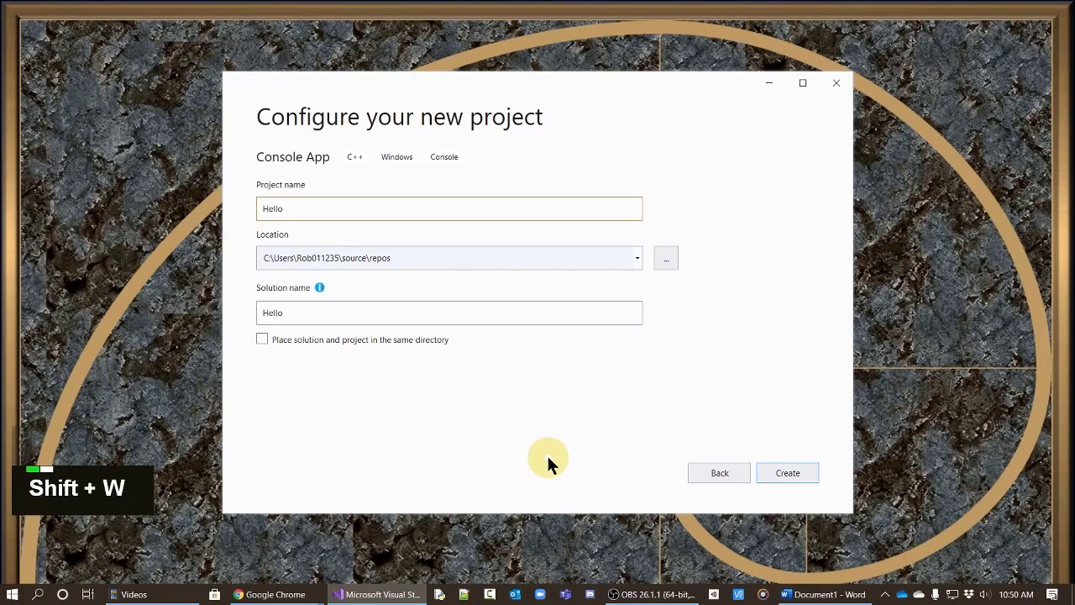
text(World)
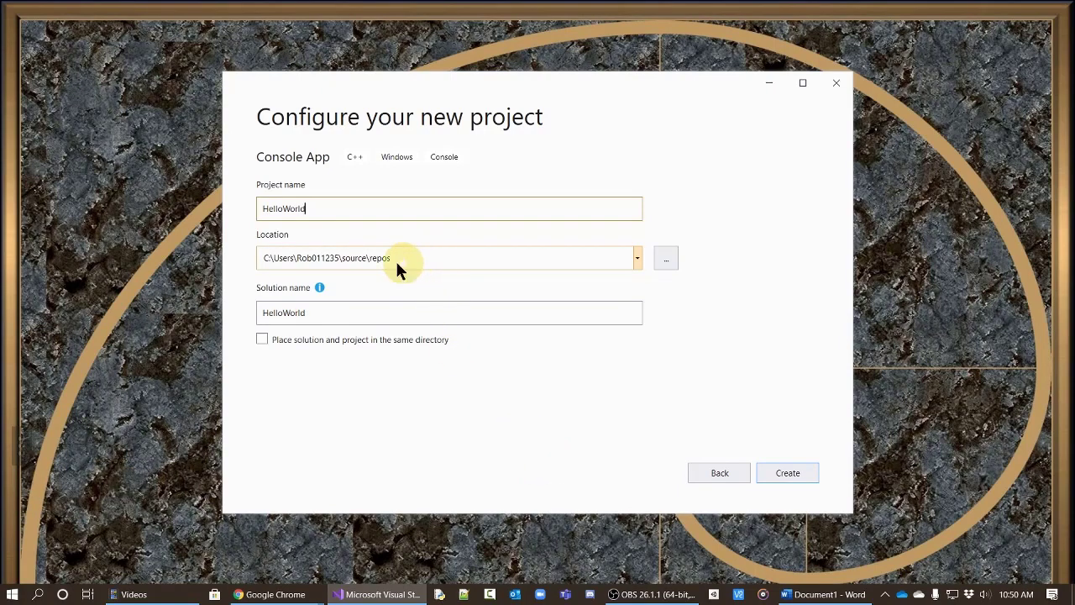
mouse_move(665, 259)
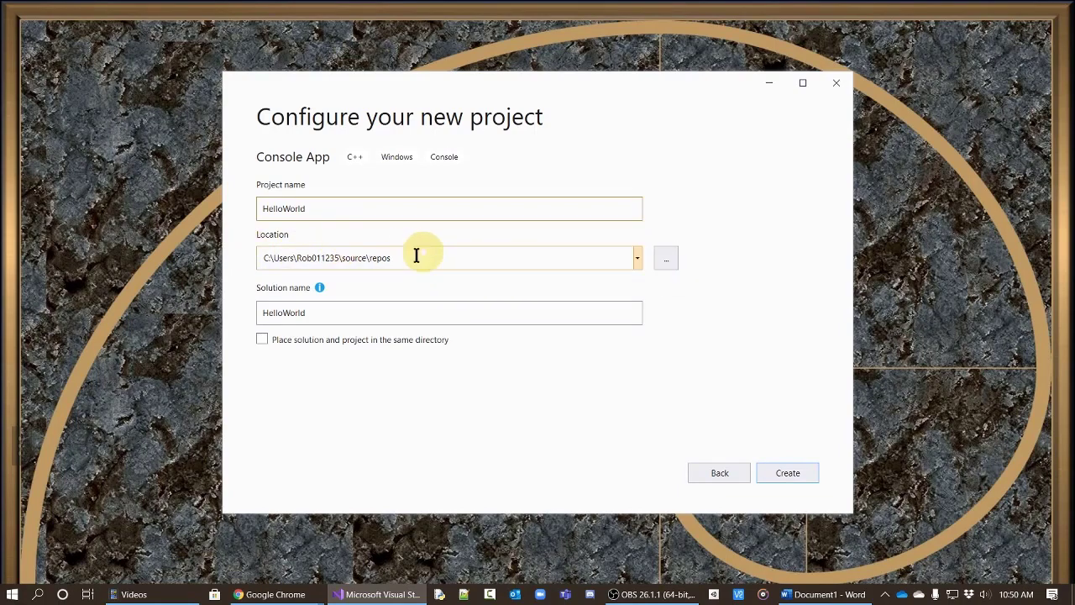
mouse_move(400, 259)
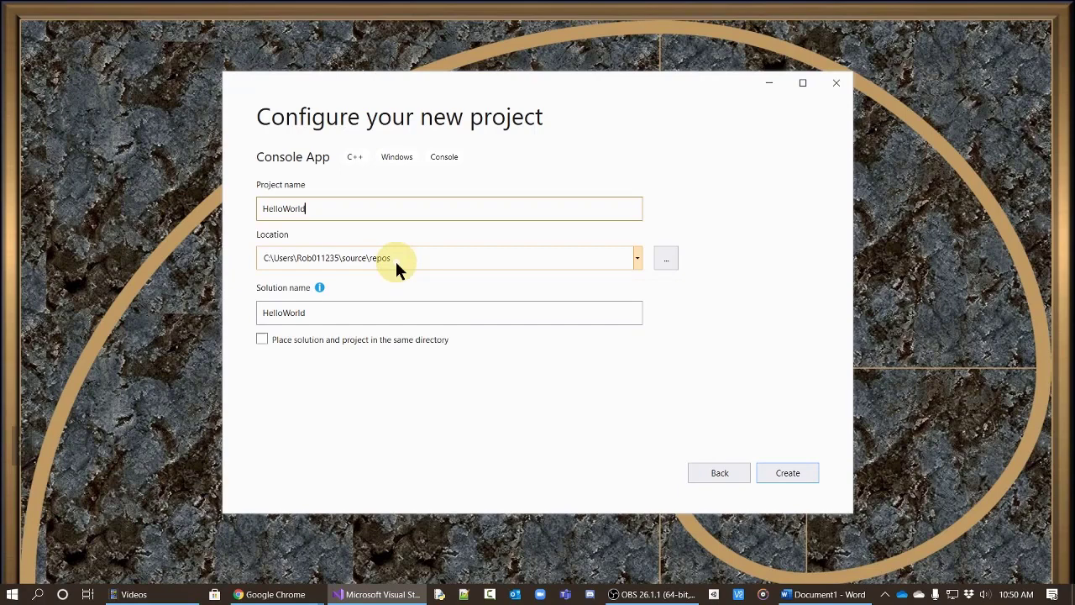
mouse_move(355, 326)
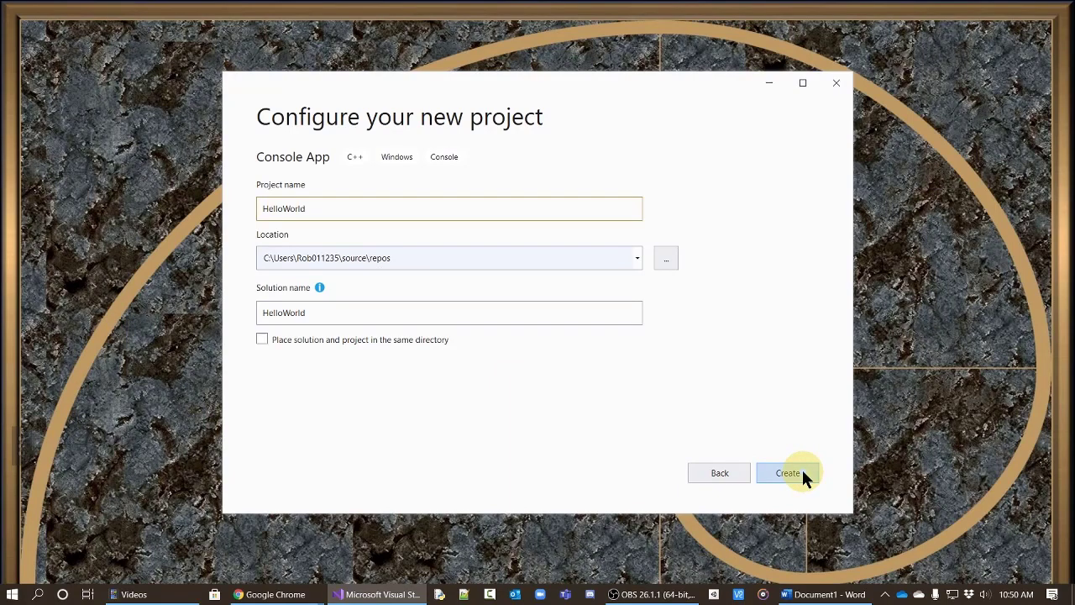
Step: Create the configured HelloWorld C++ console project
click(786, 472)
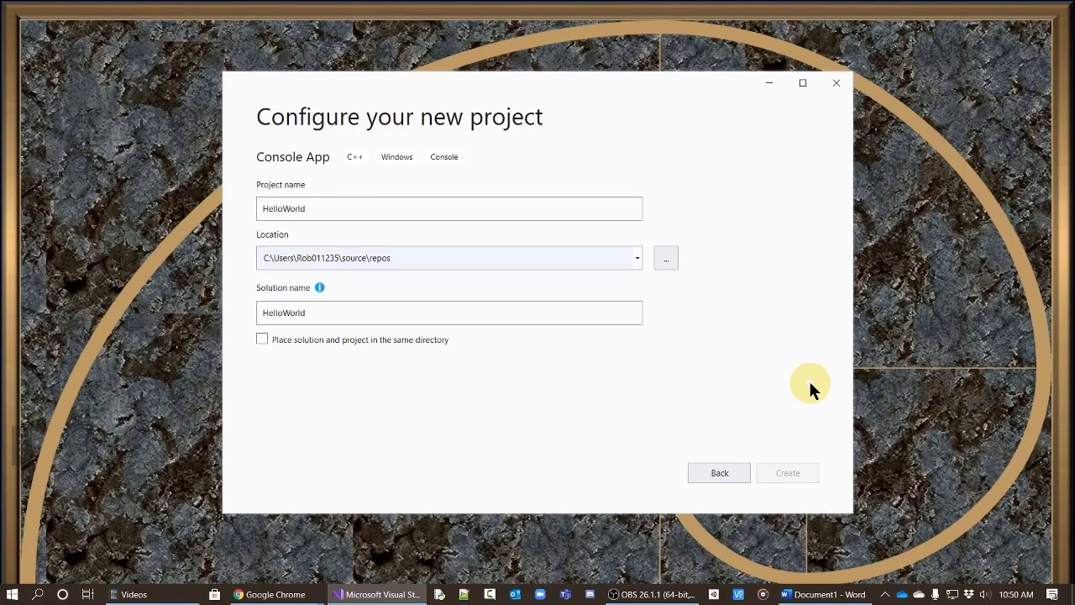
click(786, 472)
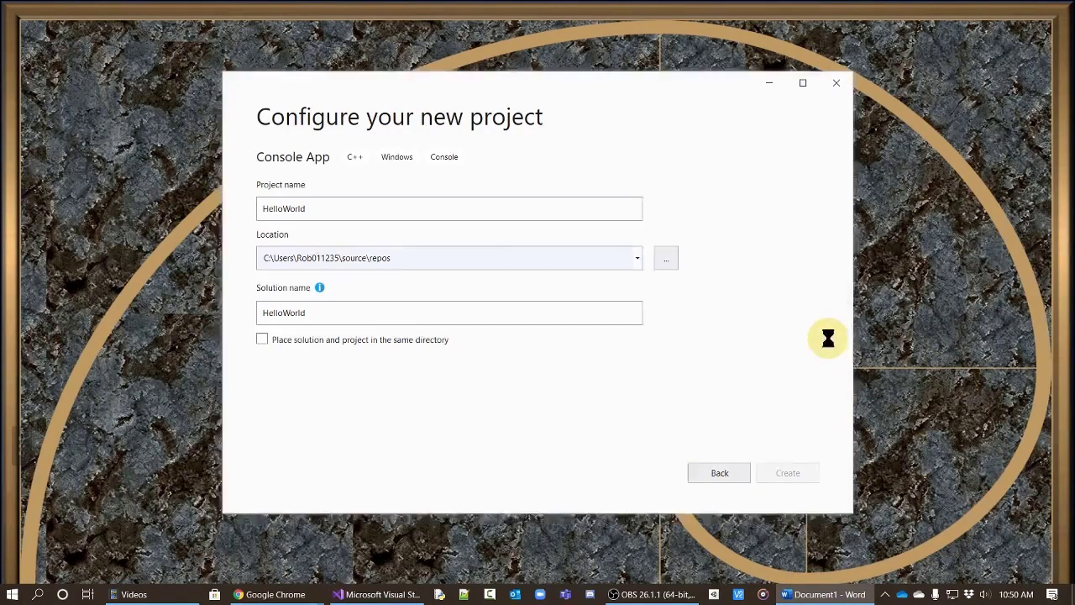
click(786, 472)
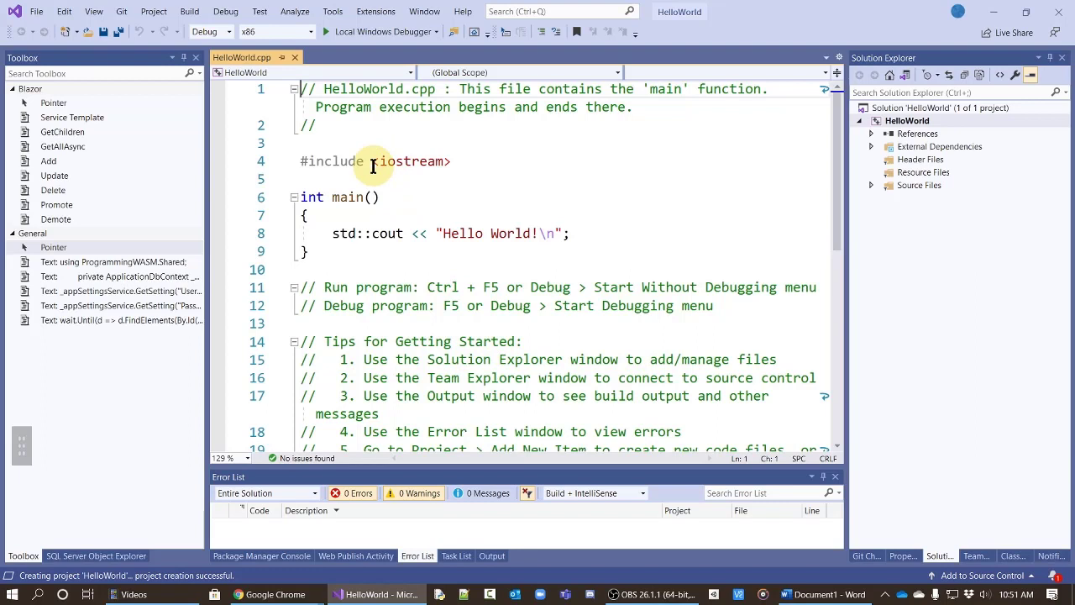
mouse_move(873, 437)
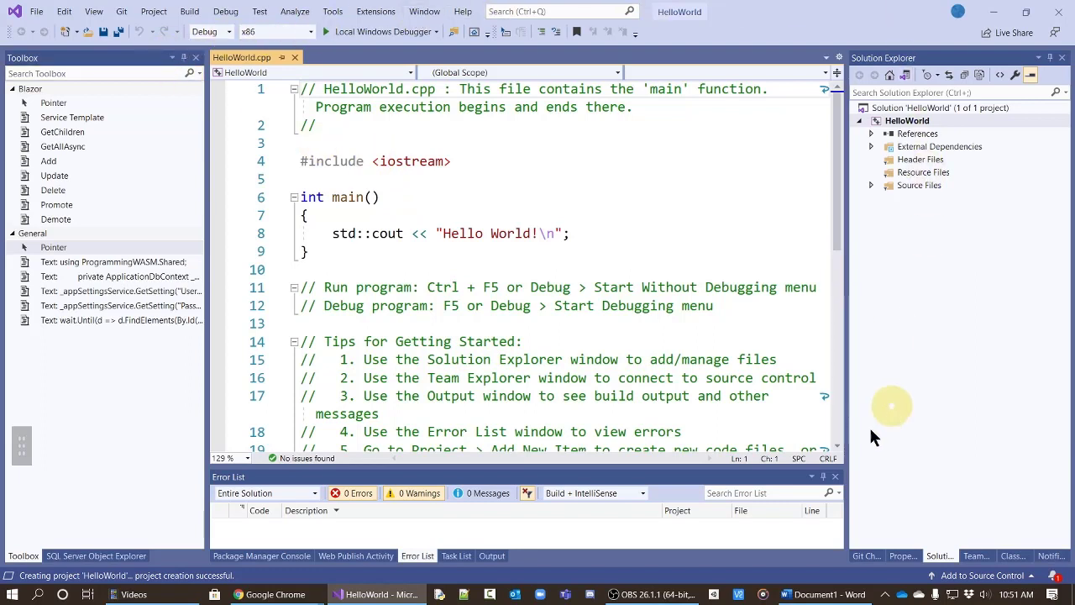
mouse_move(366, 546)
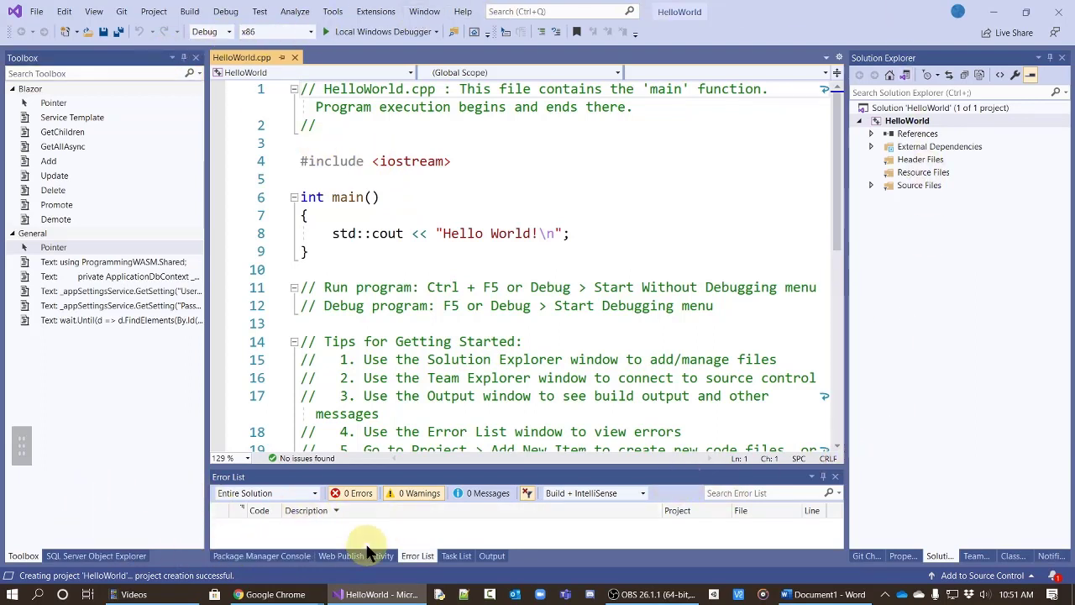
mouse_move(681, 322)
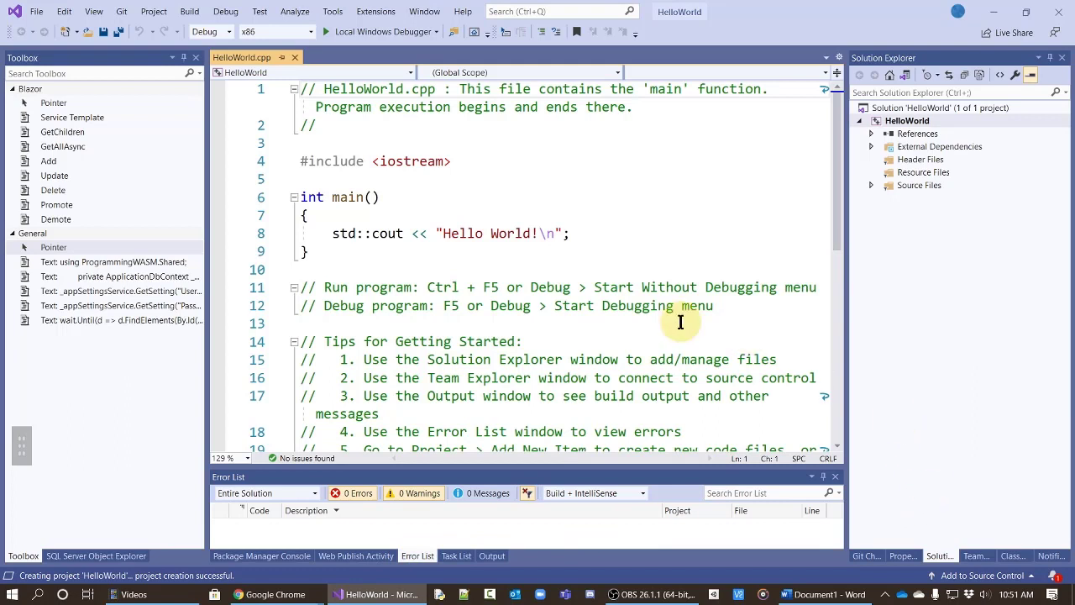
mouse_move(510, 253)
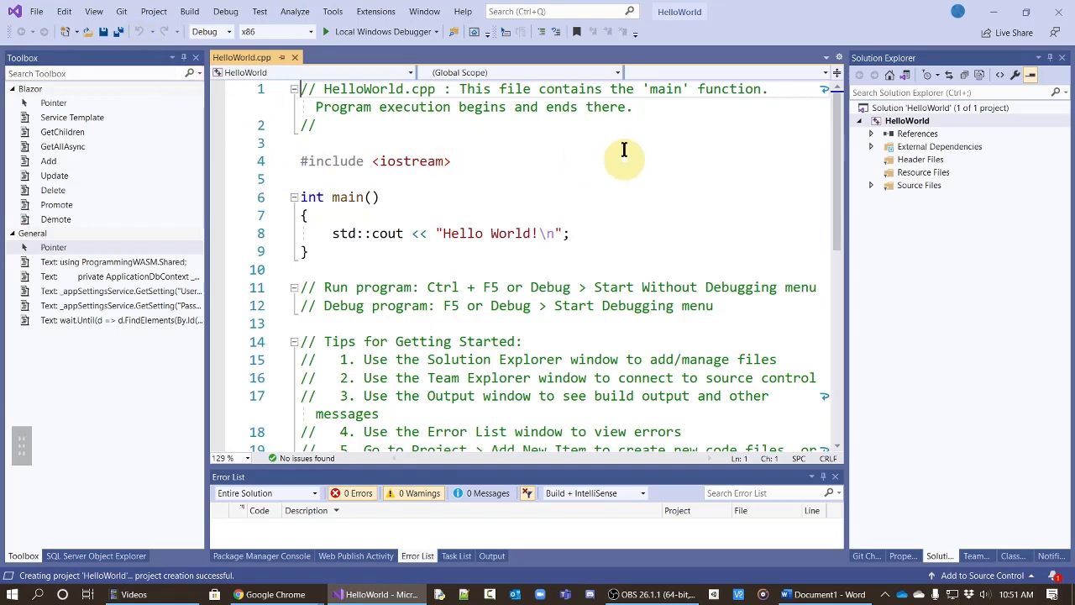
mouse_move(395, 186)
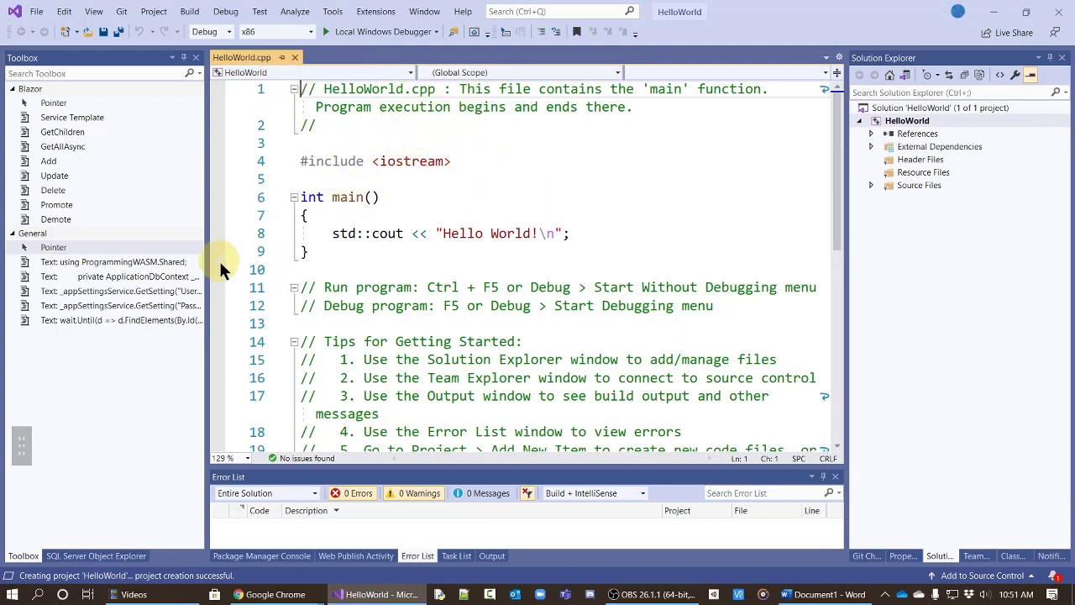
mouse_move(425, 323)
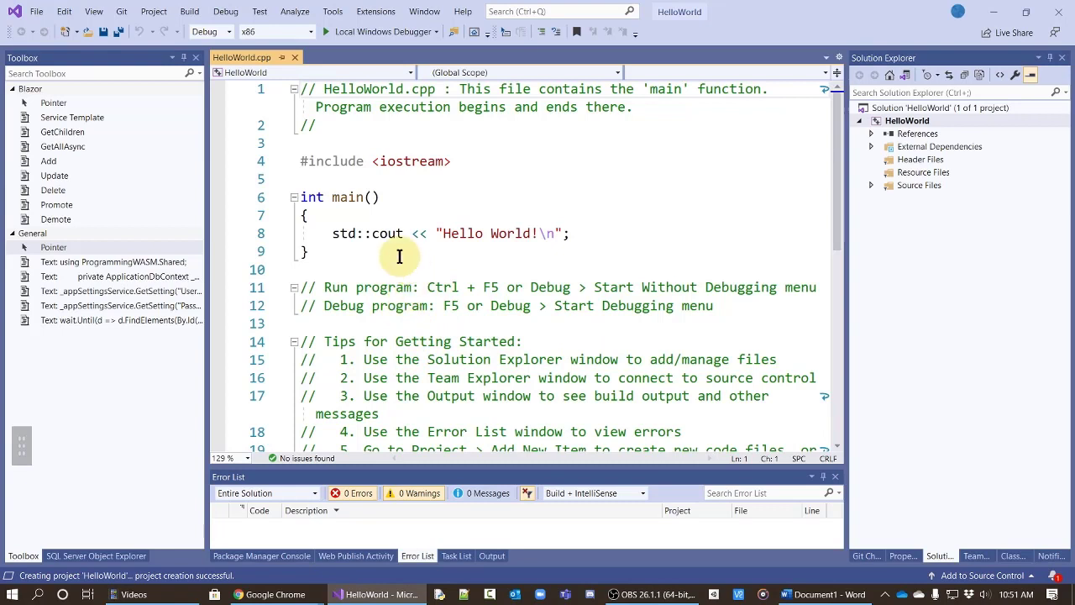
mouse_move(364, 218)
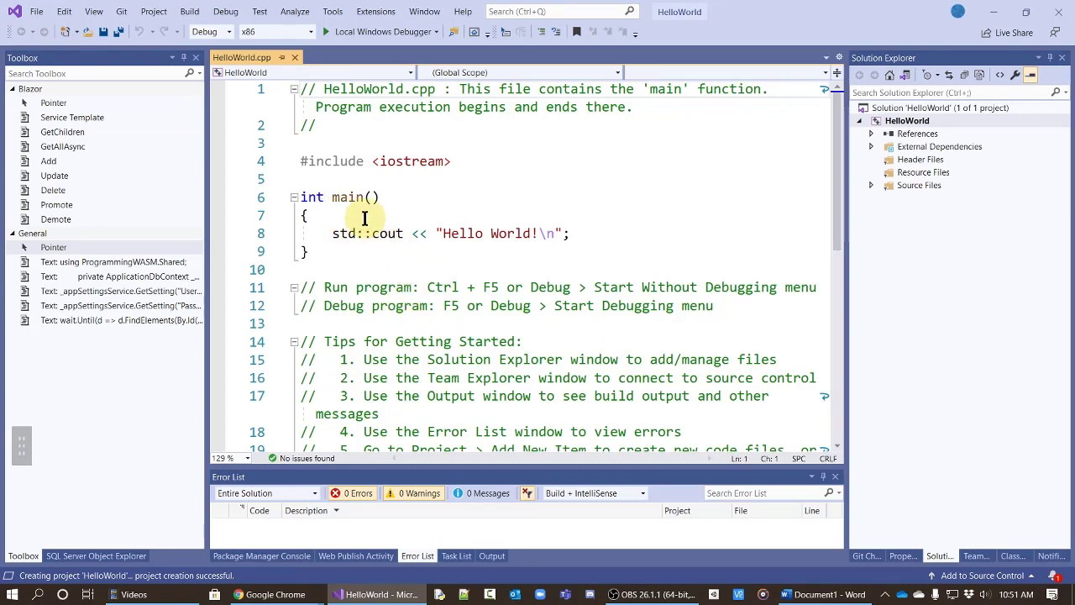
mouse_move(125, 74)
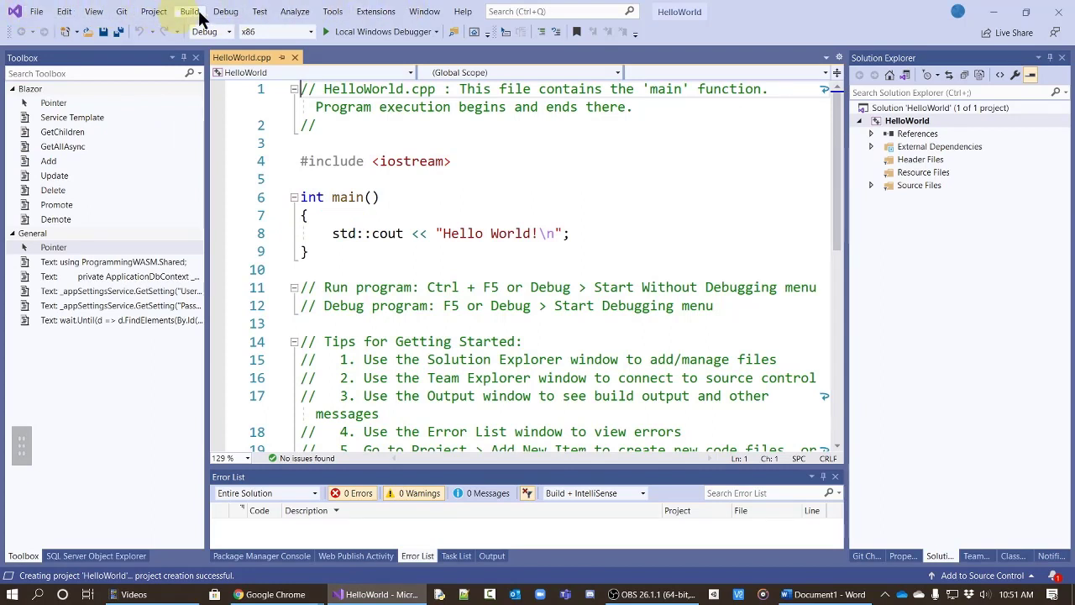
mouse_move(37, 10)
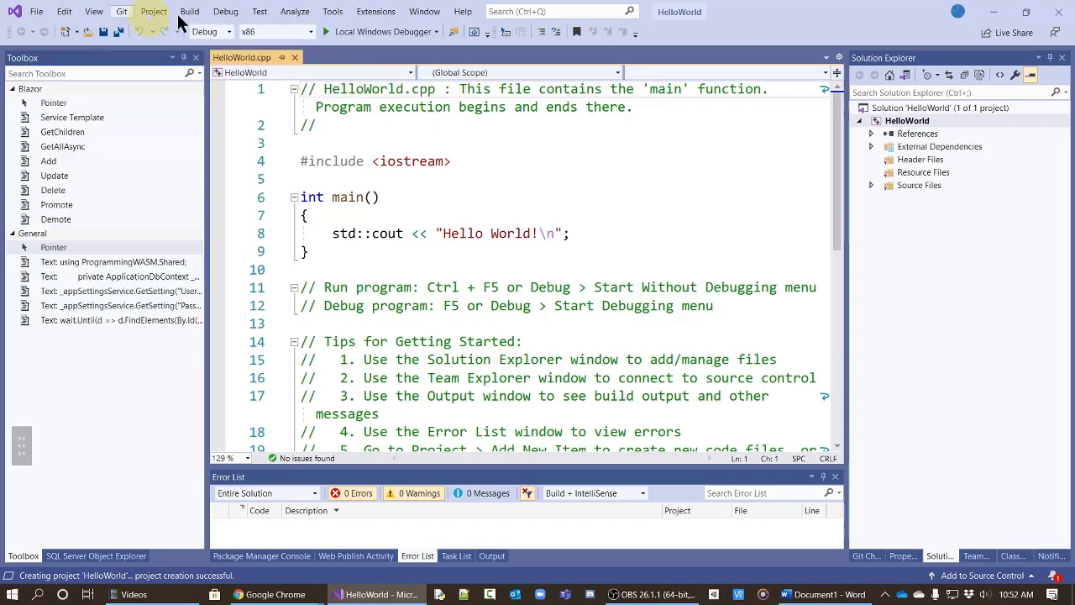
click(37, 10)
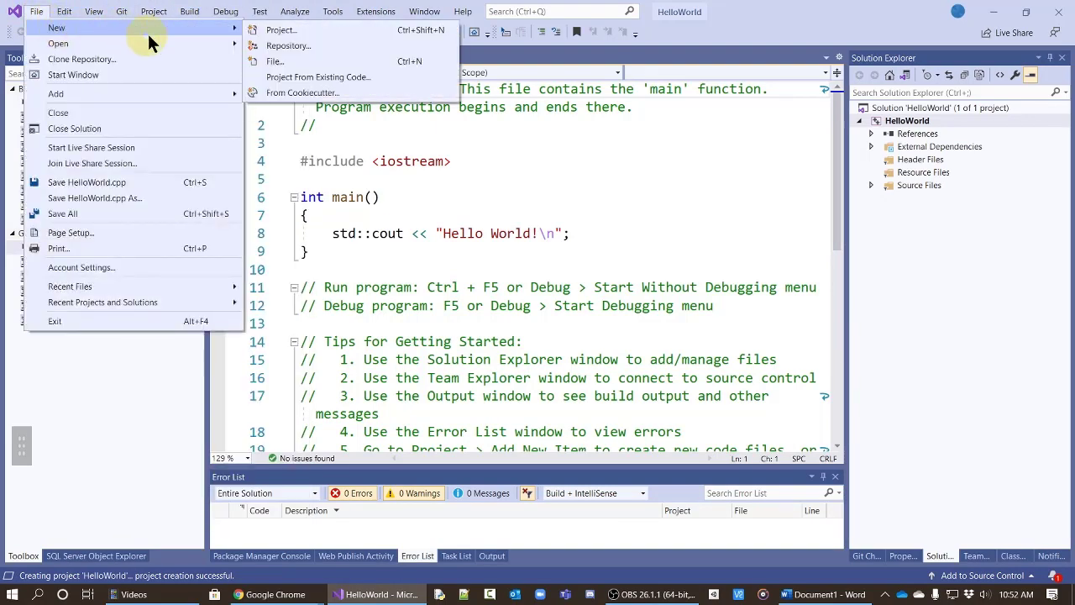
mouse_move(242, 34)
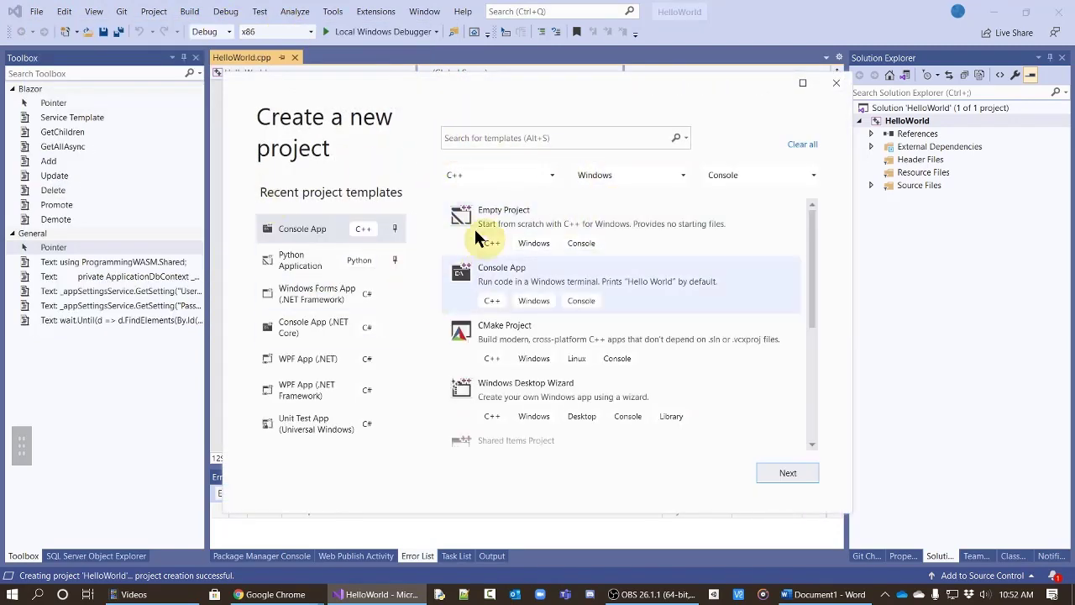
mouse_move(764, 70)
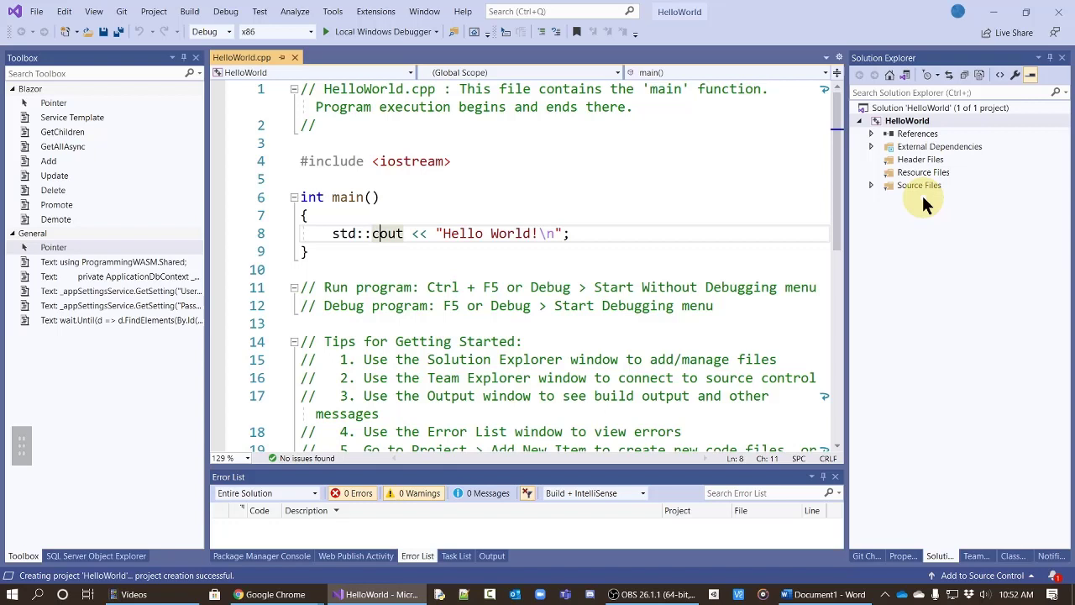
Step: Expand Source Files in Solution Explorer to reveal HelloWorld.cpp
click(872, 185)
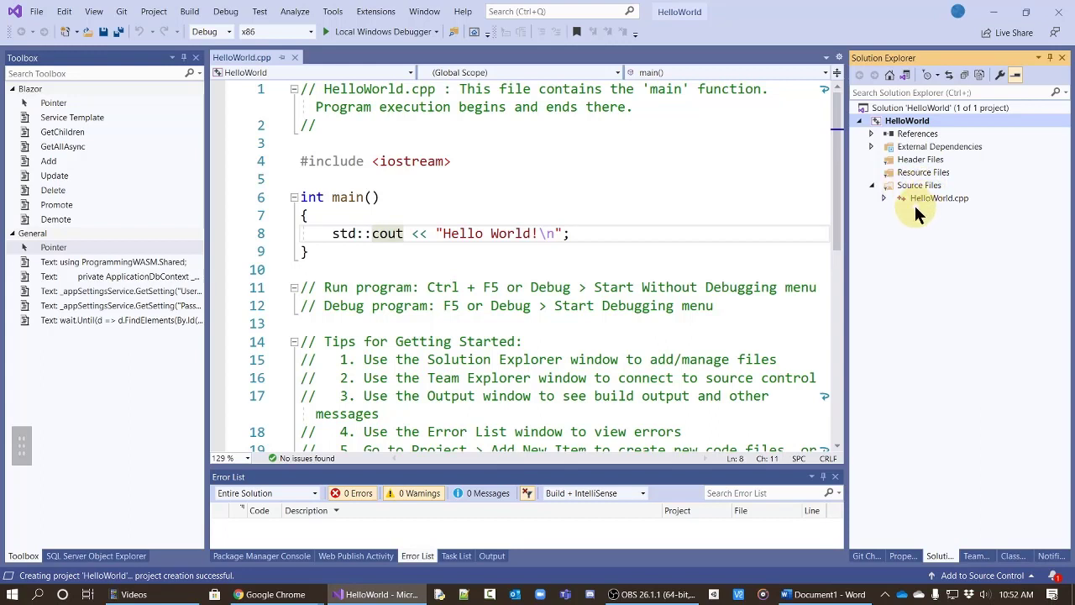
mouse_move(961, 217)
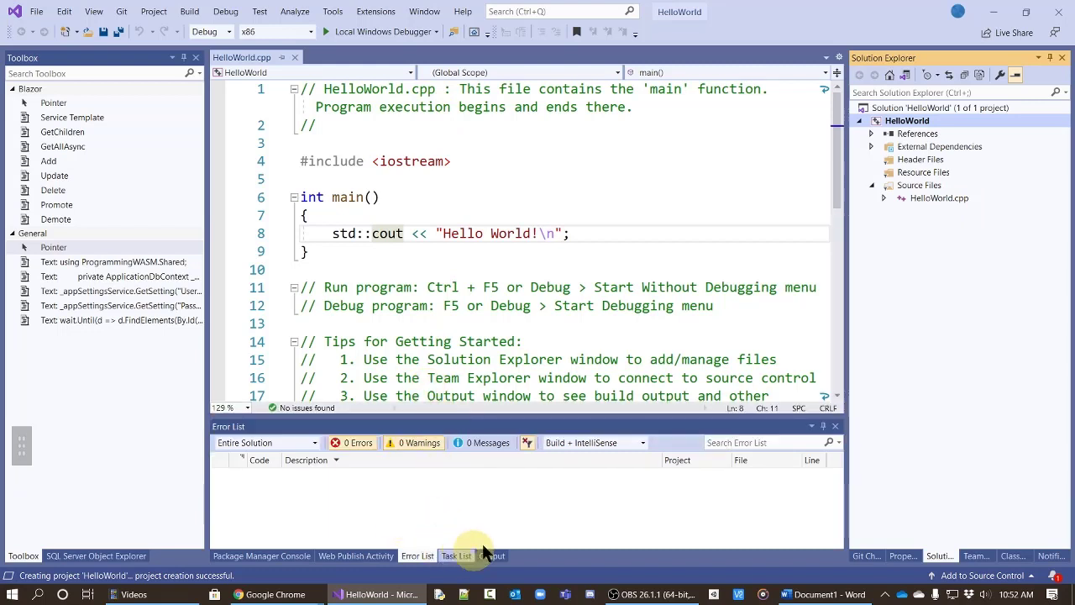
Step: Switch the bottom panel between Error List and Output, ending on Output
click(491, 555)
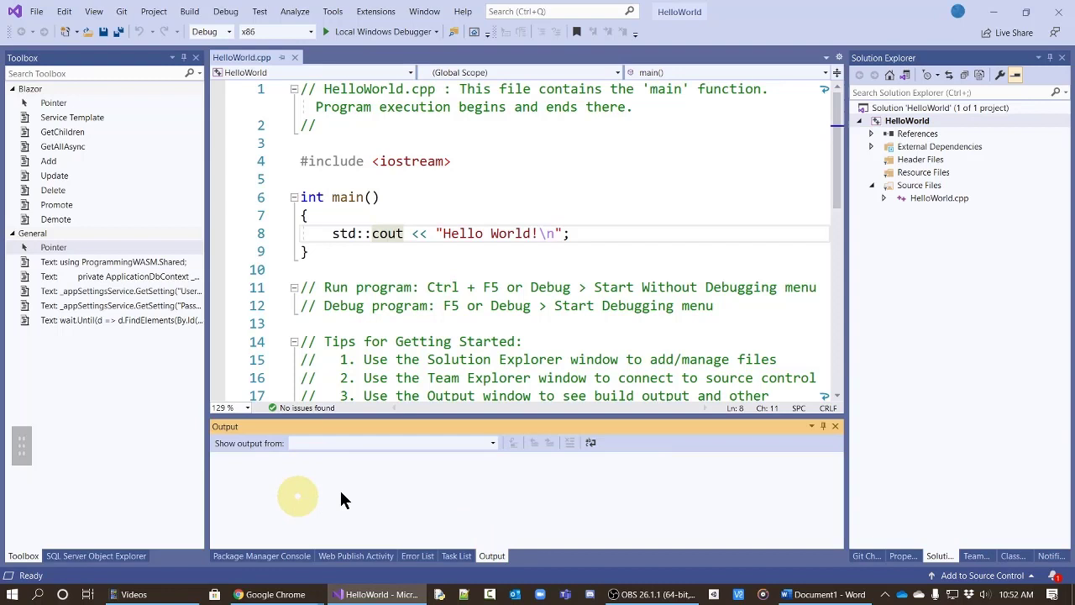
mouse_move(457, 554)
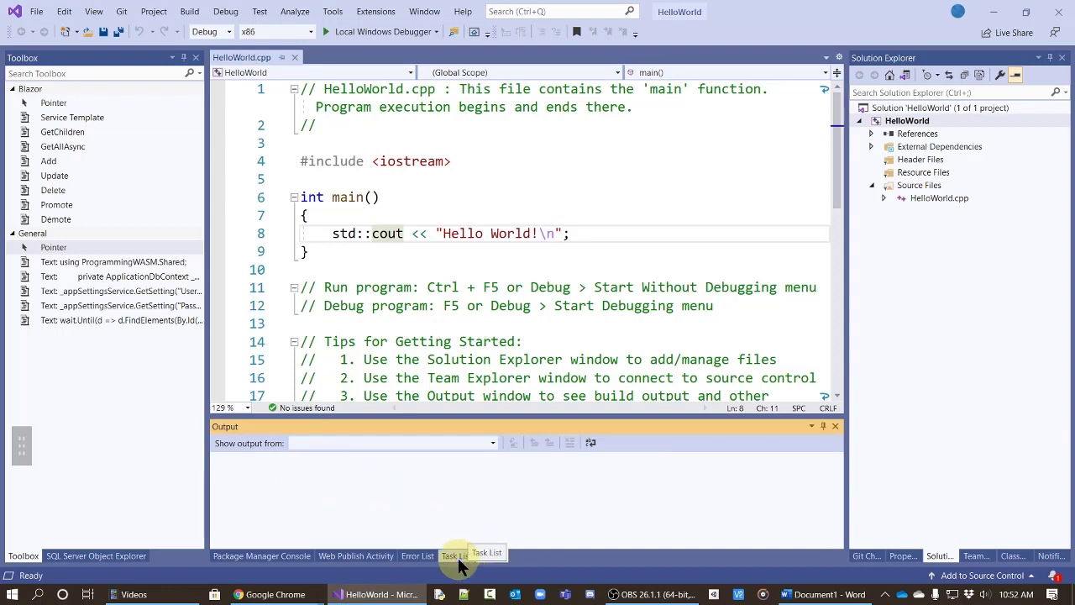
click(416, 554)
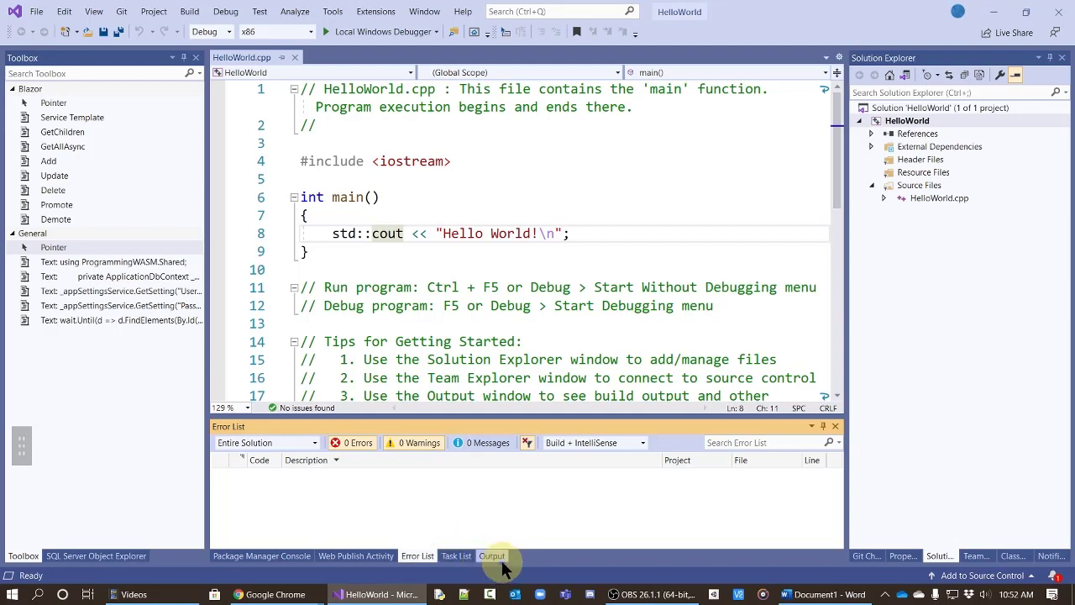
click(492, 554)
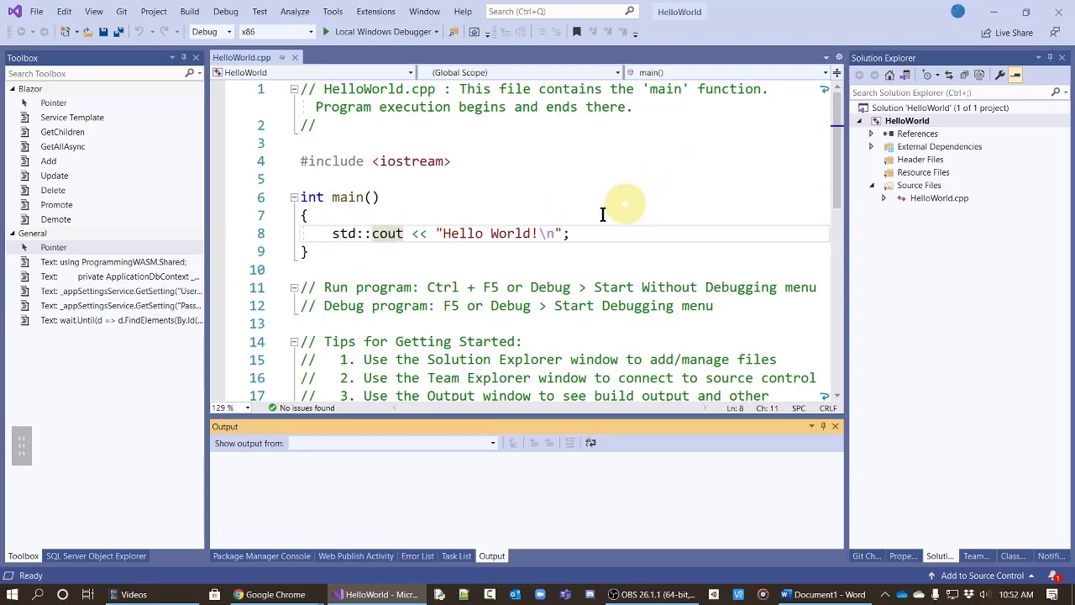
mouse_move(645, 141)
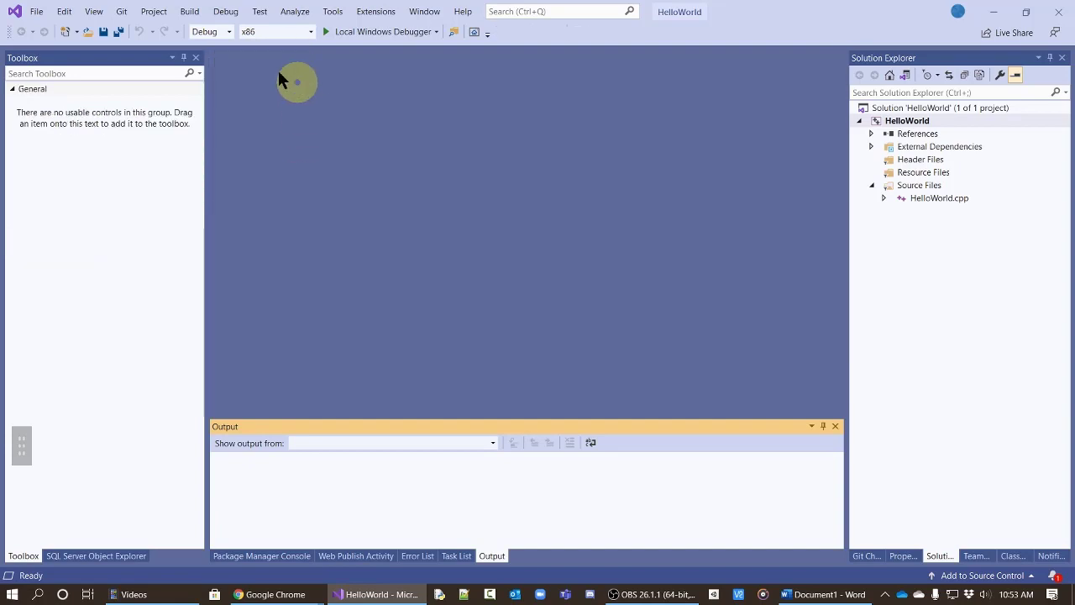
double_click(938, 199)
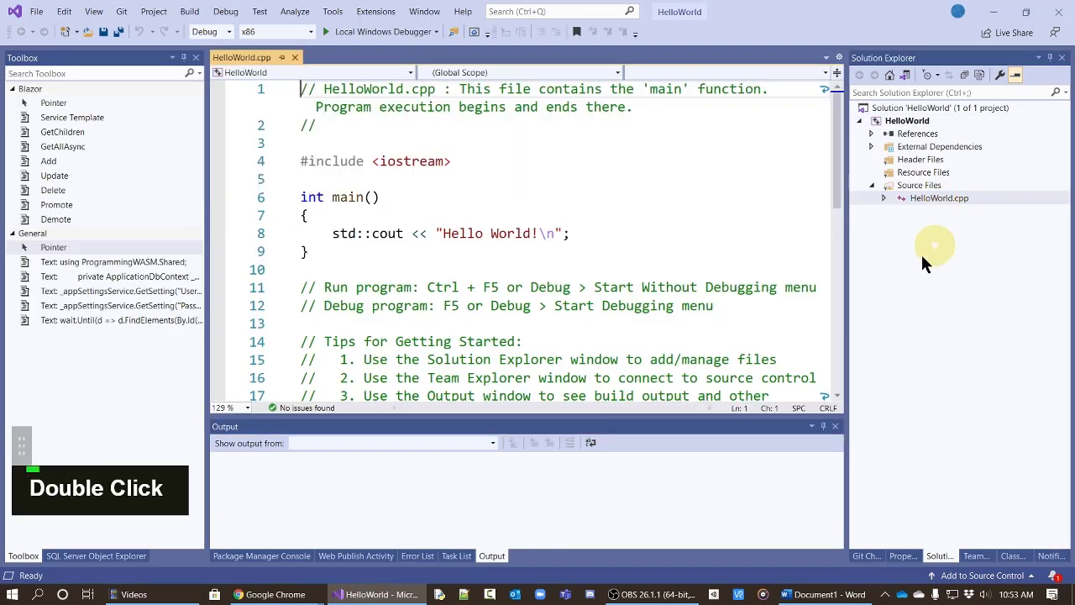
double_click(937, 198)
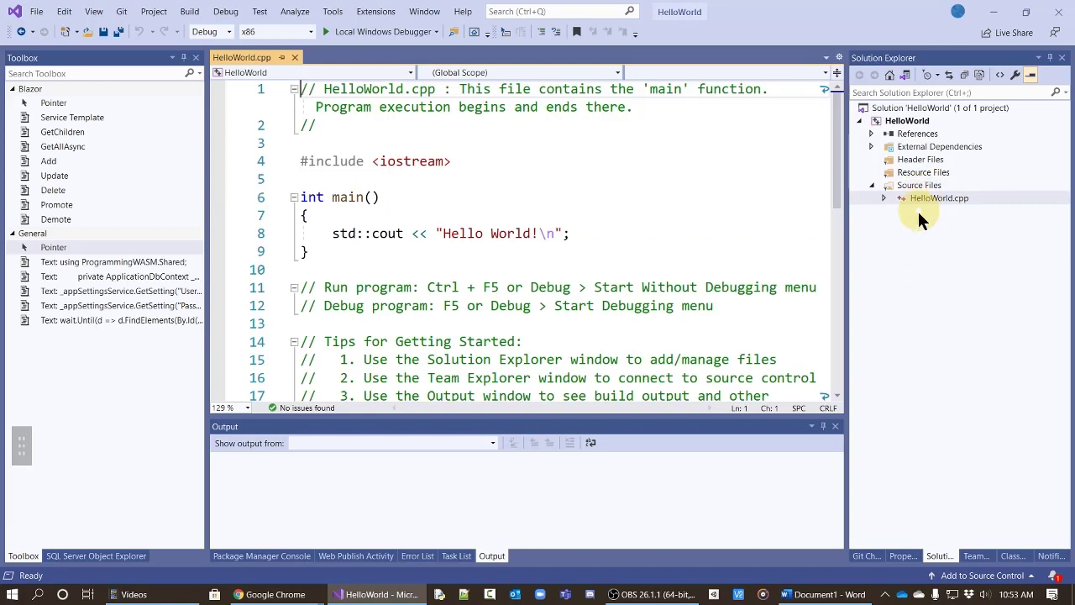
mouse_move(911, 253)
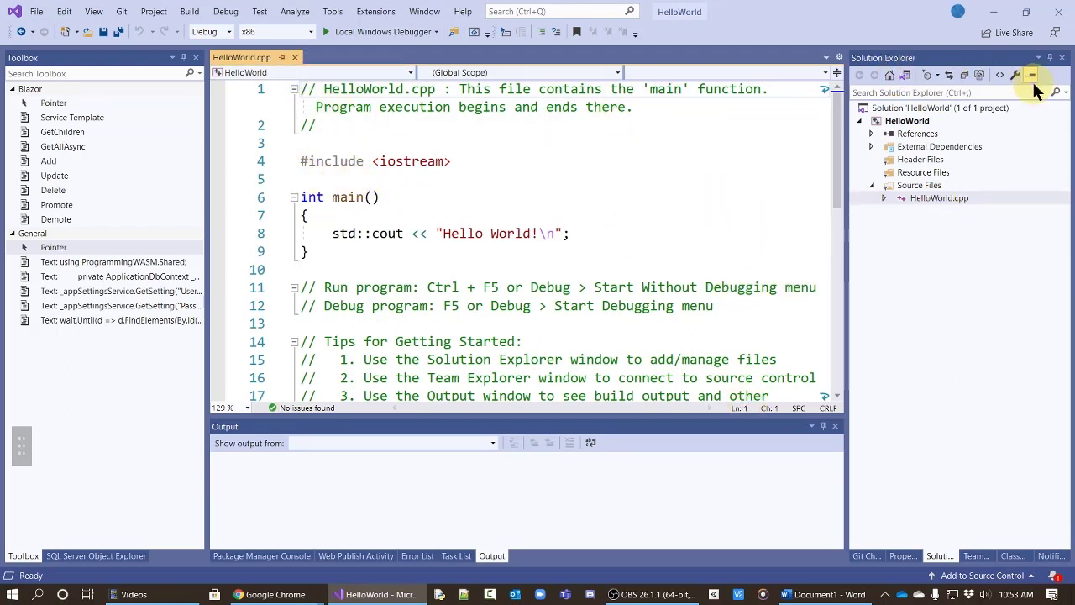
mouse_move(988, 115)
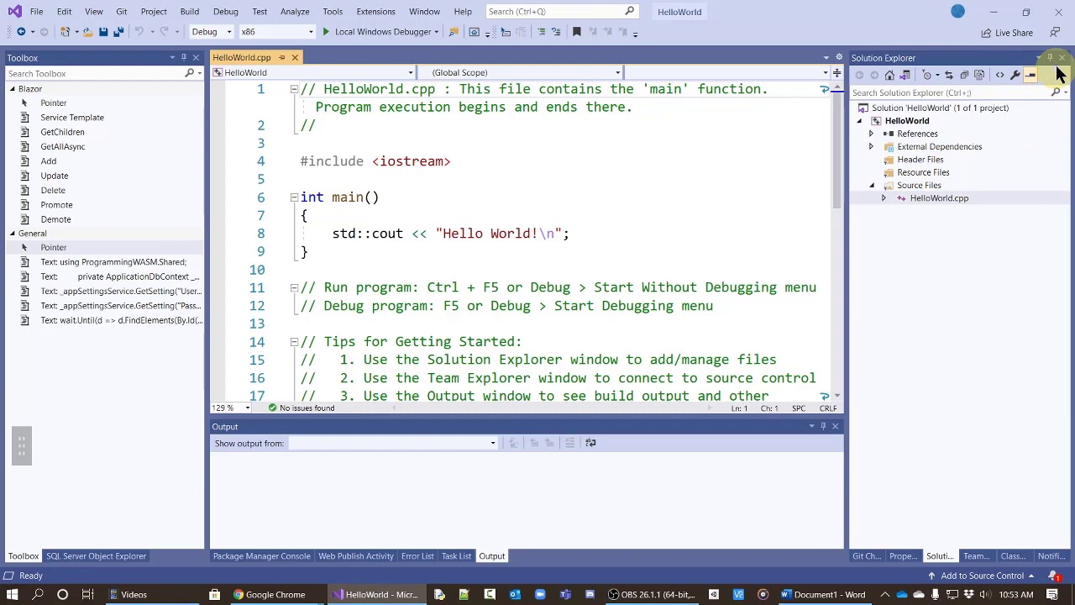
mouse_move(991, 198)
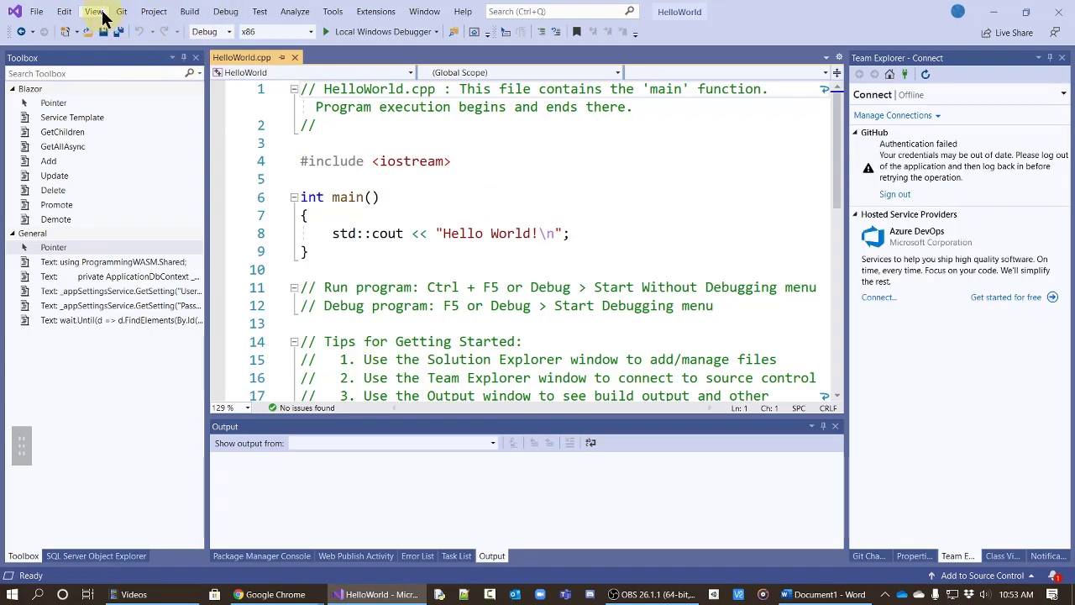
Step: Show Solution Explorer from the View menu in place of Team Explorer
click(94, 10)
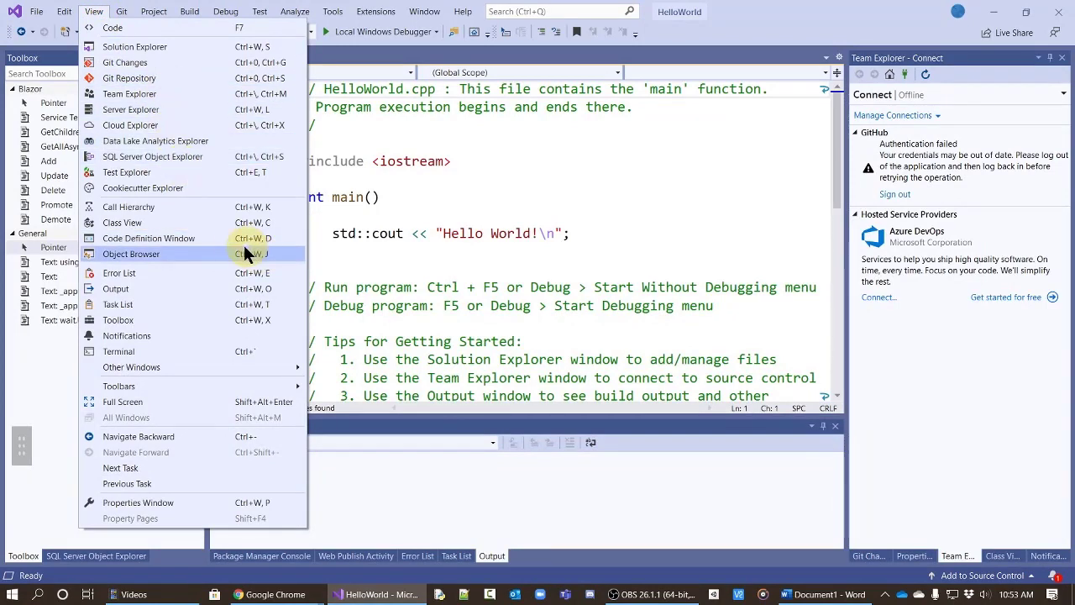
mouse_move(168, 367)
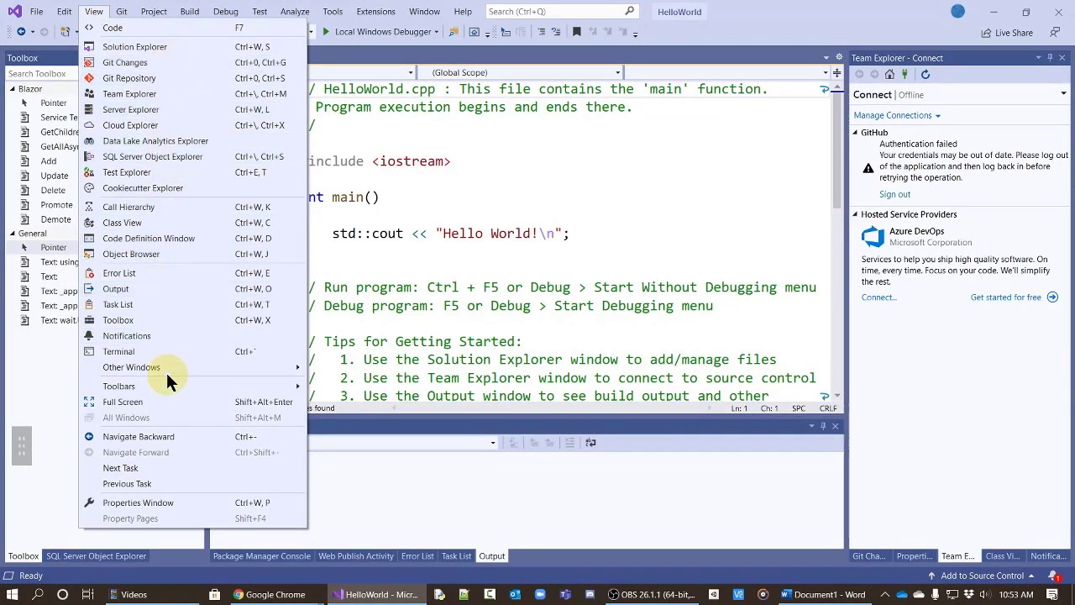
mouse_move(134, 47)
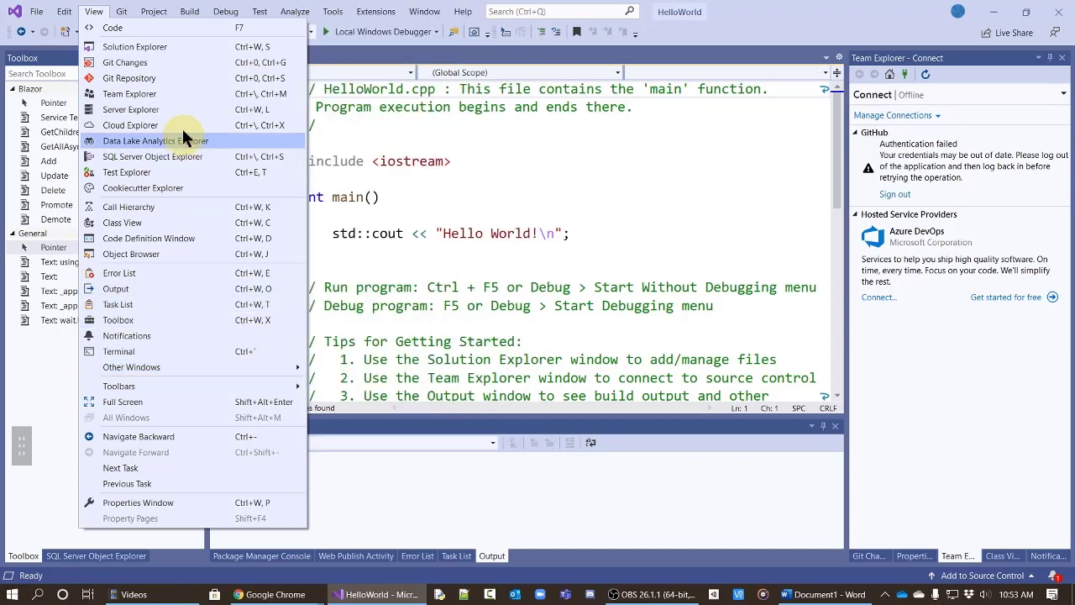
mouse_move(111, 27)
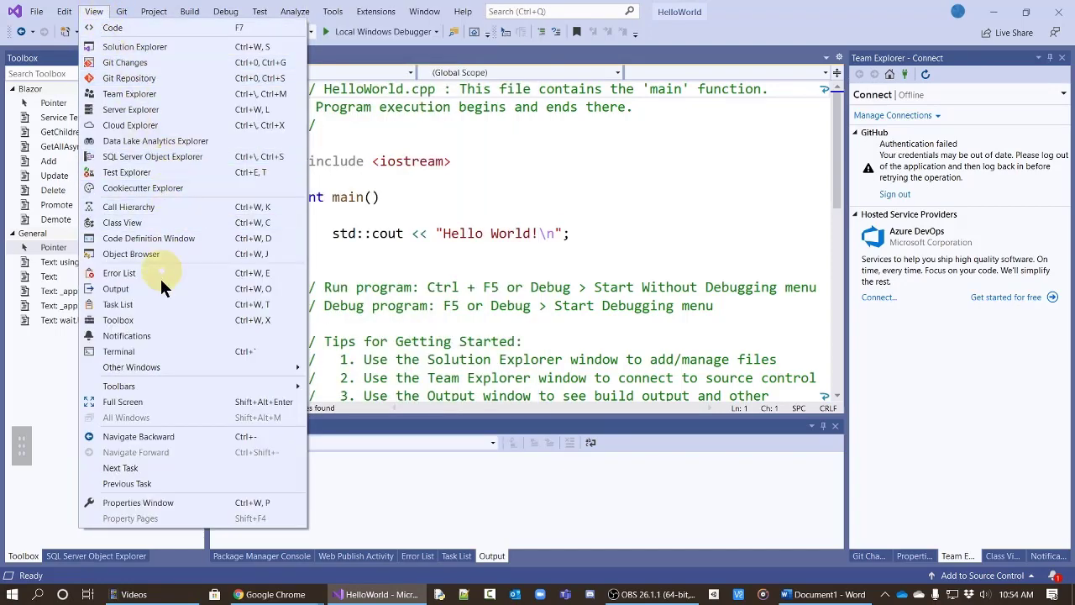
mouse_move(168, 254)
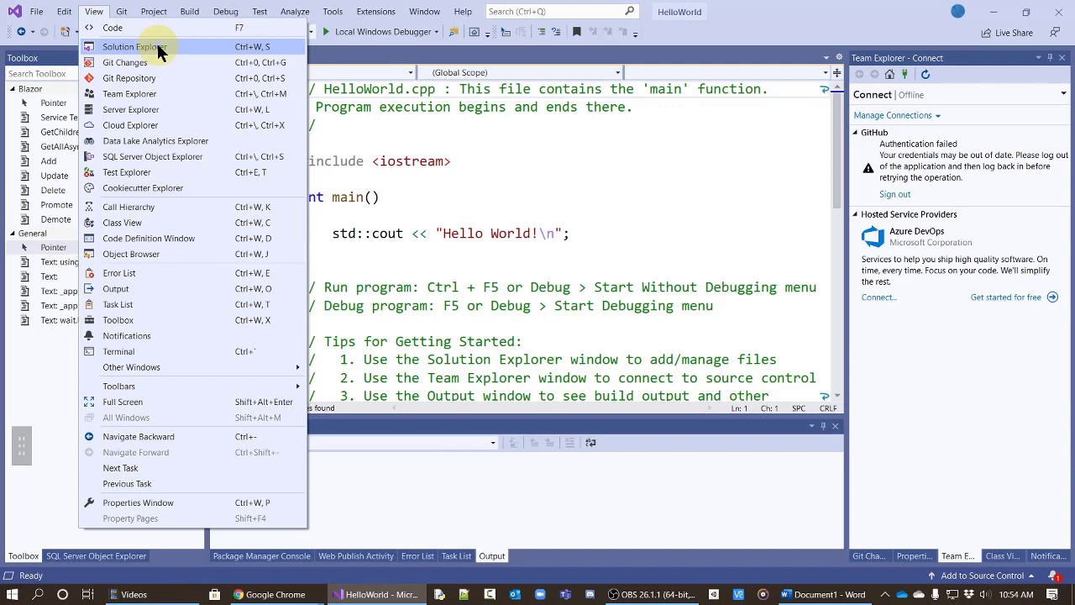
click(135, 47)
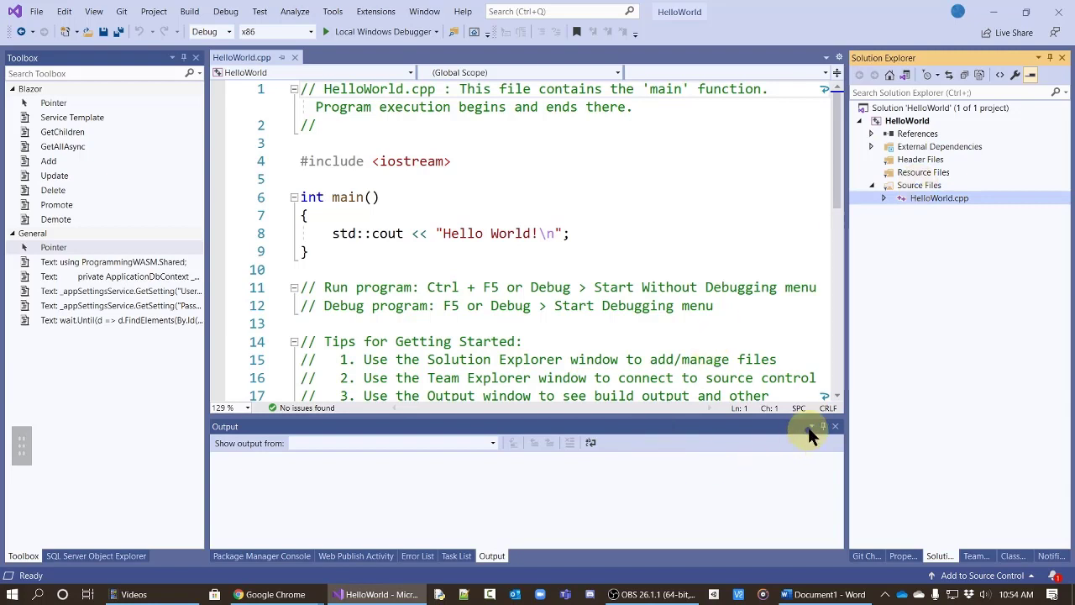
click(457, 555)
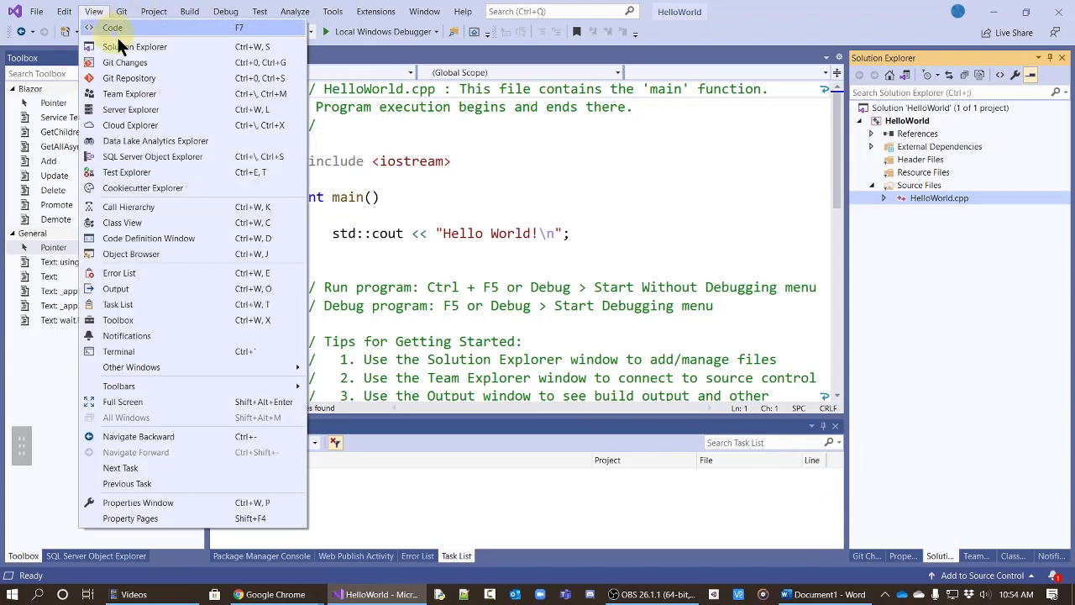
mouse_move(128, 207)
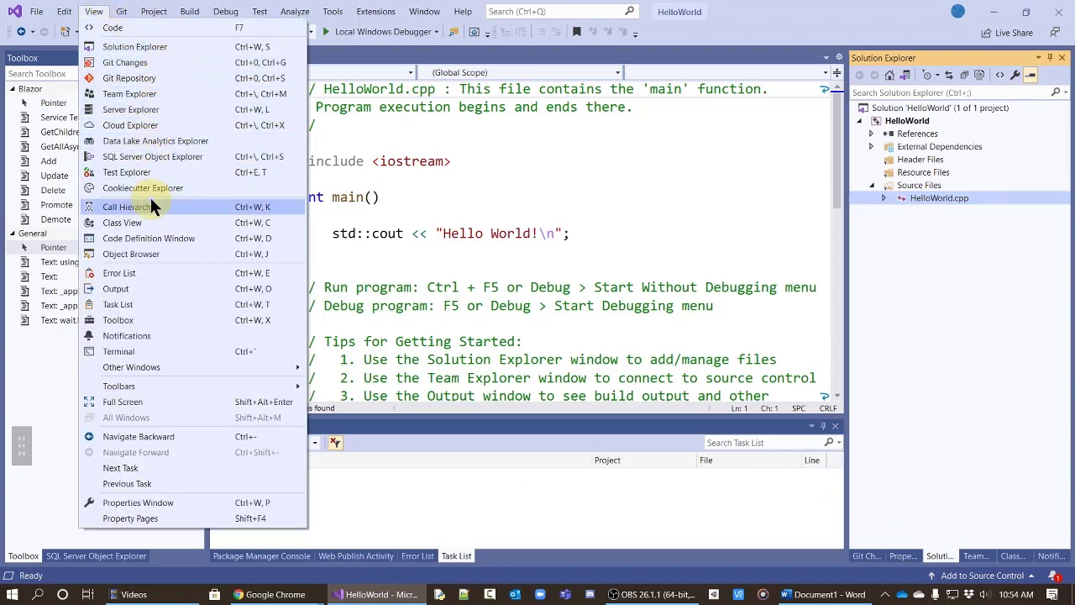
mouse_move(131, 289)
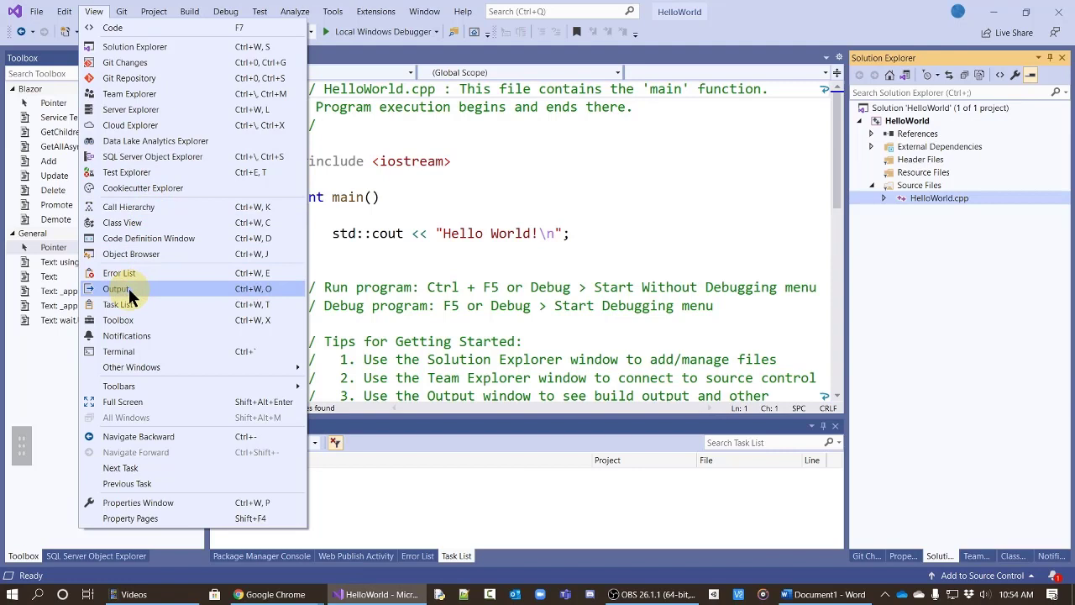
click(118, 289)
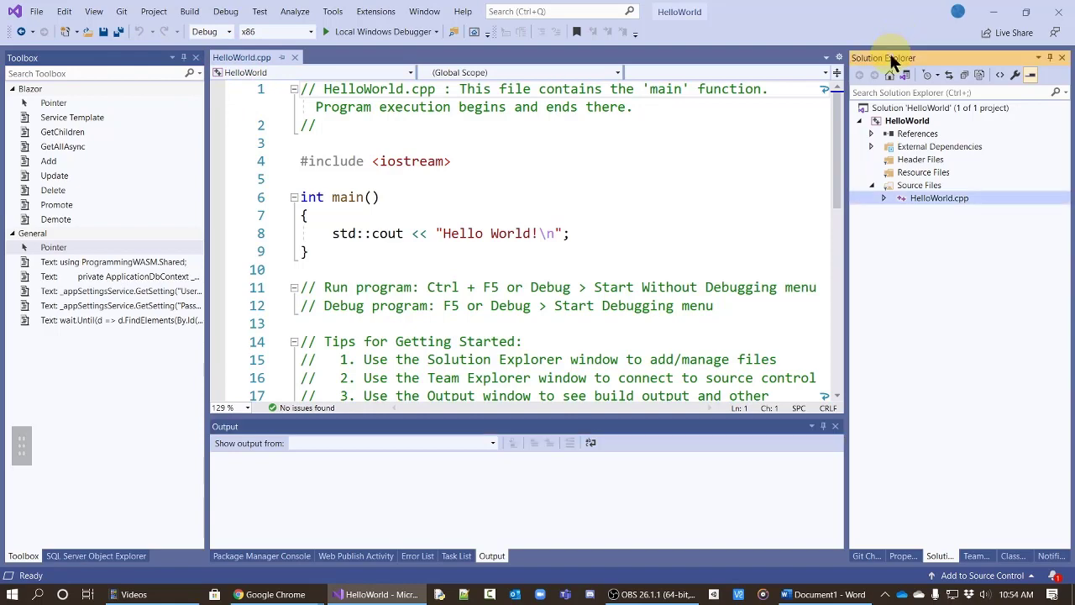
Step: Undock Solution Explorer into a floating window over the code editor
drag(882, 57, 641, 219)
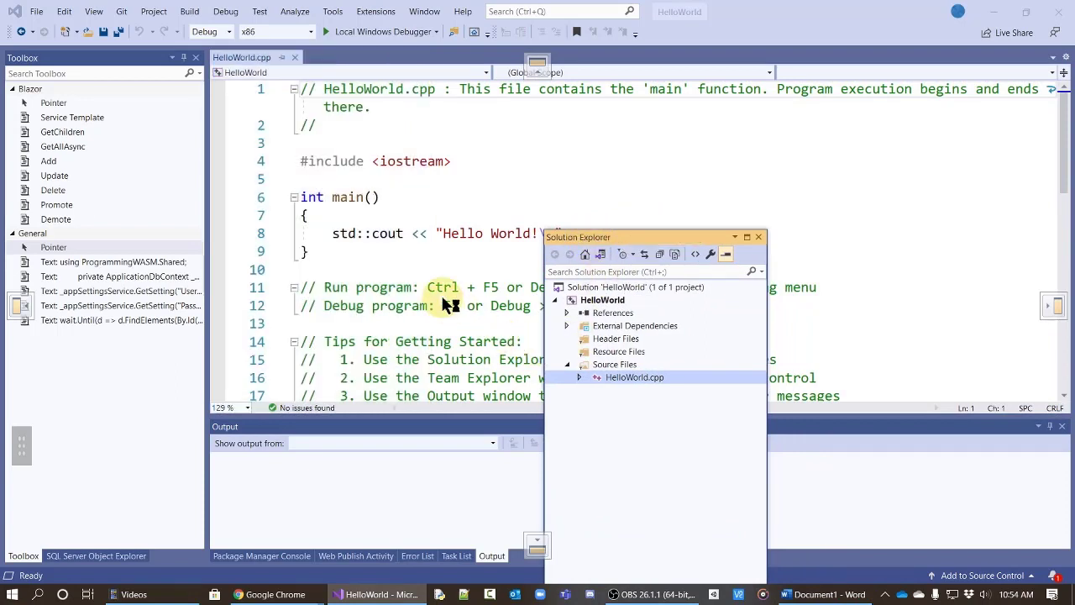
mouse_move(642, 243)
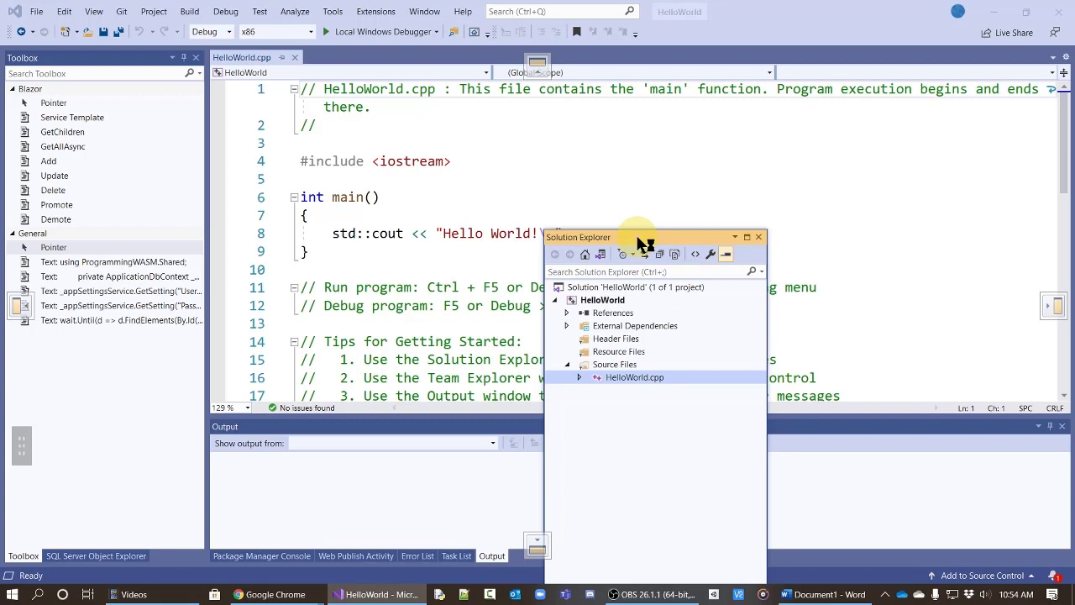
mouse_move(608, 202)
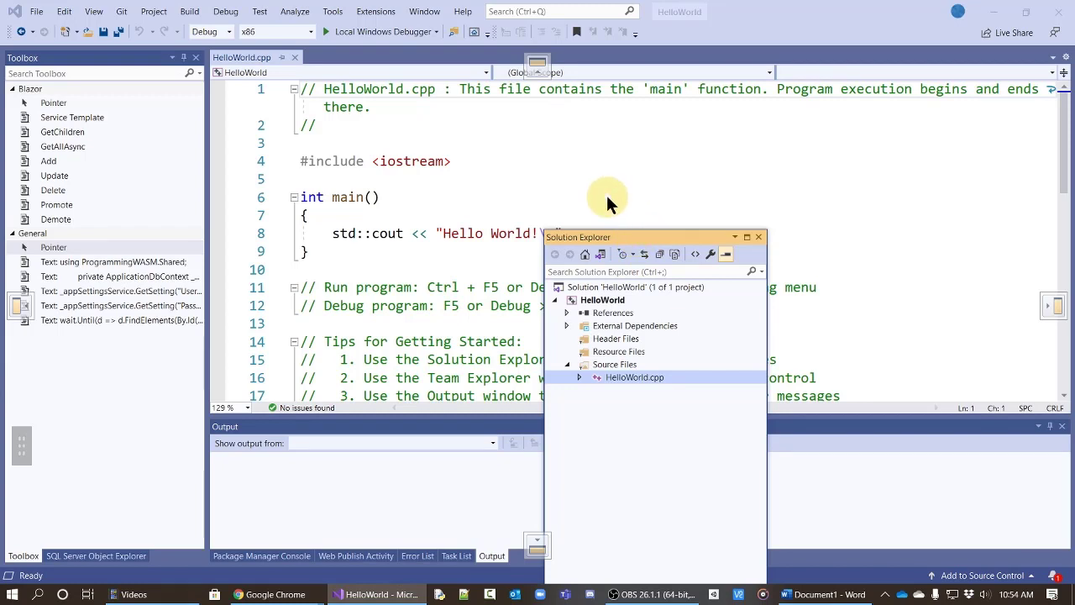
mouse_move(635, 234)
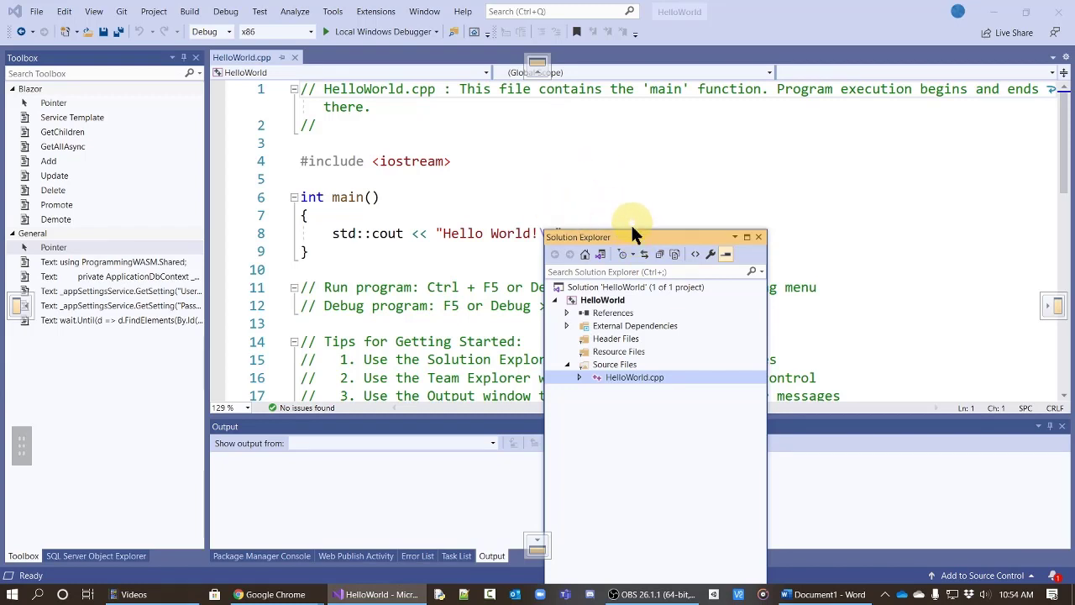
mouse_move(605, 193)
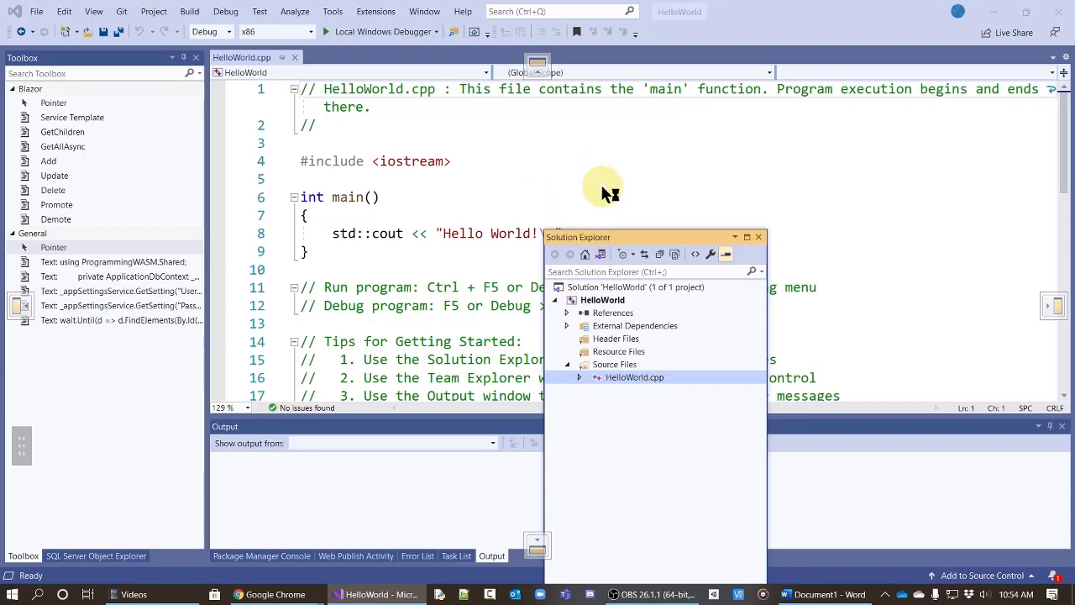
mouse_move(512, 233)
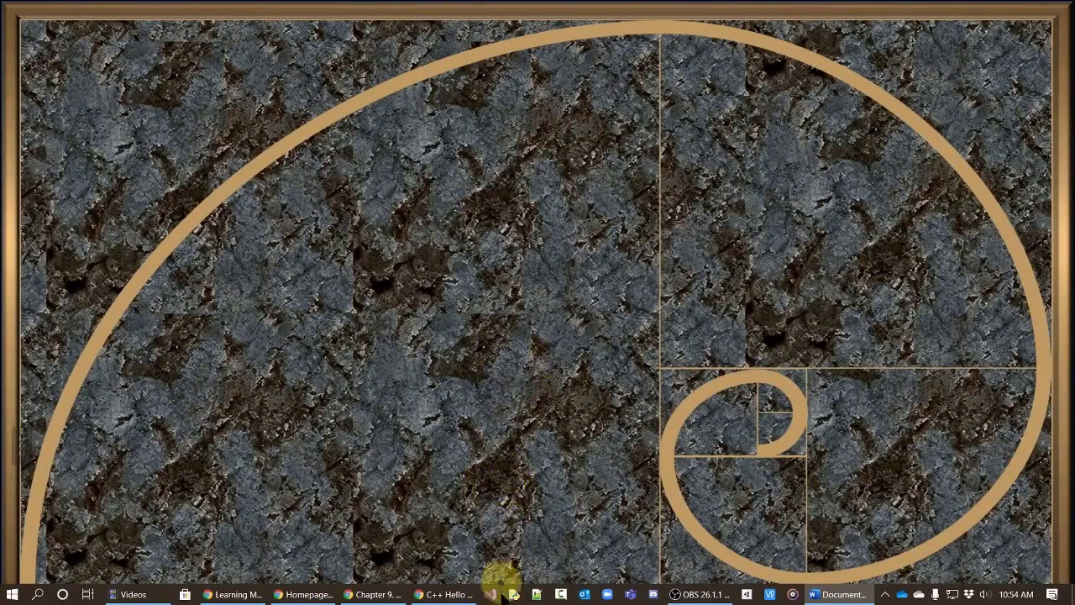
Step: Reopen HelloWorld.sln from the Visual Studio taskbar icon's Recent list
right_click(488, 595)
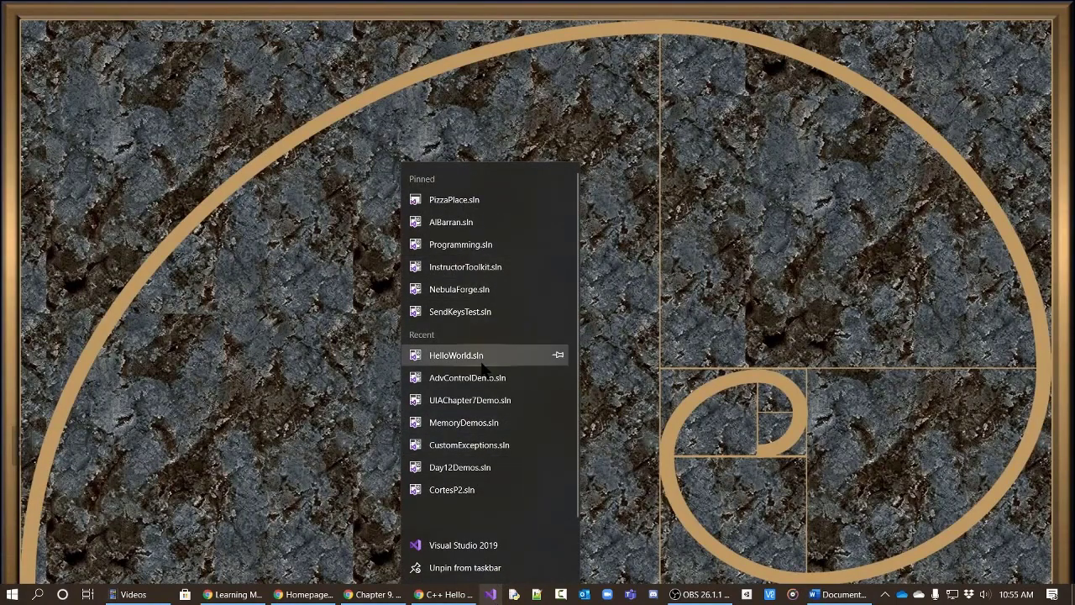
mouse_move(457, 356)
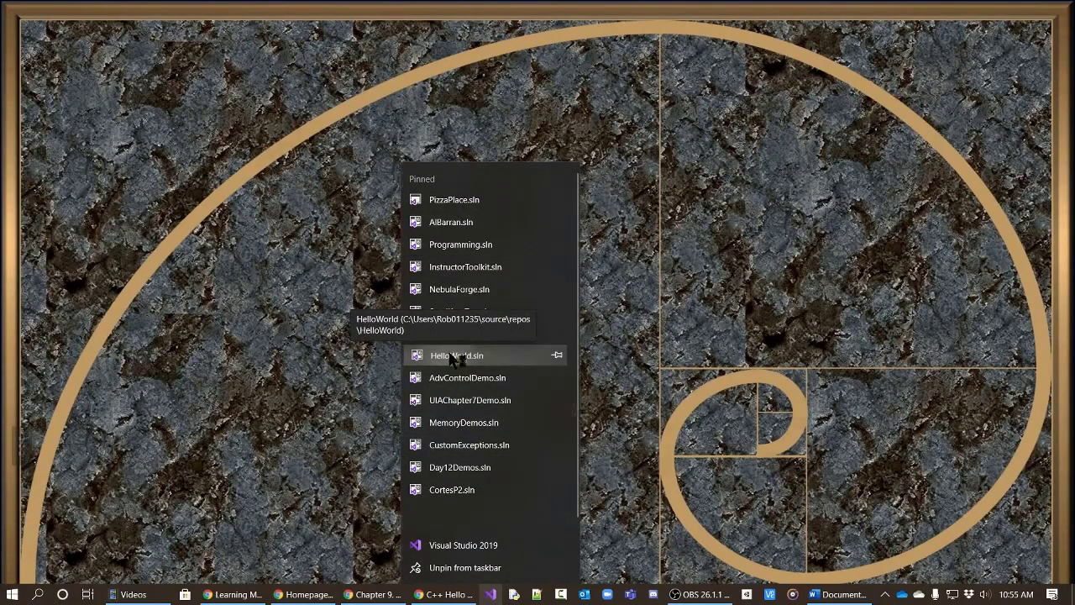
click(457, 356)
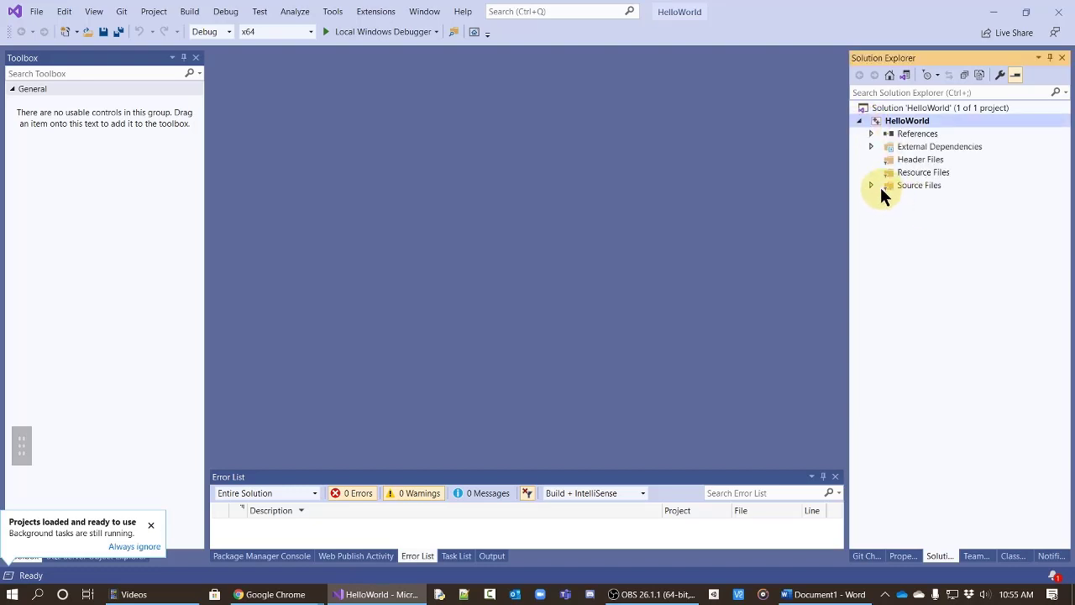
Step: Expand Source Files and open HelloWorld.cpp in the editor
click(870, 185)
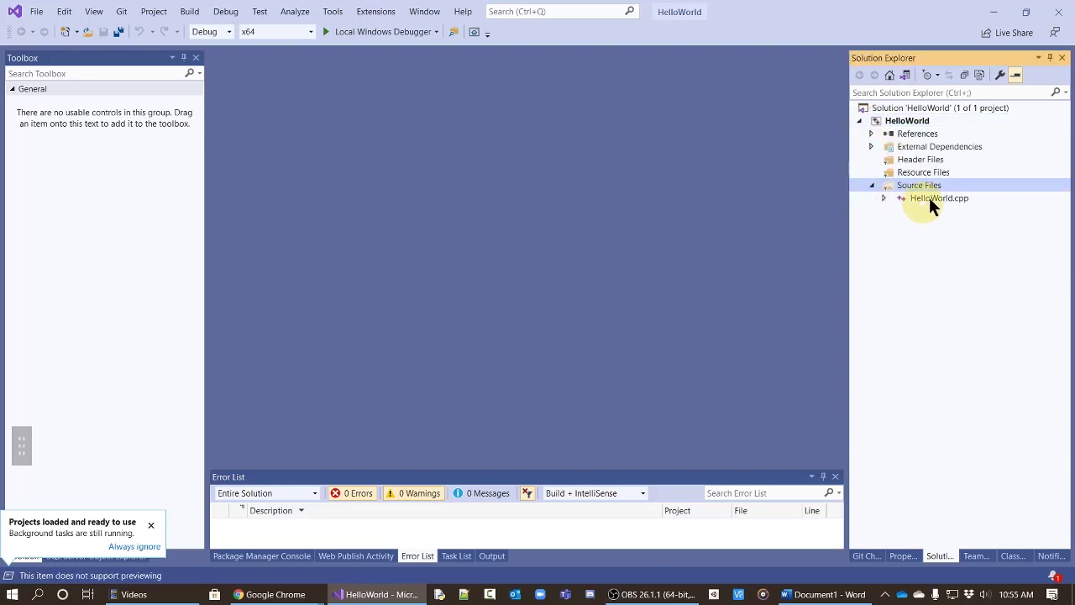
double_click(938, 198)
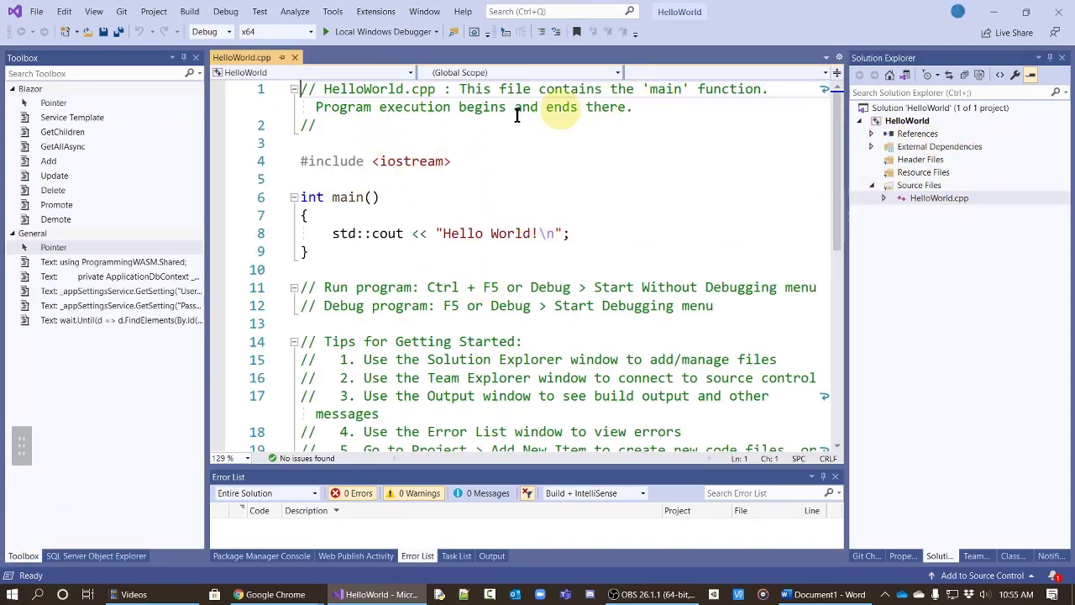
mouse_move(759, 138)
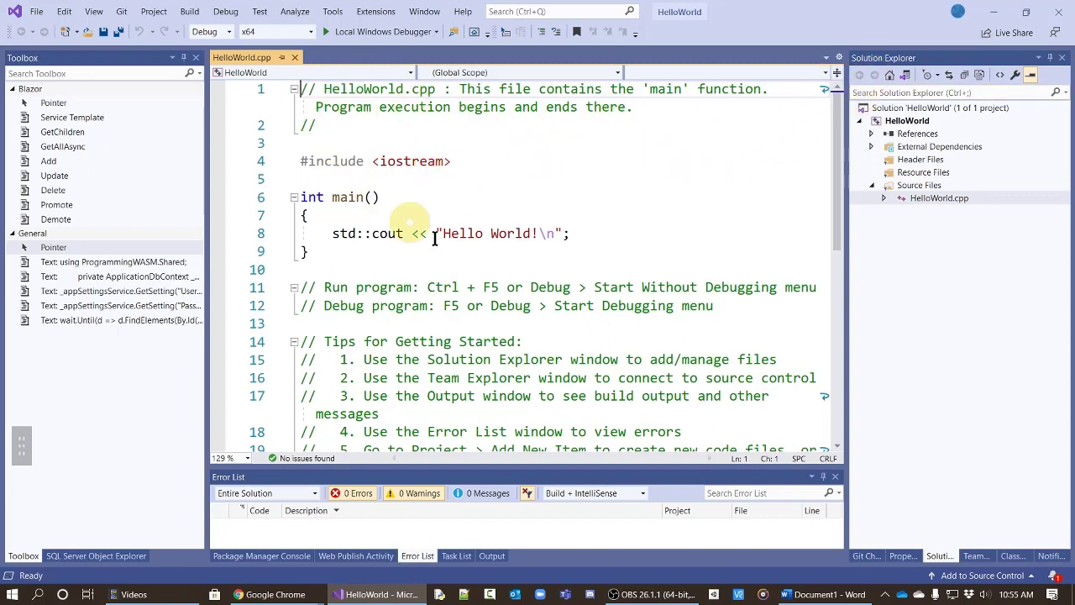
mouse_move(563, 251)
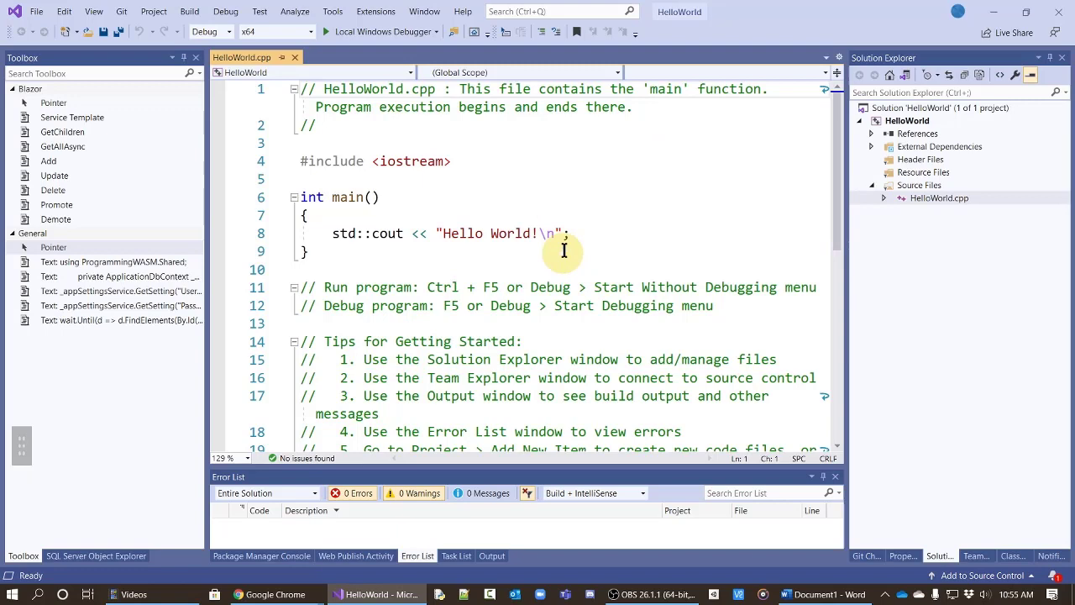
Step: Select the Run program note and getting-started tips comment lines for removal
scroll(up, 3)
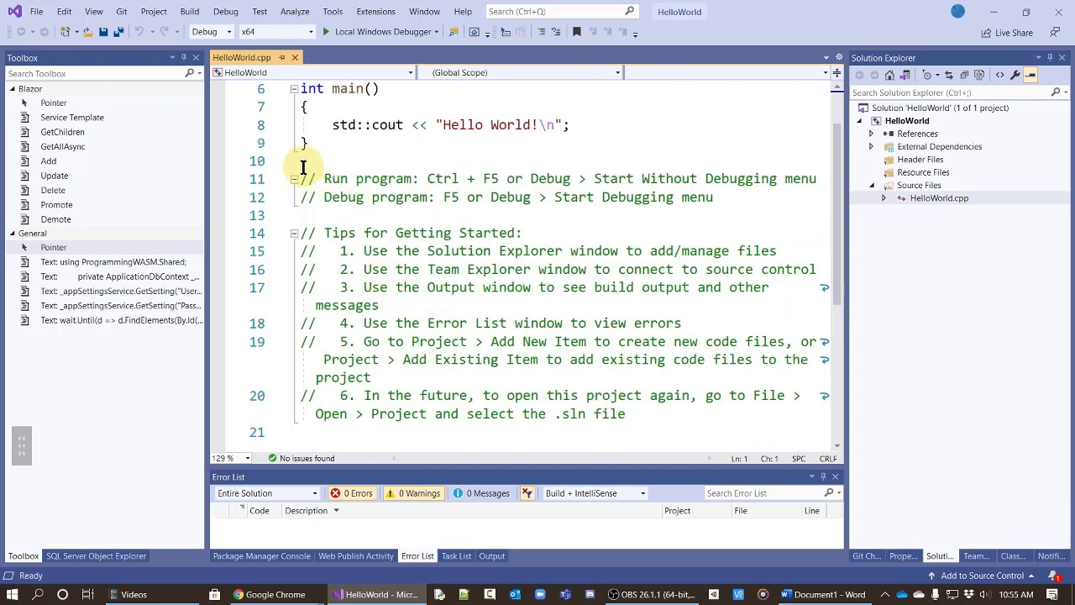
drag(302, 178, 624, 414)
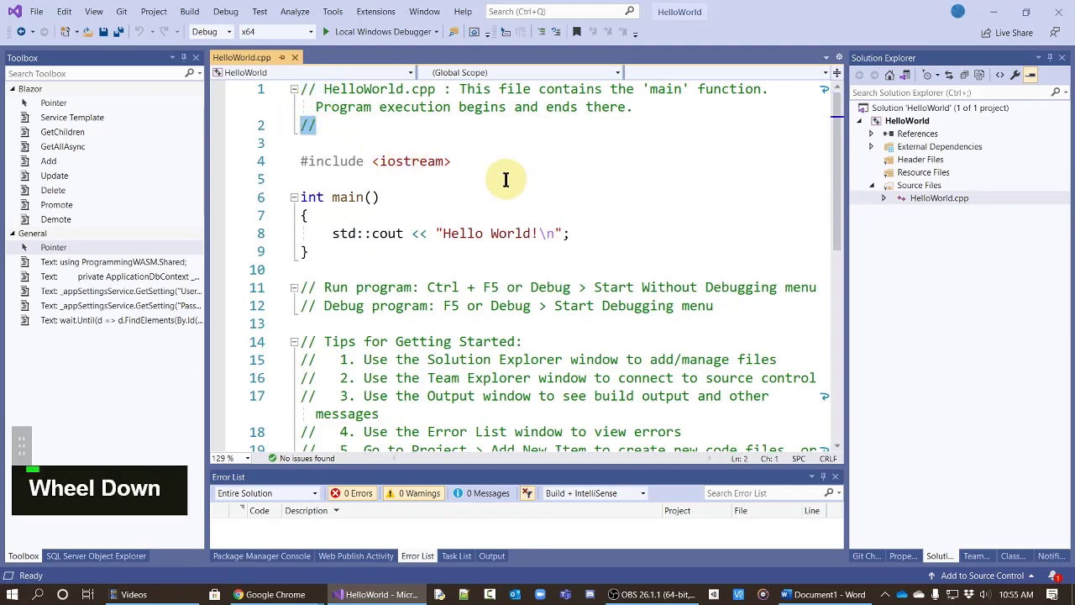
scroll(down, 3)
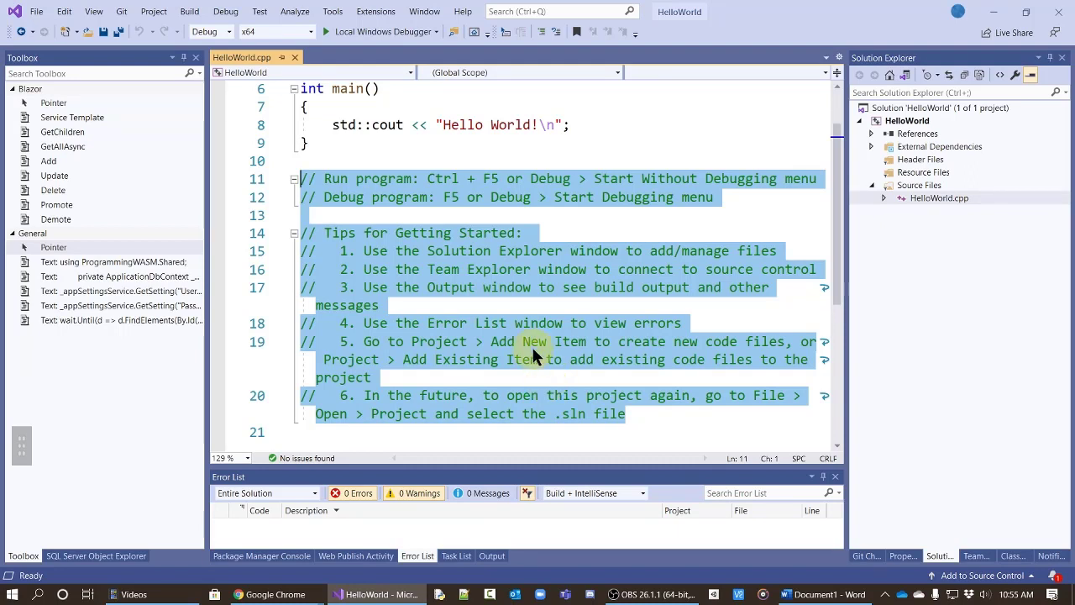
mouse_move(446, 198)
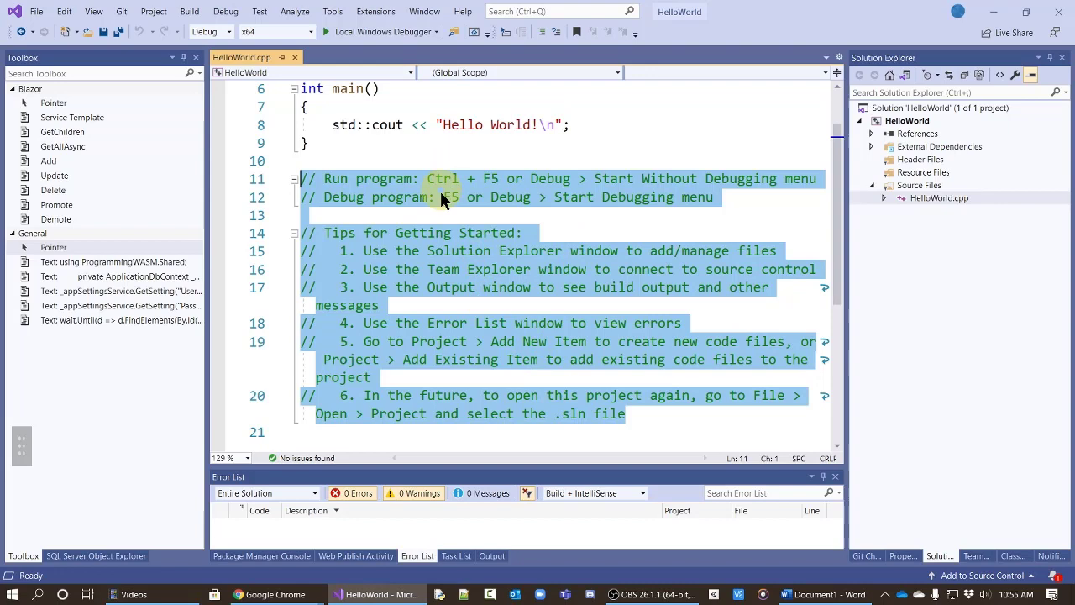
mouse_move(457, 287)
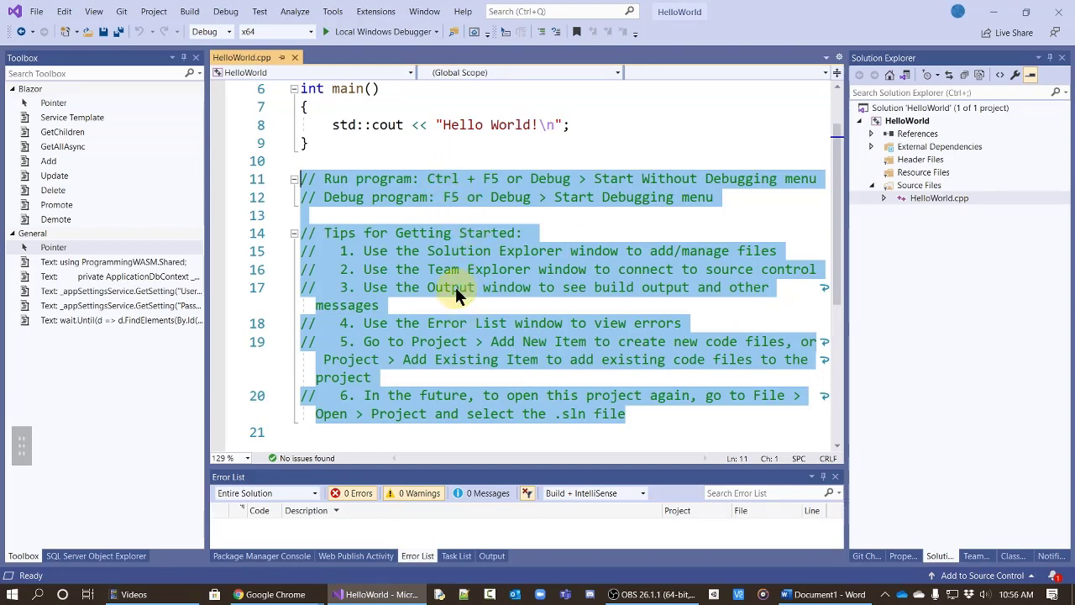
click(655, 414)
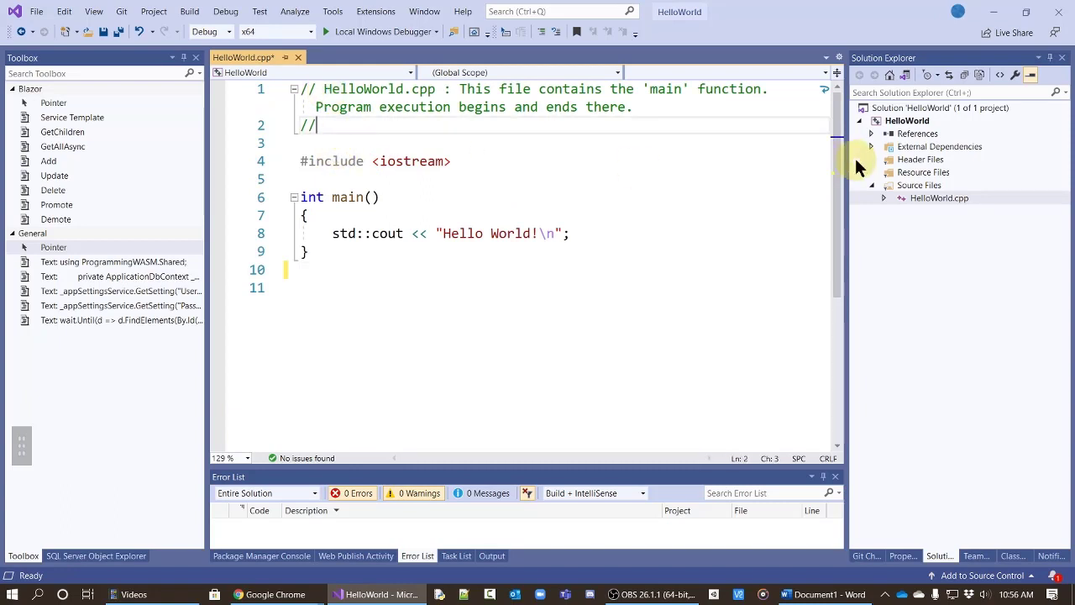
key(space)
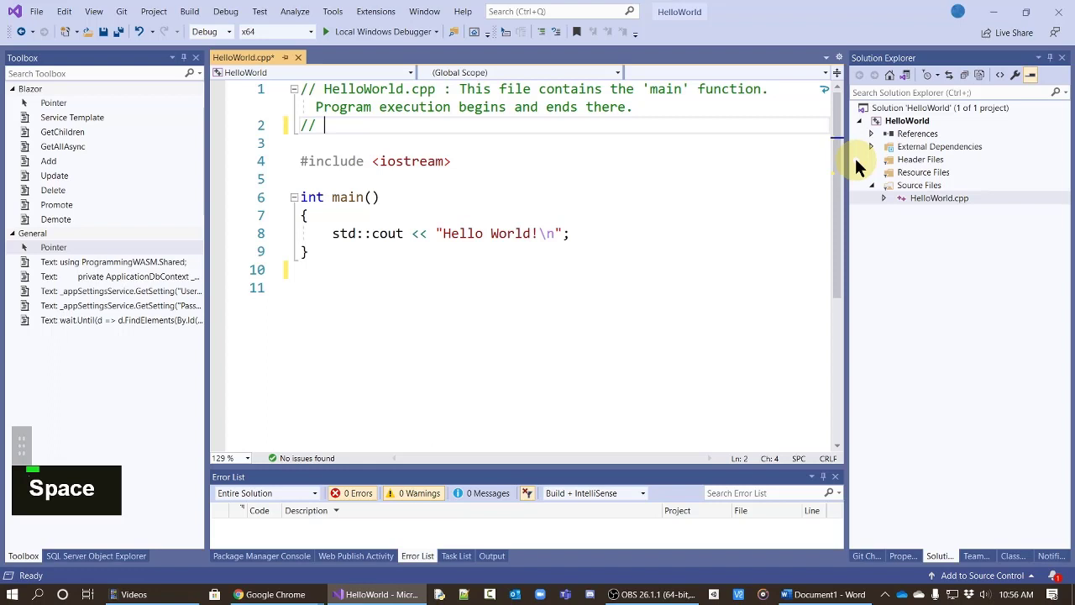
text(Program)
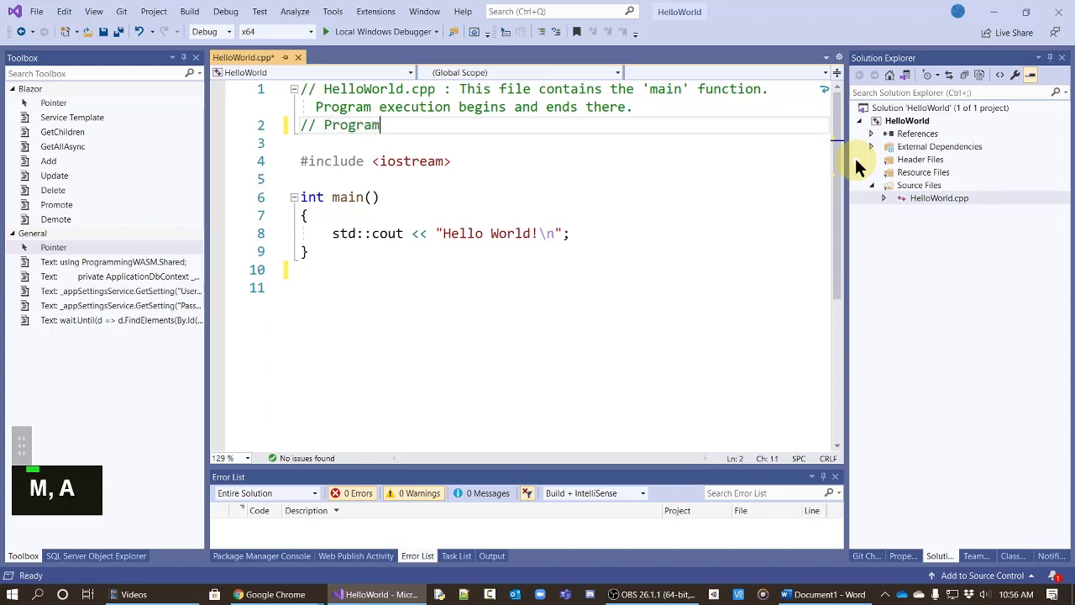
text(mer)
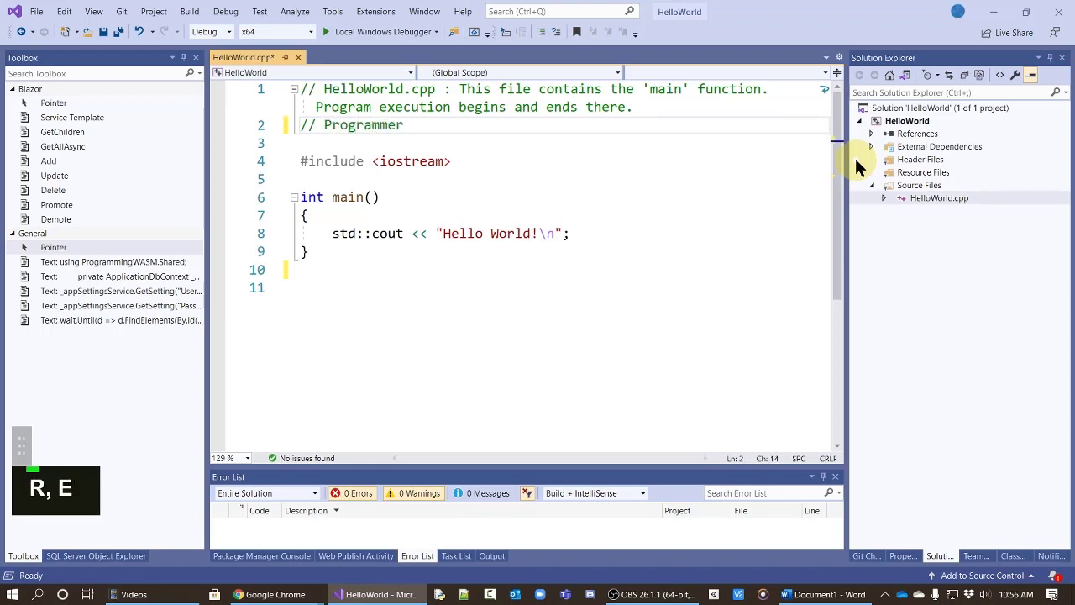
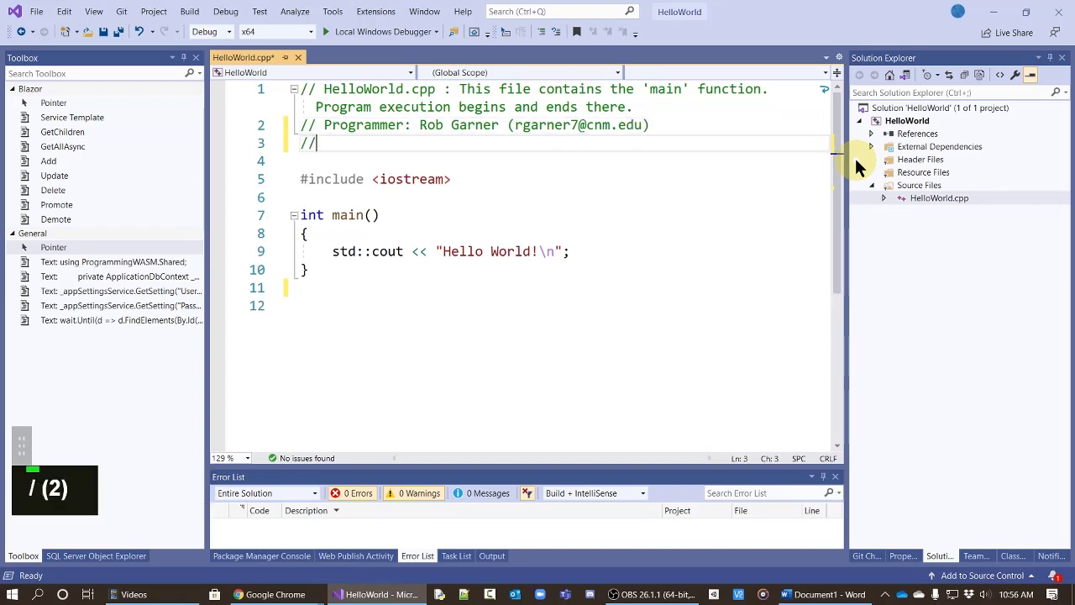
Step: Add Date: 26 Feb 2021 and Purpose: Demonstrate how to make a program comment lines
text(Date:)
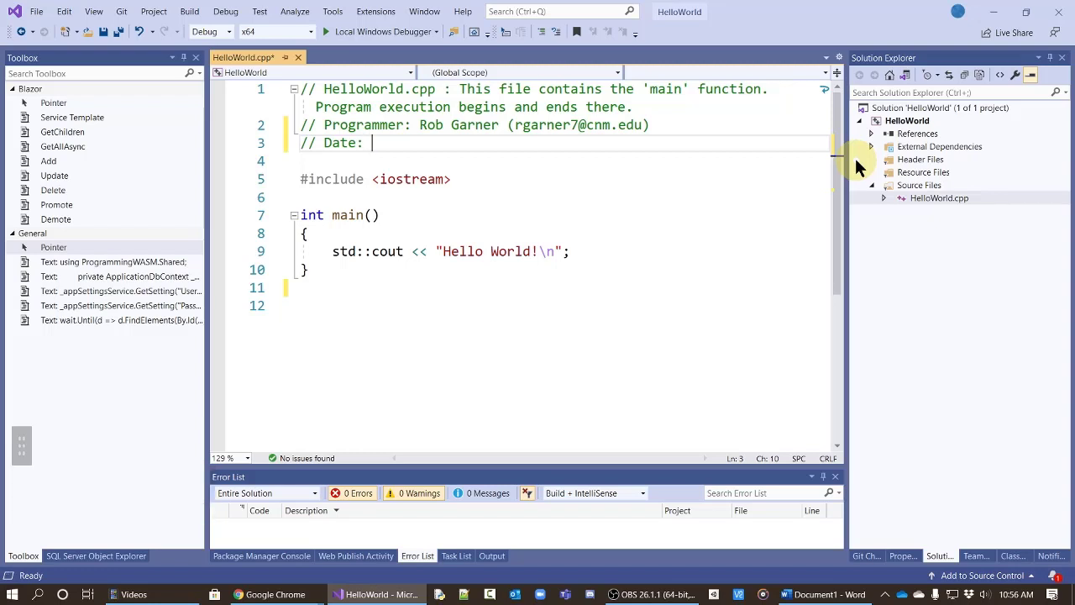
text(26 Fe)
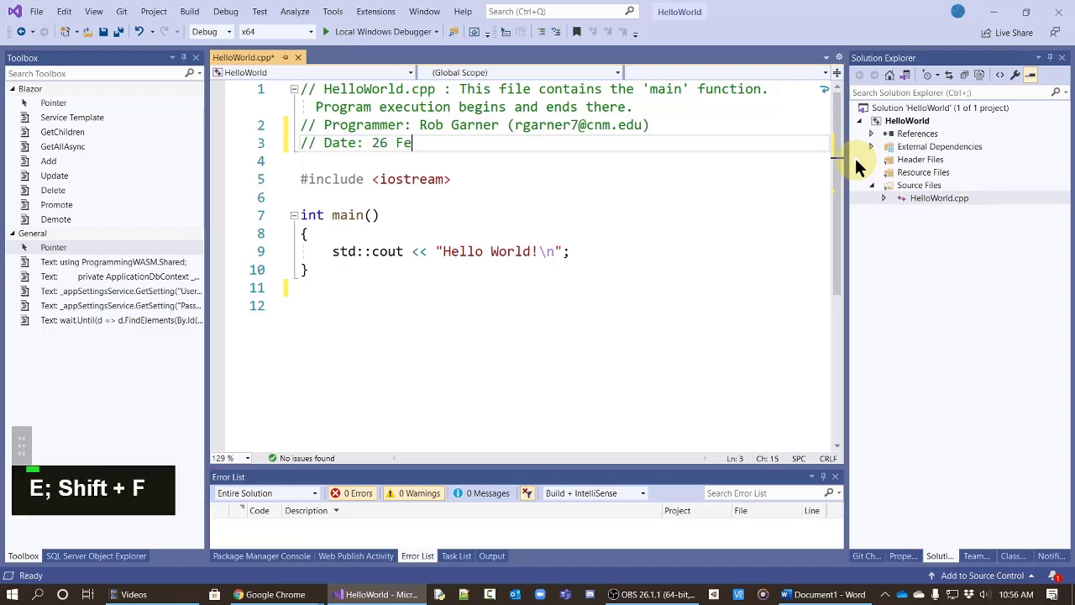
key(Enter)
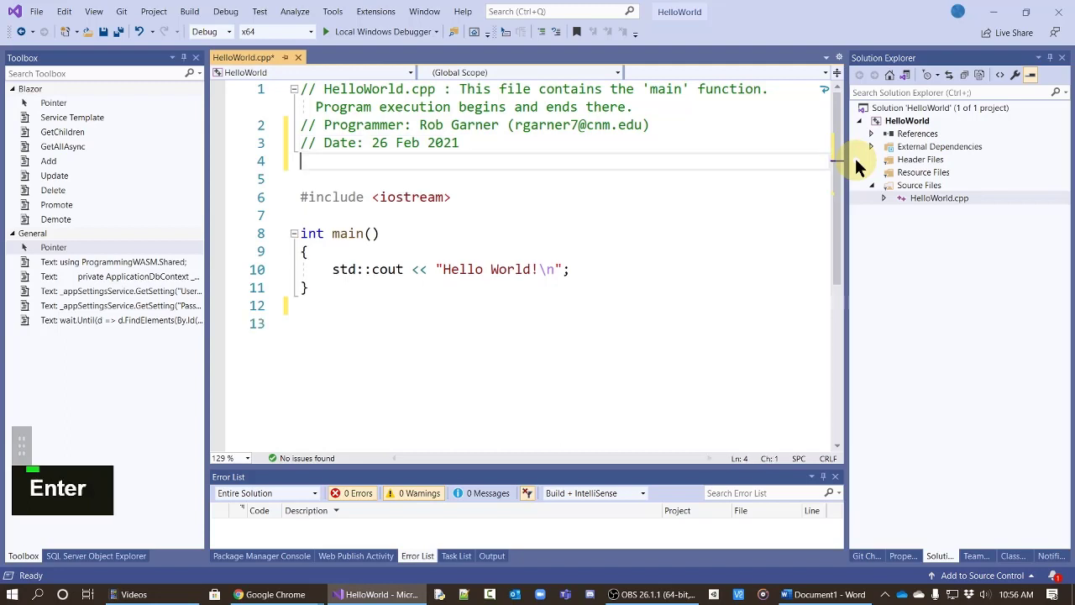
text(// Purpose: Dem)
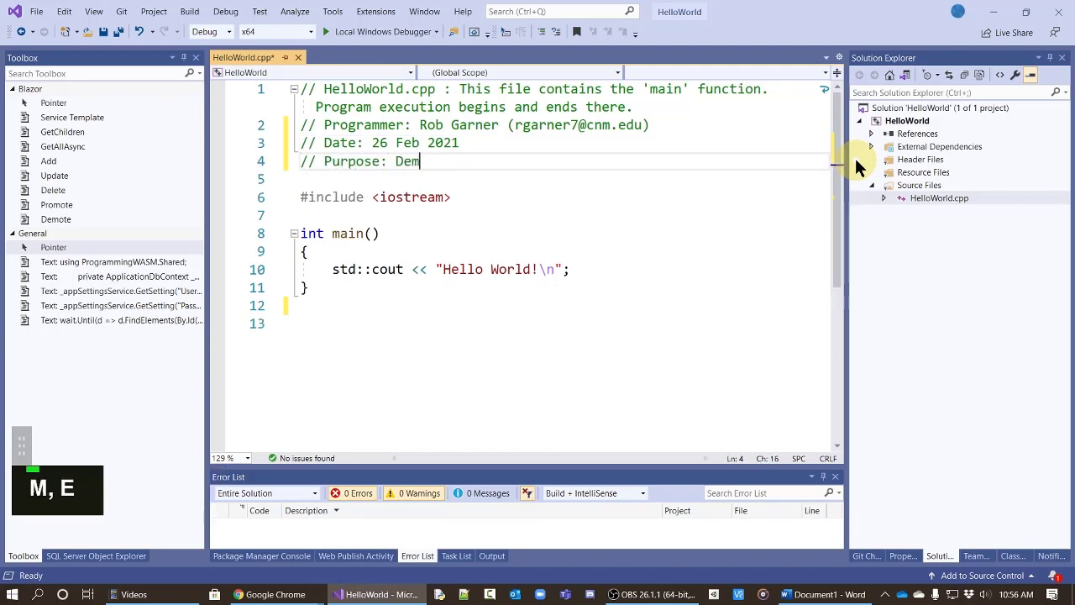
text(onstrate how to make a progr)
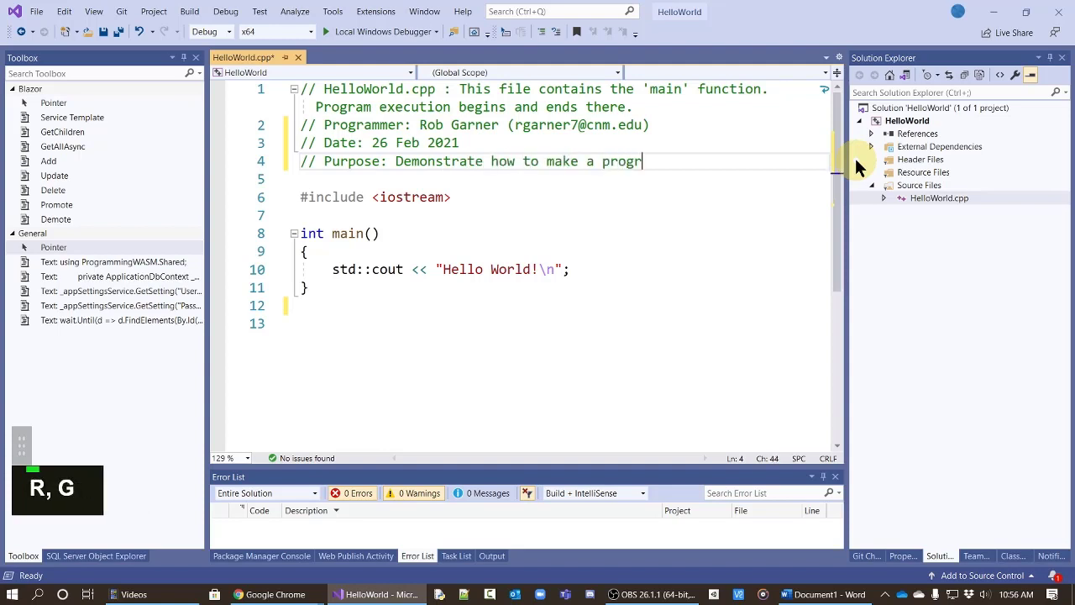
text(am)
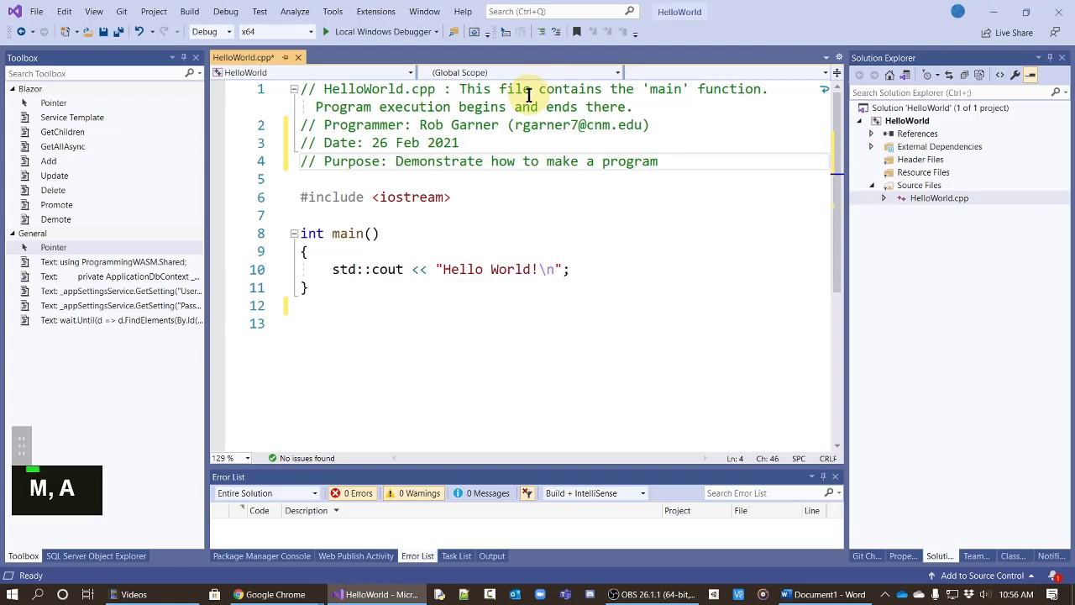
mouse_move(452, 91)
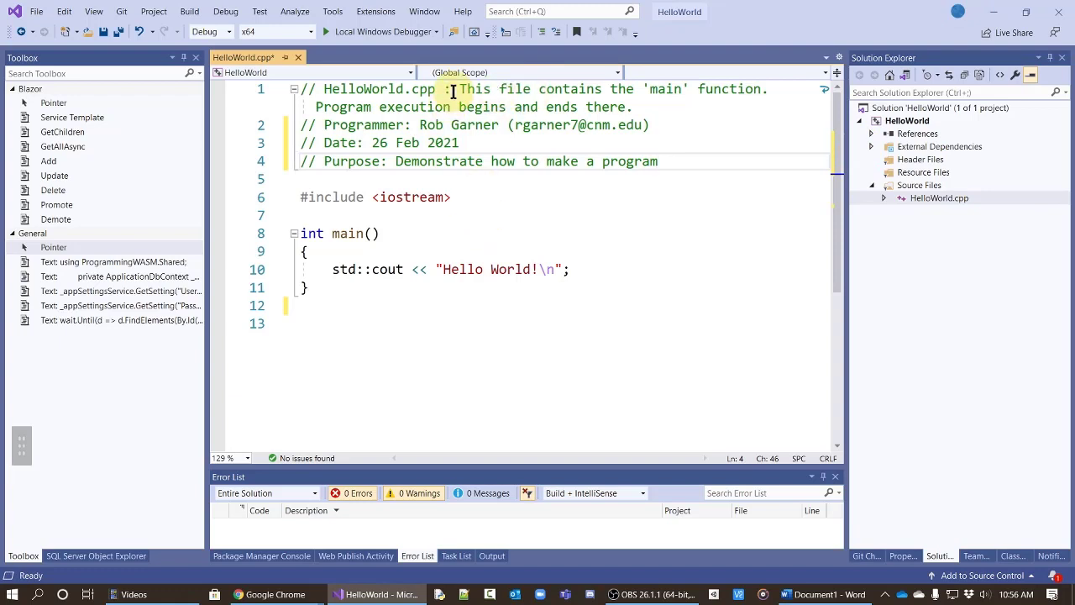
Step: Delete the template sentence after the file name and convert the header into one /* ... */ block comment
drag(450, 89, 628, 108)
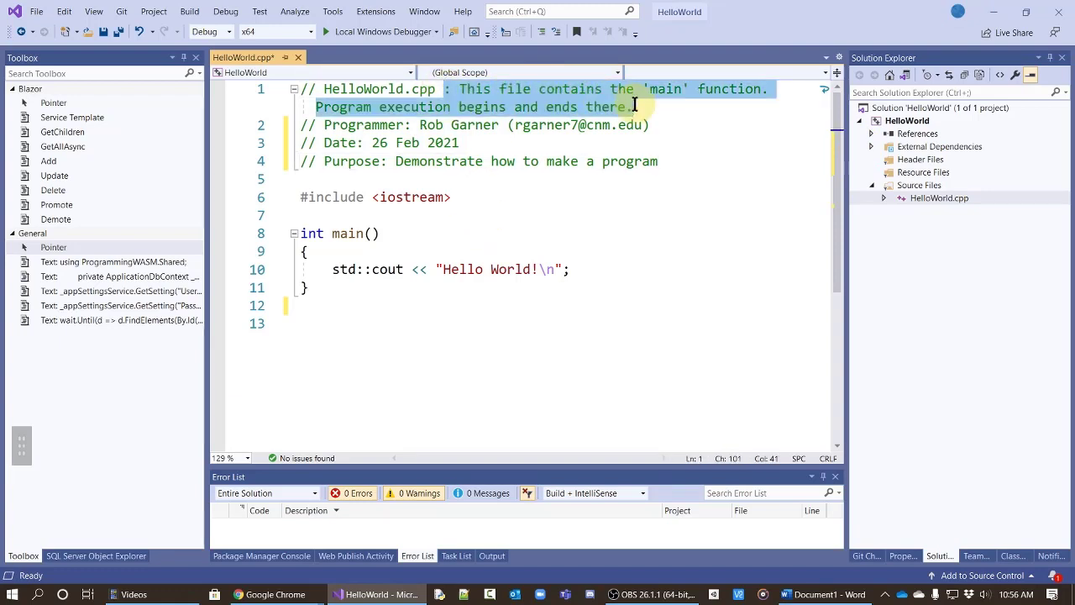
key(backspace)
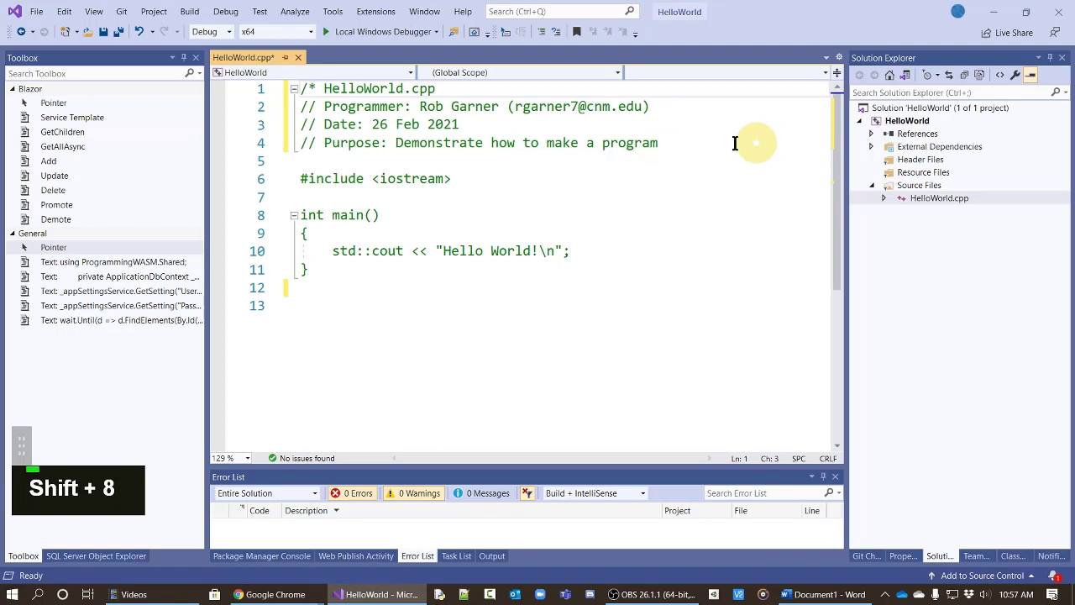
text(*)
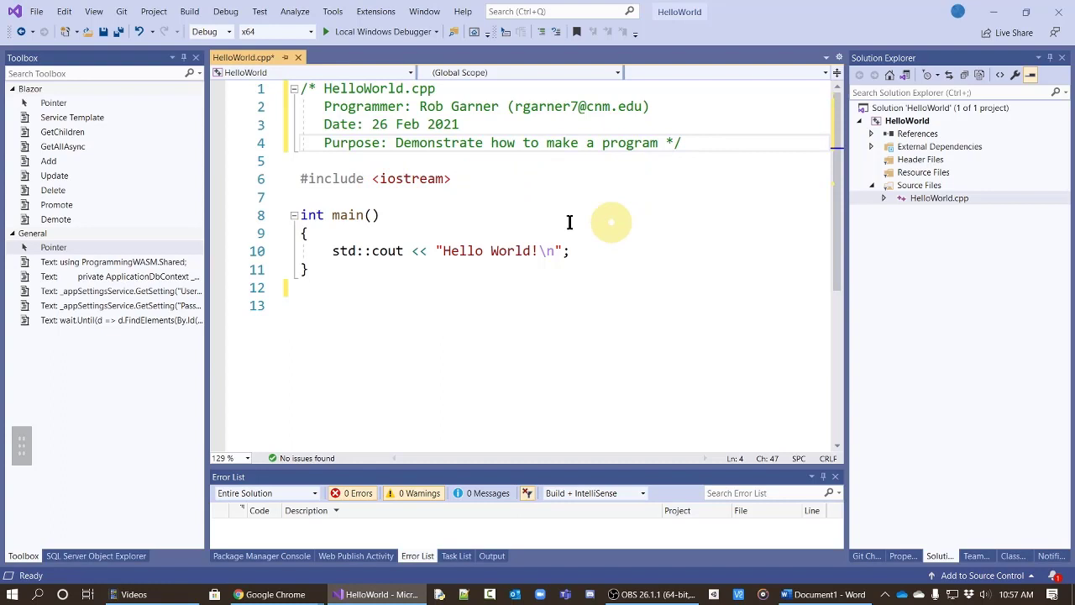
mouse_move(363, 250)
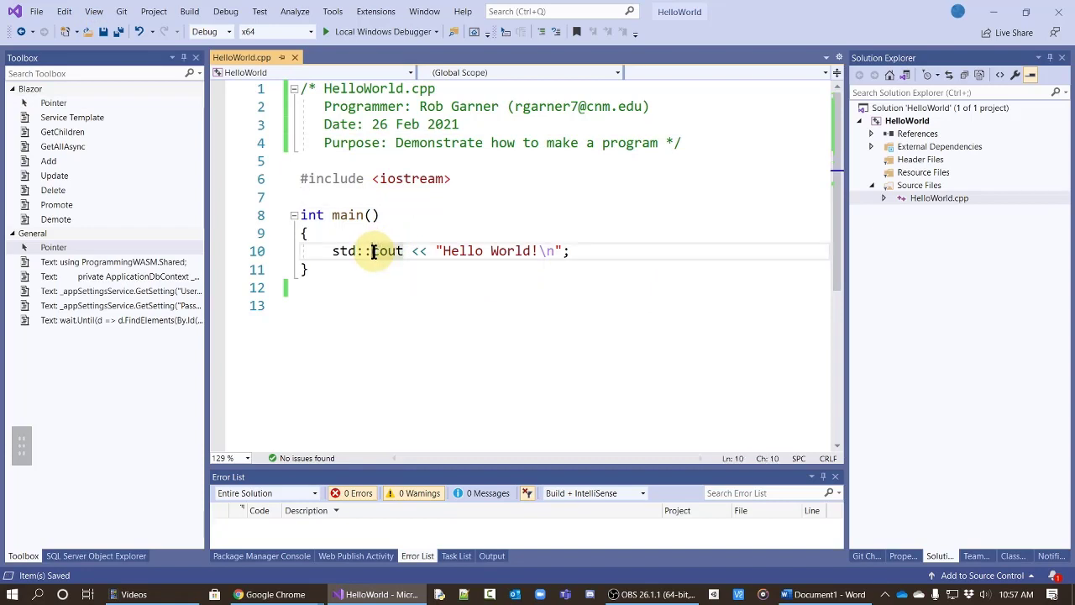
Step: Add a using namespace std; line above main and drop the std:: prefix before cout
double_click(344, 251)
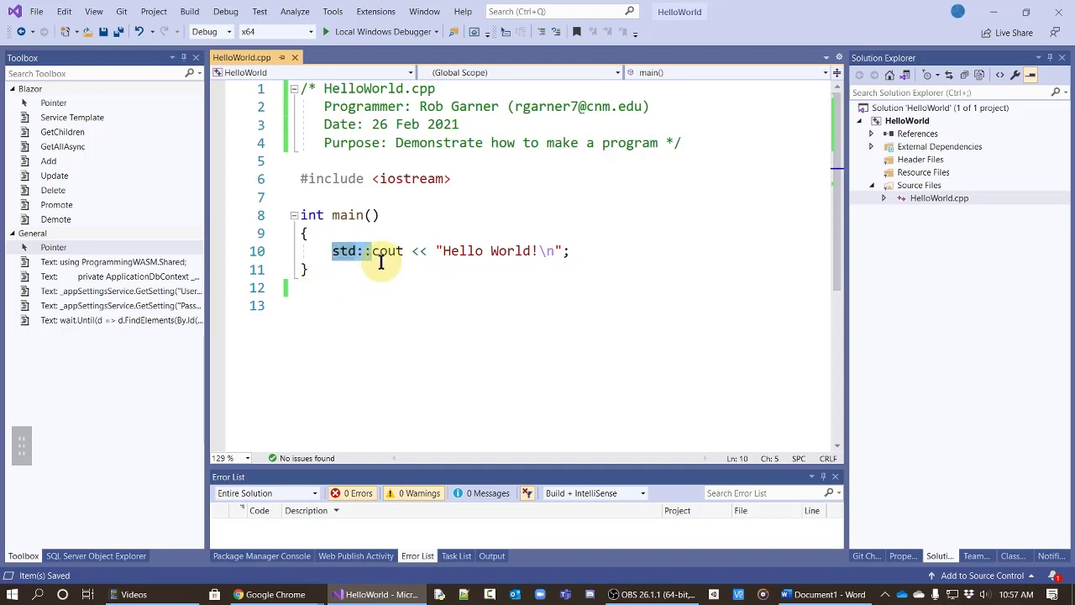
mouse_move(388, 250)
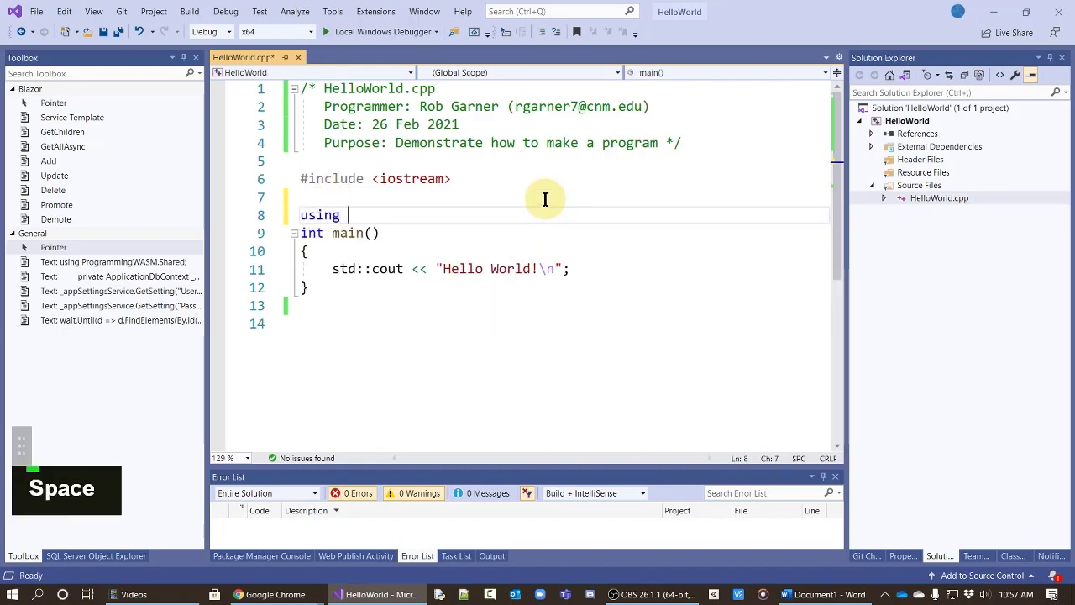
text(namespace)
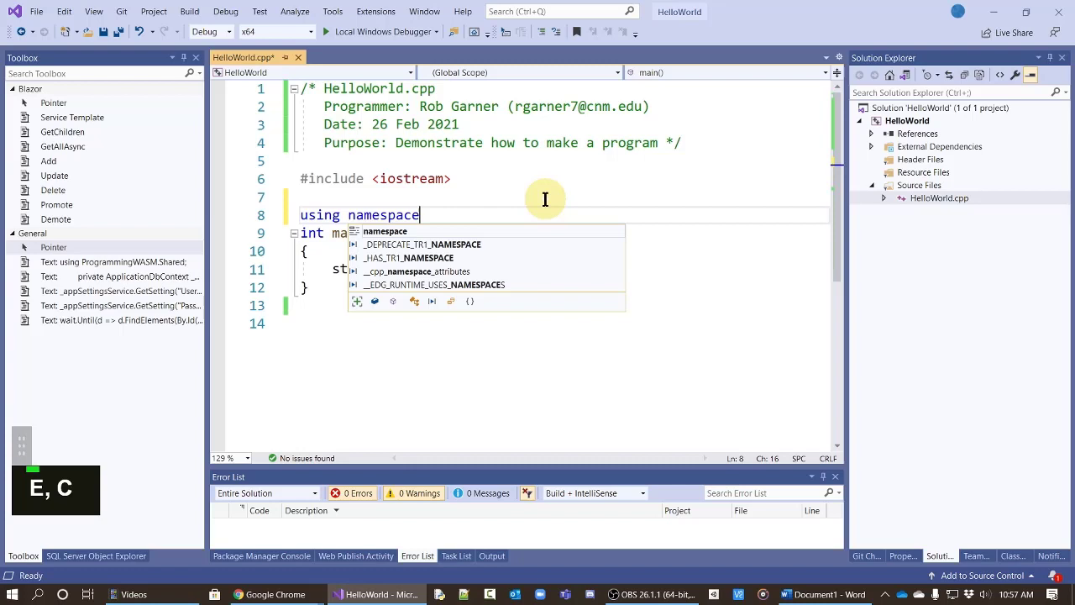
text(std;)
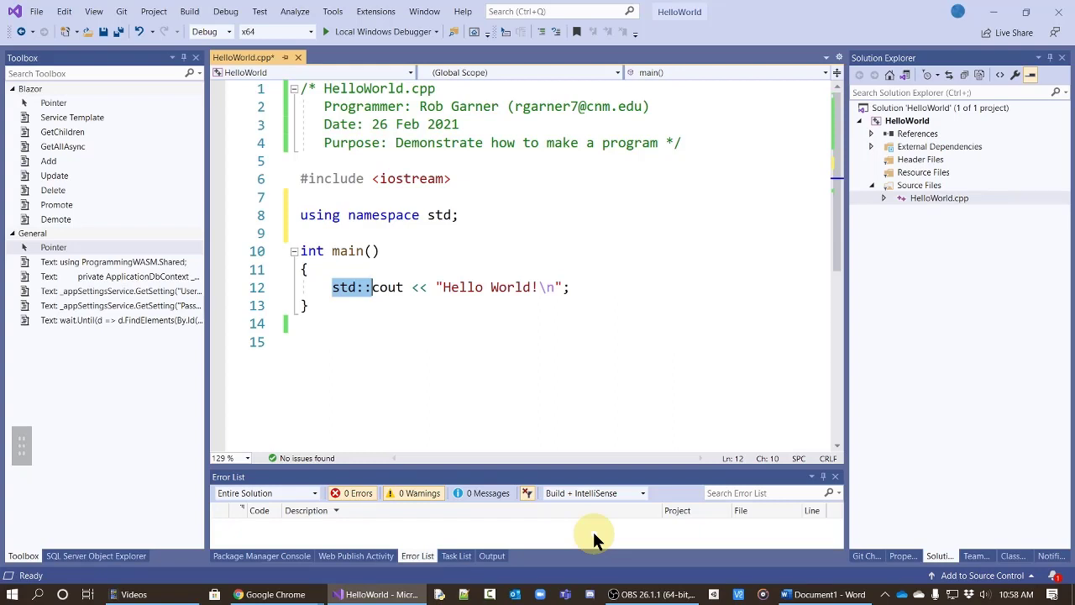
Step: Add blank lines after the cout statement and begin the return statement
key(Delete)
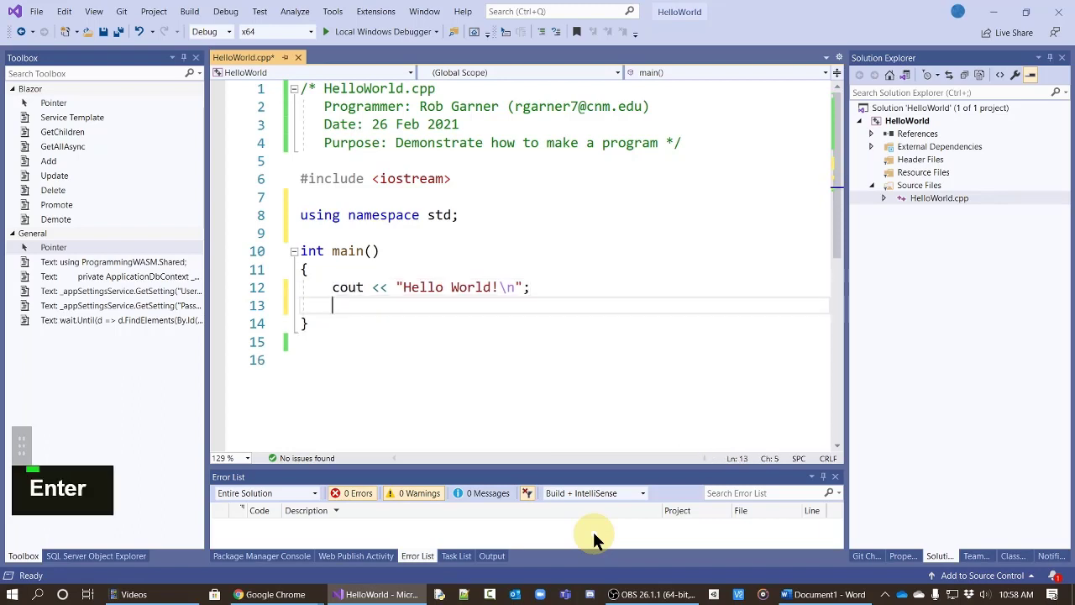
key(Enter)
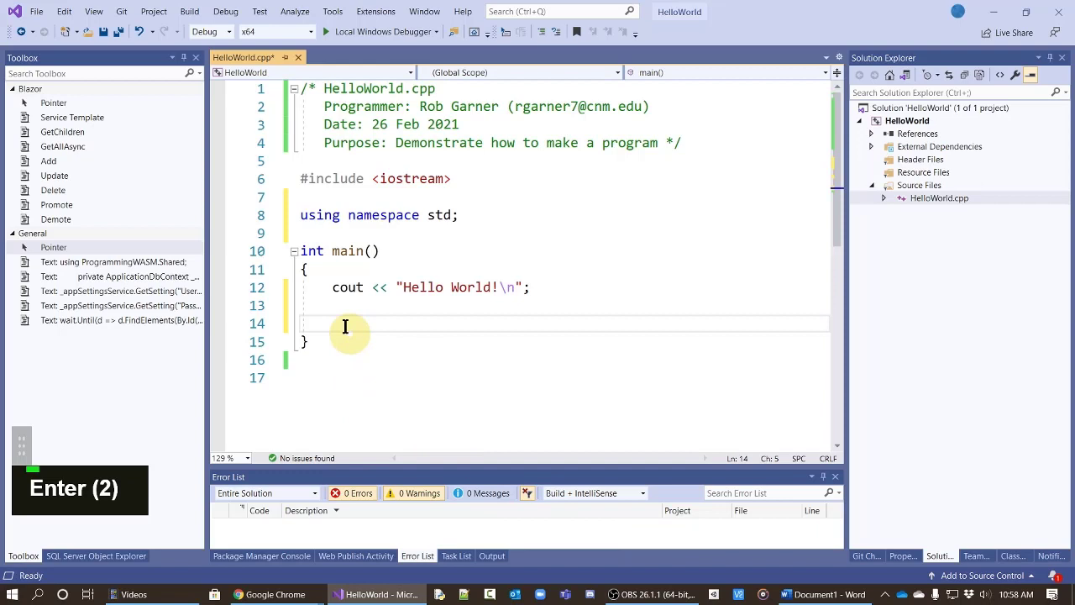
text(r)
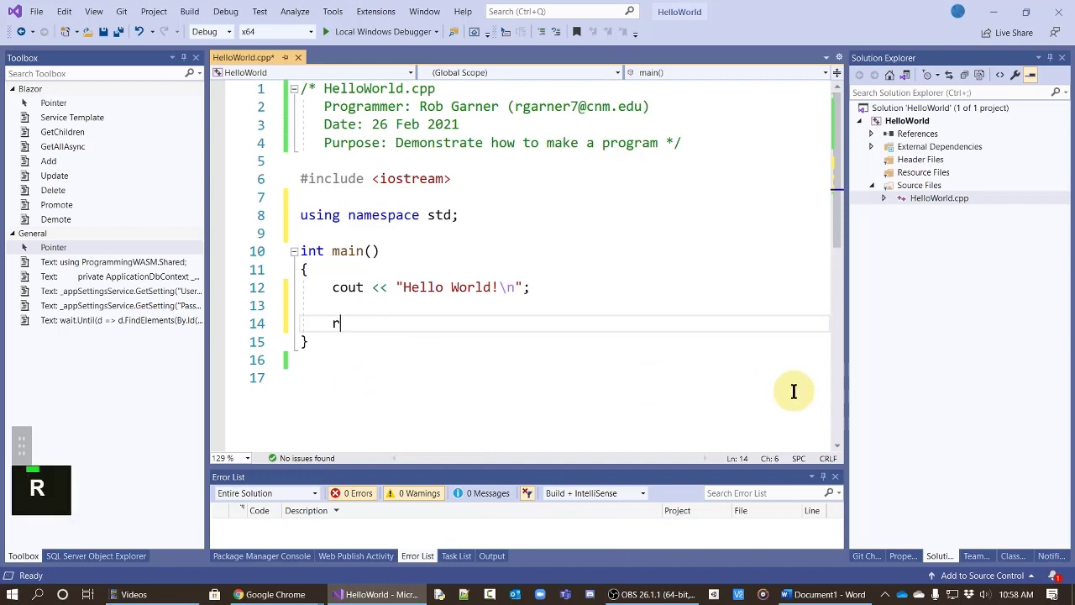
Step: Finish return 0; before main's closing brace and point it out
text(eturn 0;)
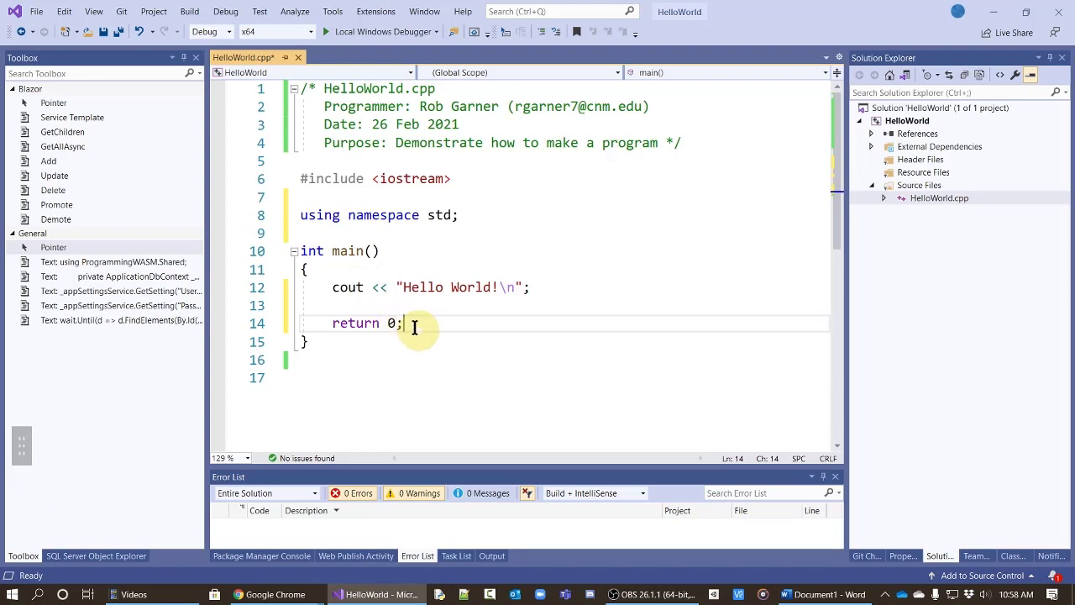
click(309, 341)
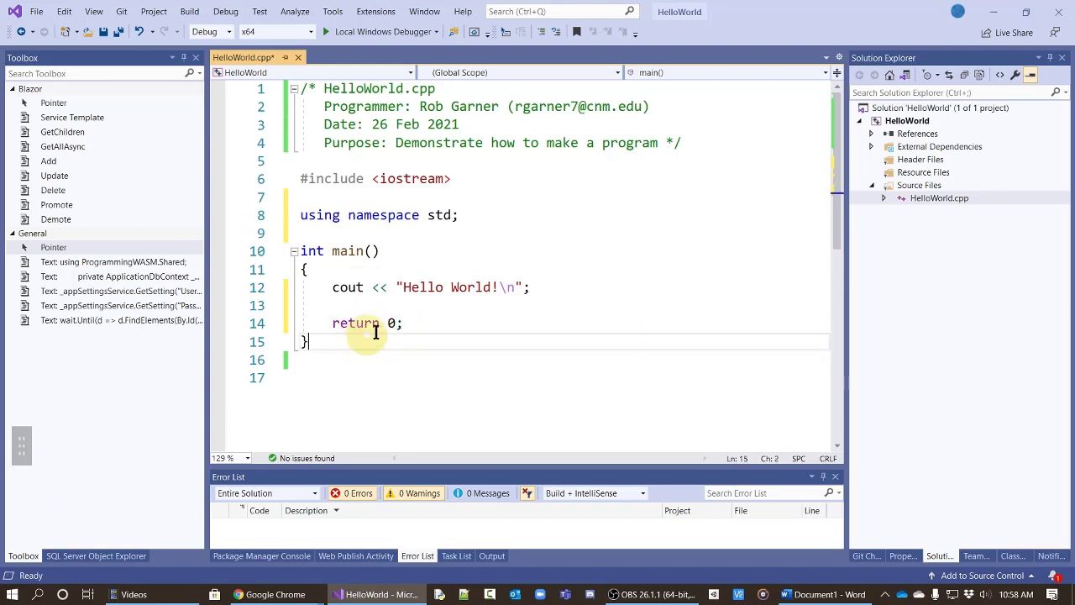
double_click(356, 322)
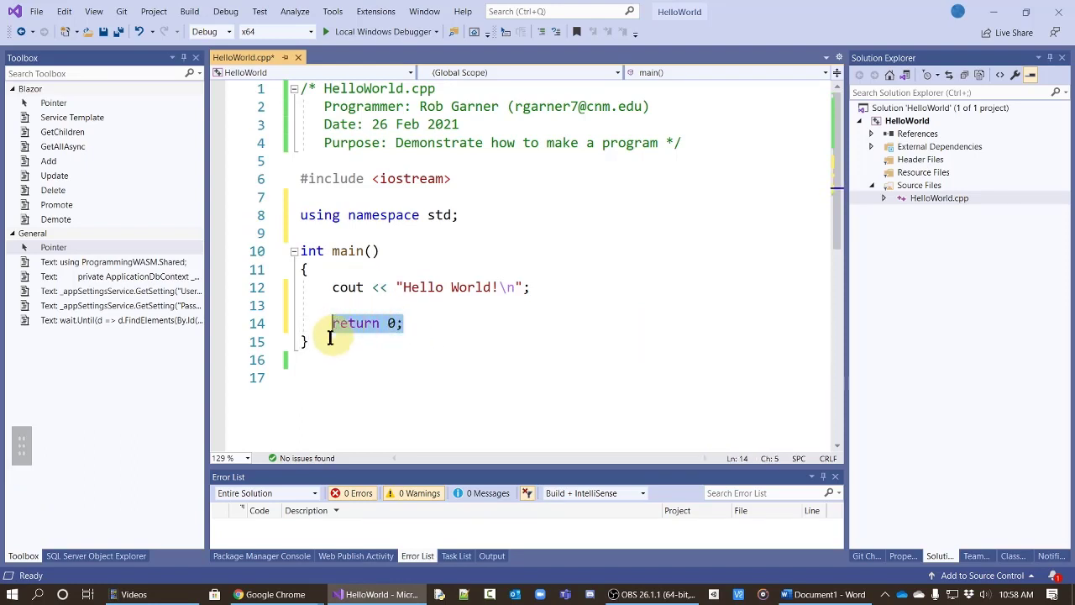
click(380, 251)
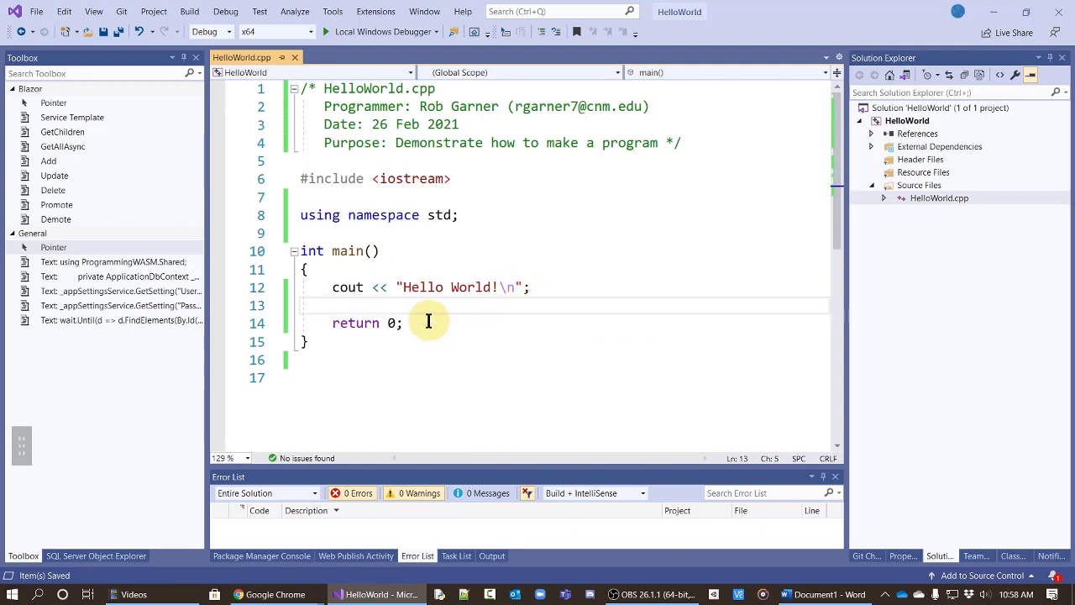
Step: Point out the cout statement, then save HelloWorld.cpp with Ctrl+S
click(376, 285)
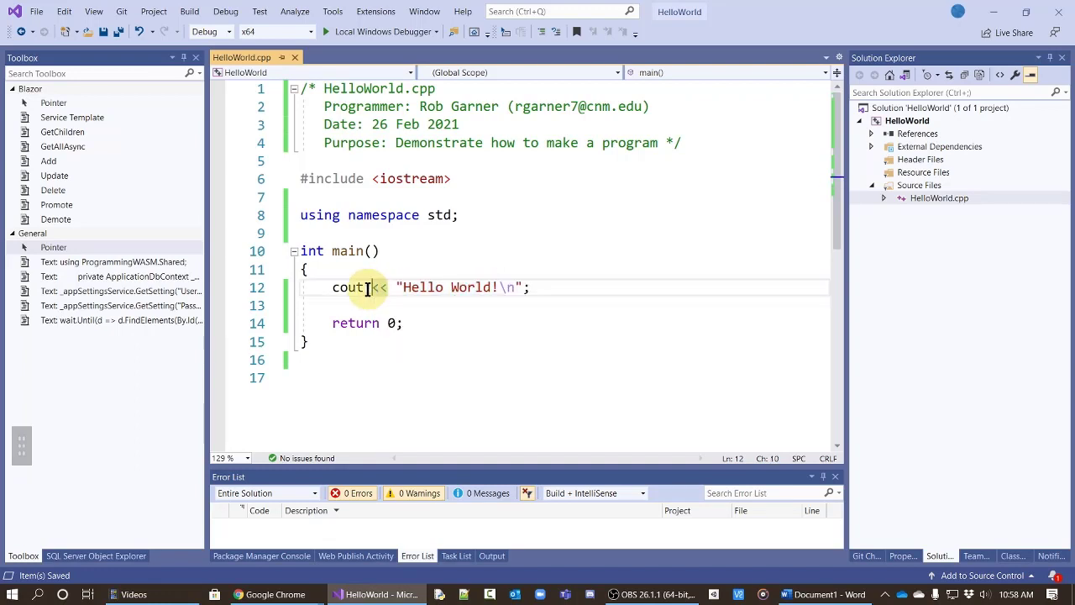
double_click(346, 288)
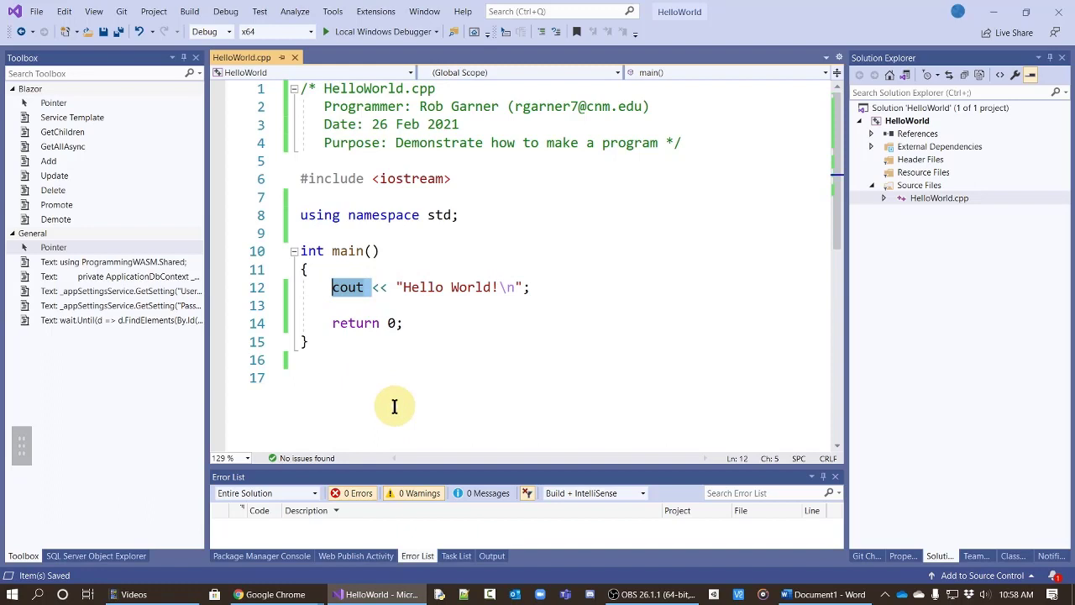
mouse_move(534, 366)
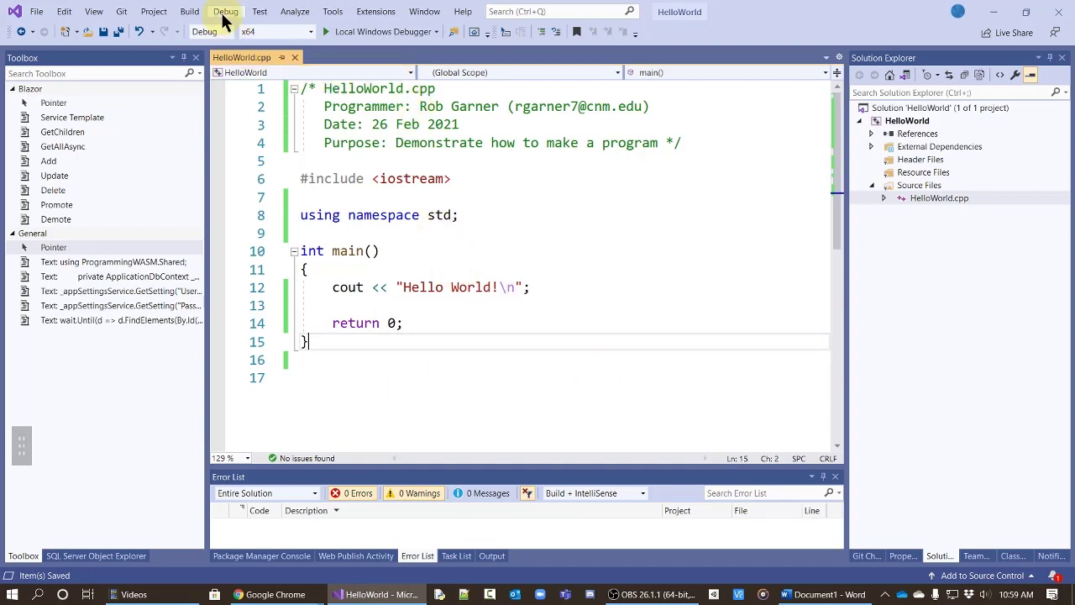
Step: Build and run HelloWorld via Debug > Start Without Debugging
click(225, 10)
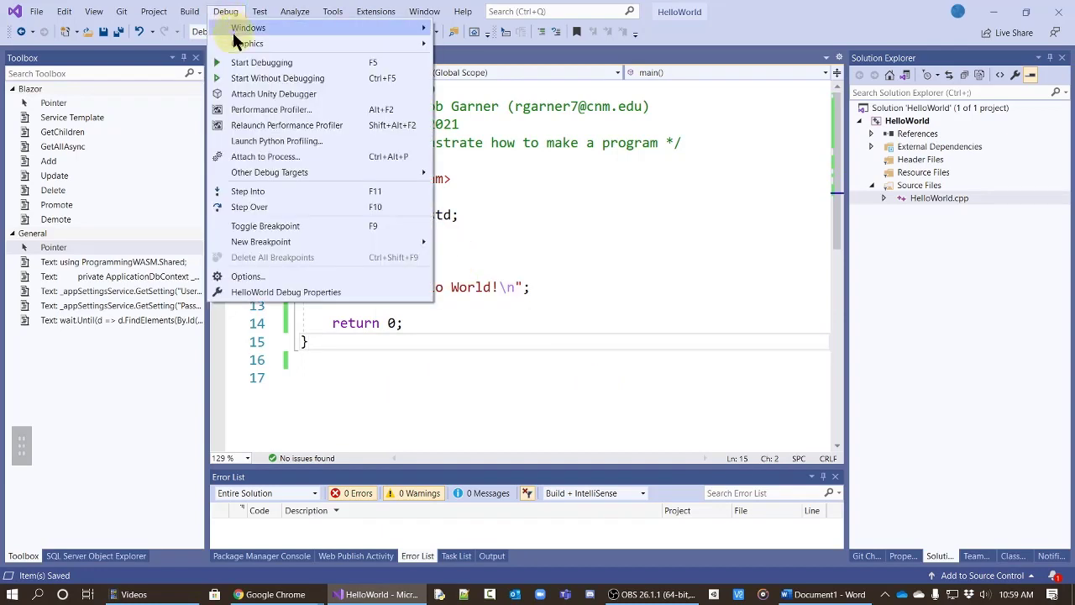
mouse_move(266, 80)
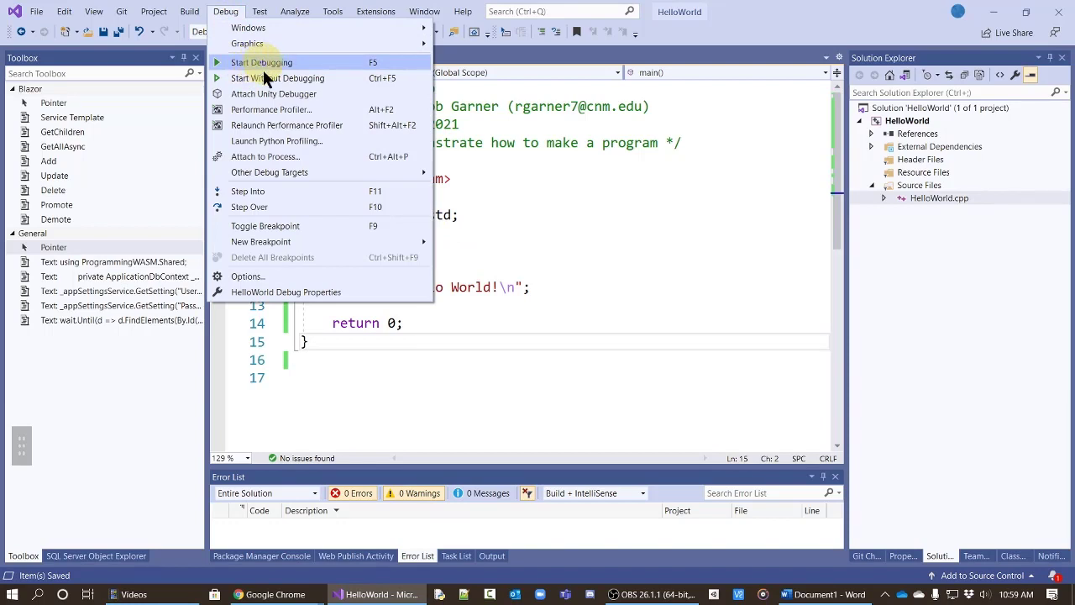
mouse_move(278, 77)
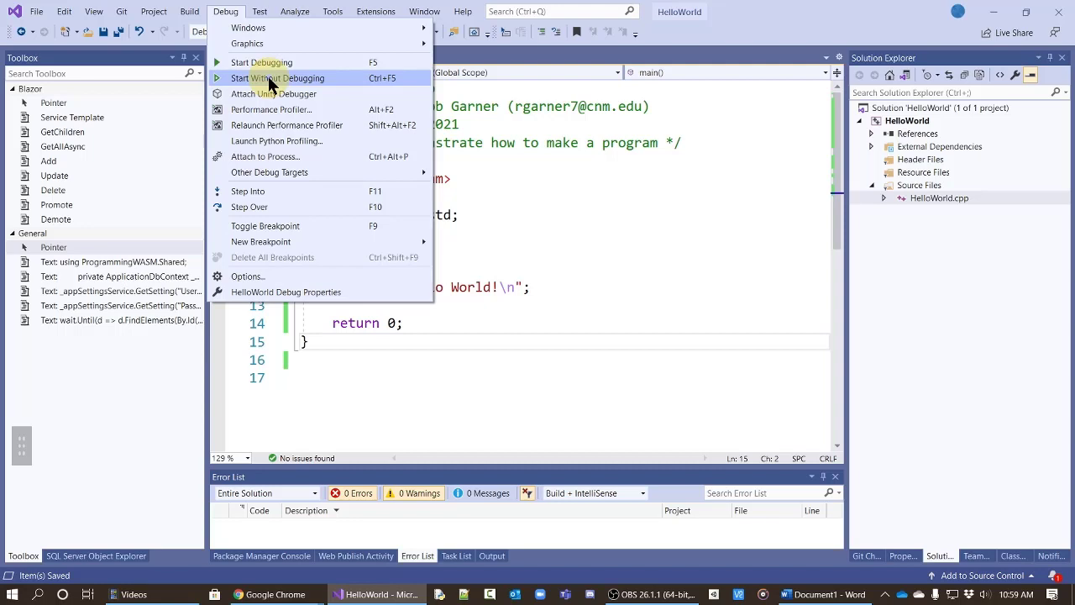
mouse_move(269, 63)
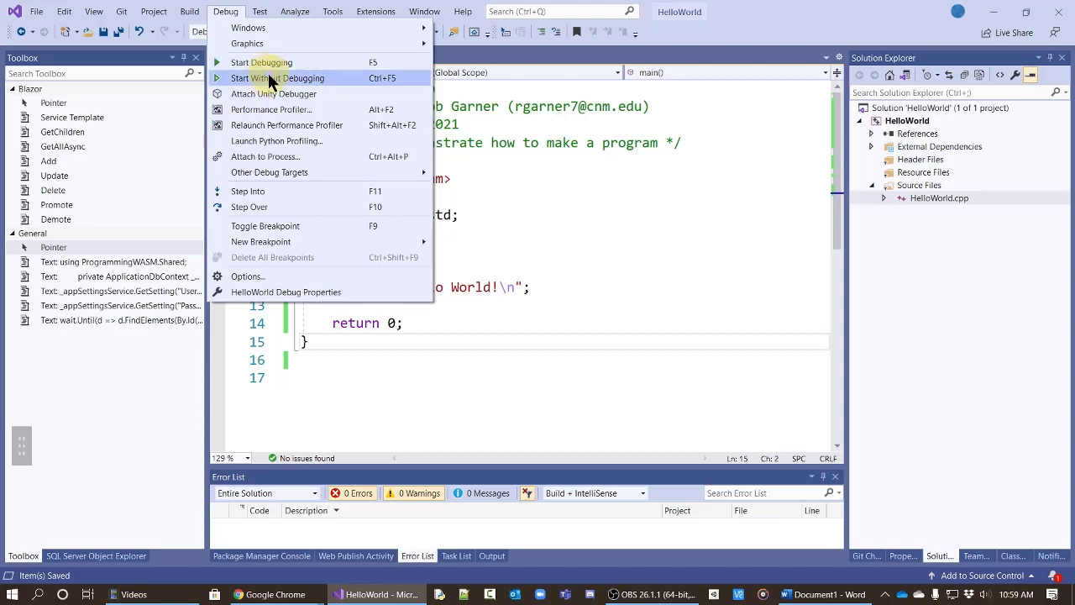
click(277, 78)
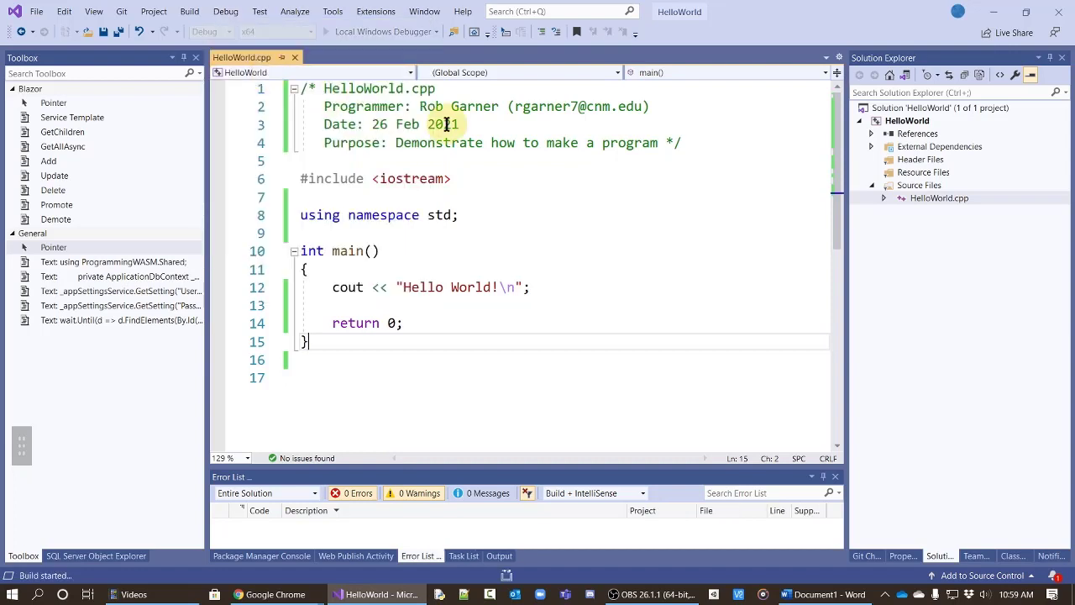
mouse_move(558, 194)
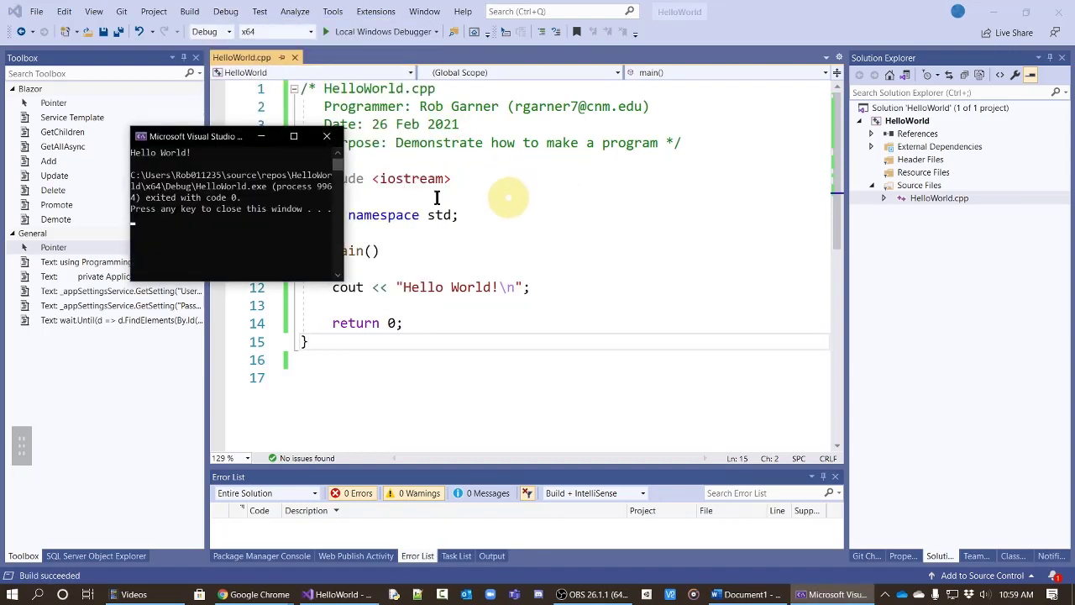
Step: Enlarge the output console's font through its Properties so Hello World! reads clearly
click(141, 136)
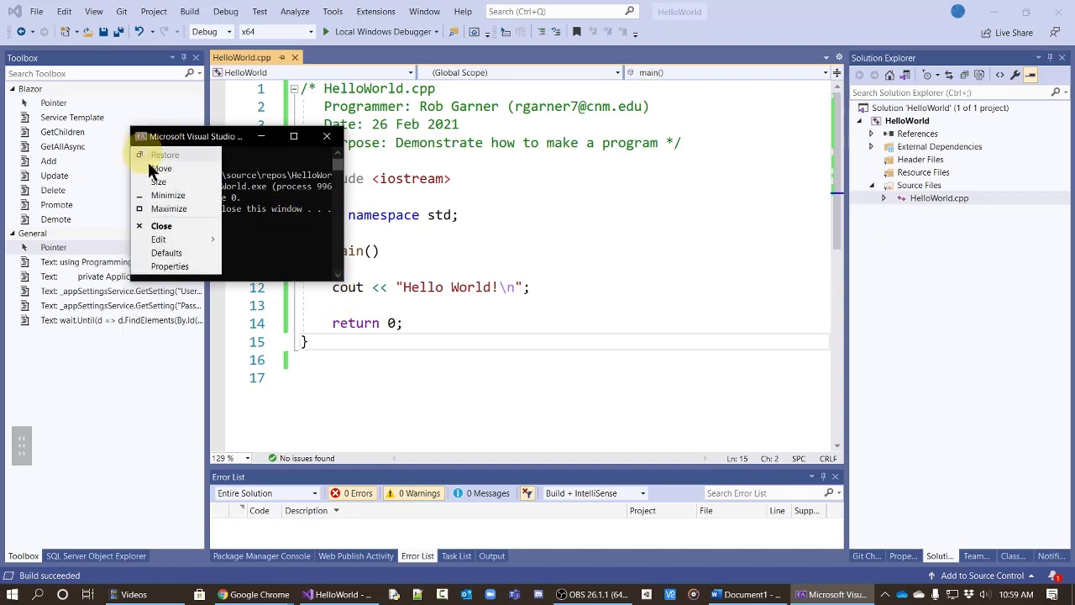
click(169, 266)
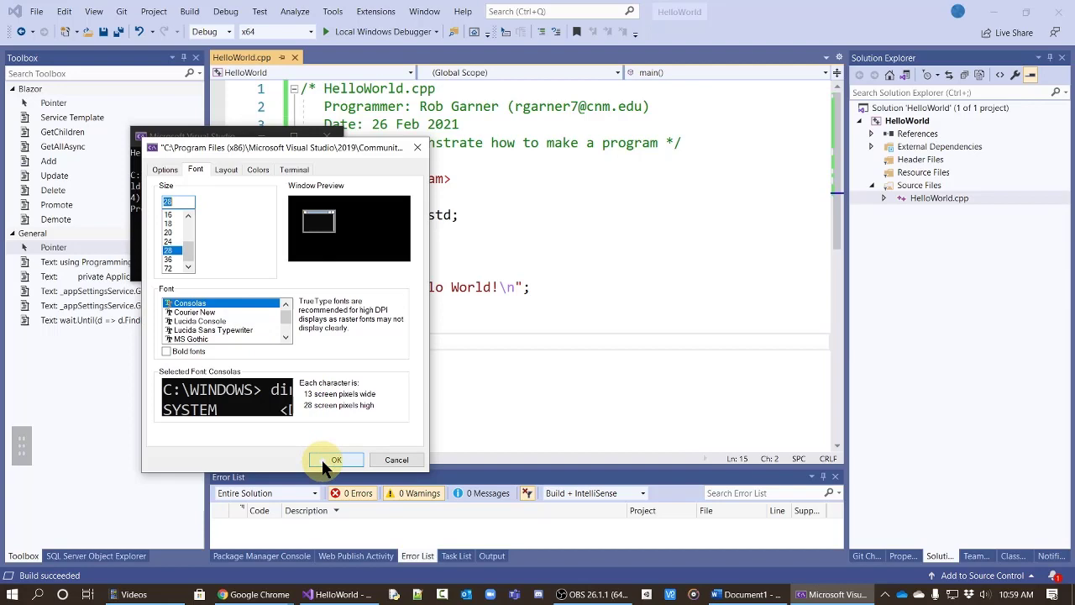
click(336, 461)
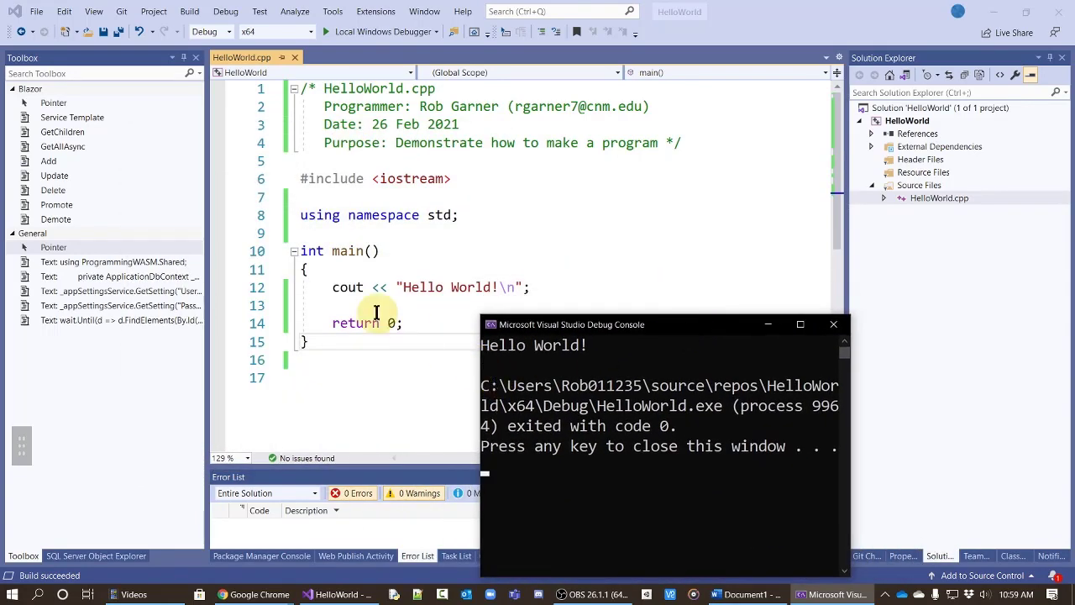
mouse_move(556, 363)
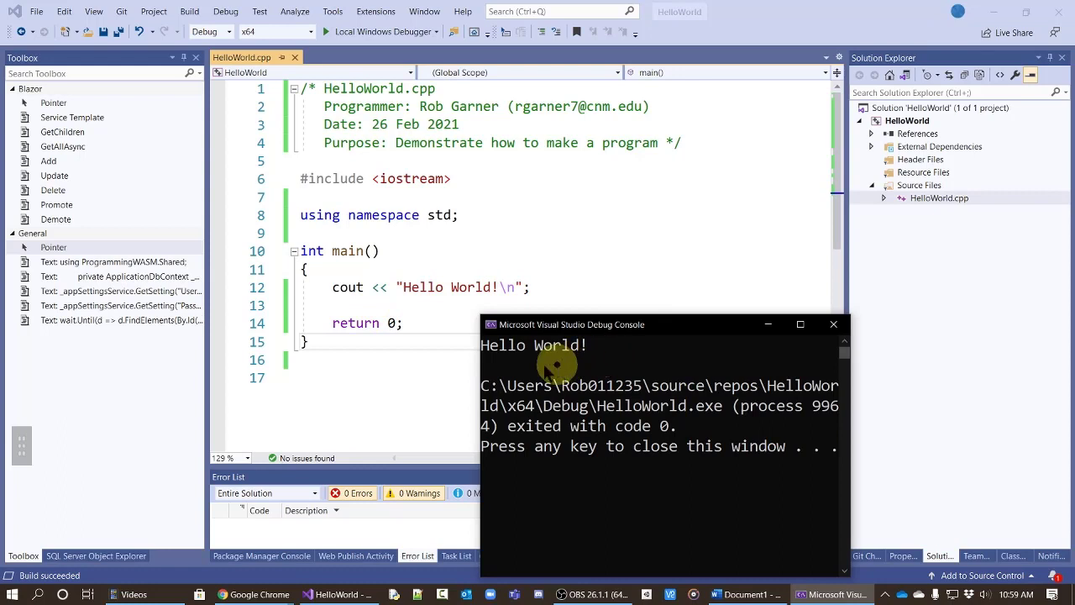
mouse_move(616, 225)
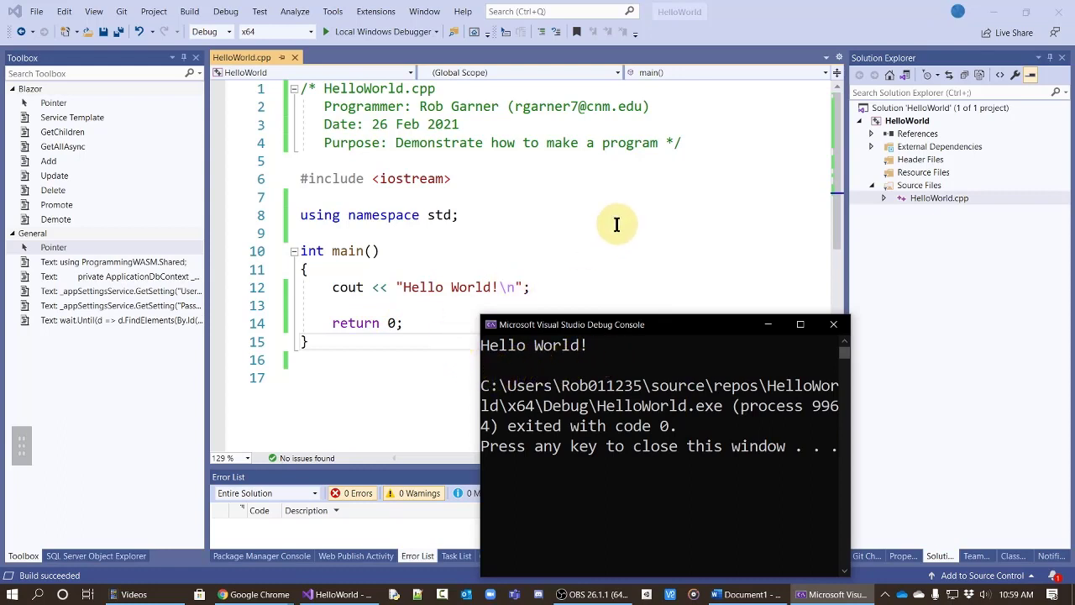
mouse_move(461, 215)
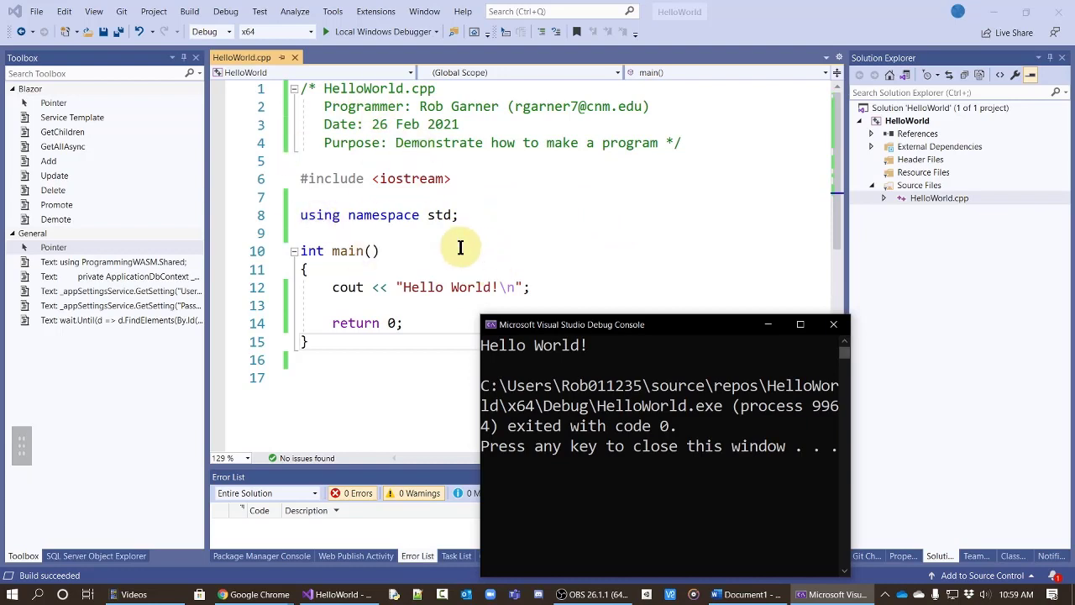
mouse_move(736, 305)
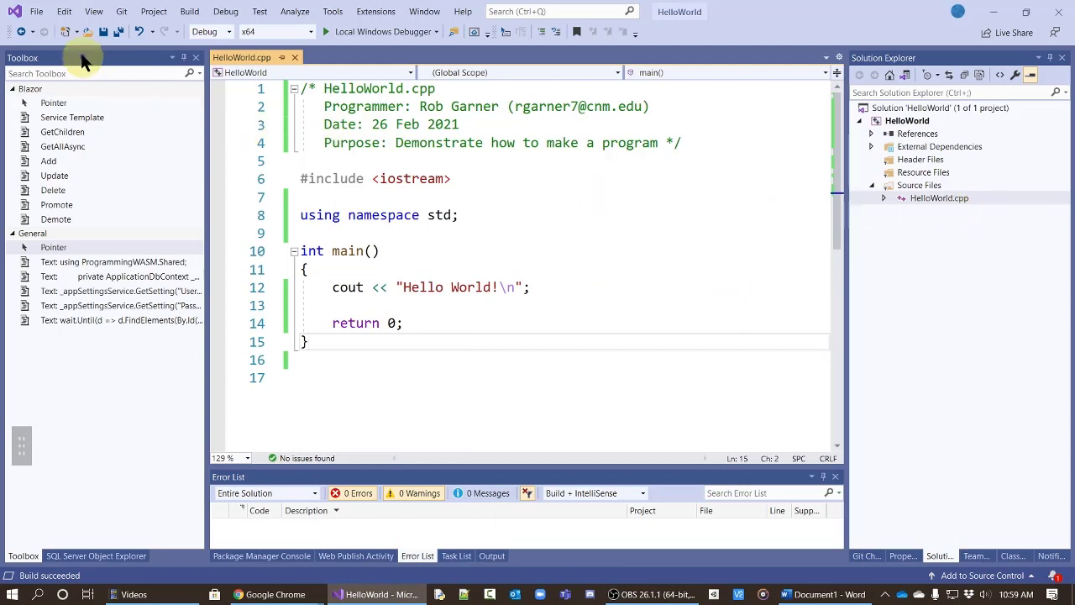
mouse_move(103, 32)
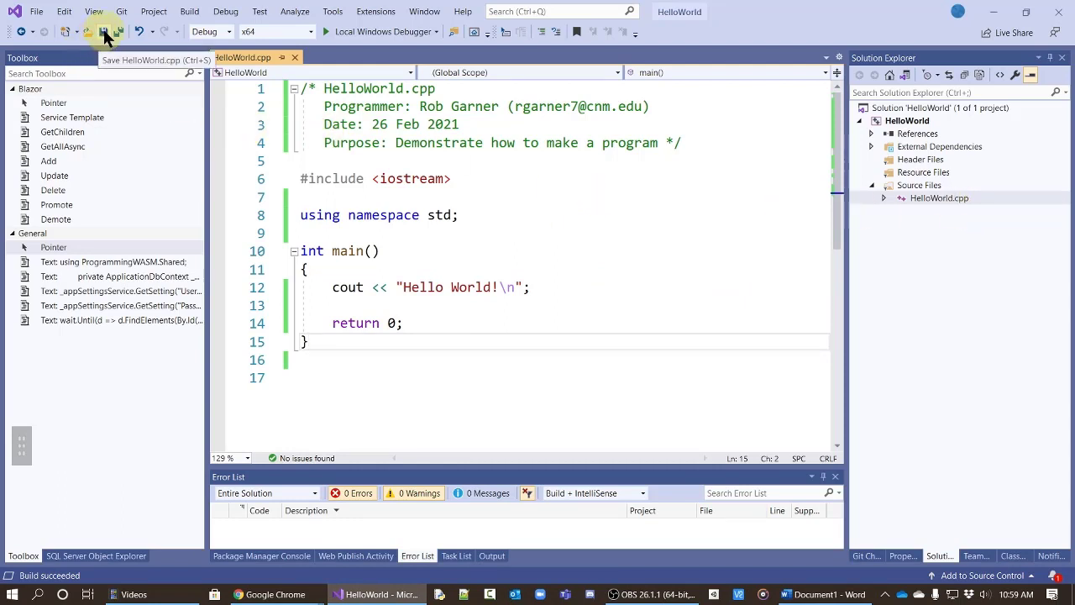
Step: Save HelloWorld.cpp from the toolbar and again via File > Save HelloWorld.cpp
click(106, 32)
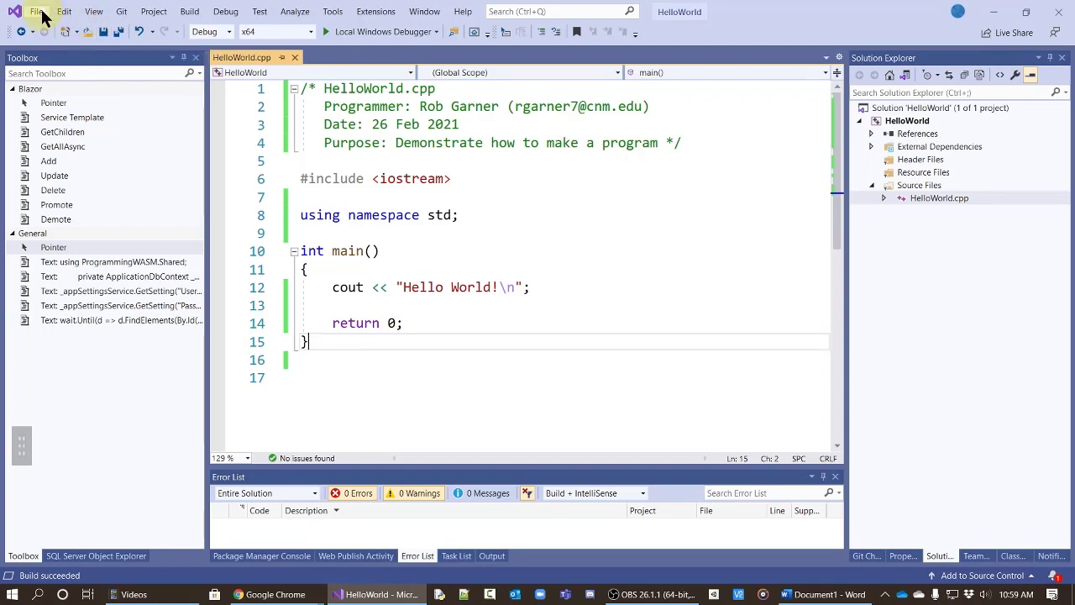
click(37, 10)
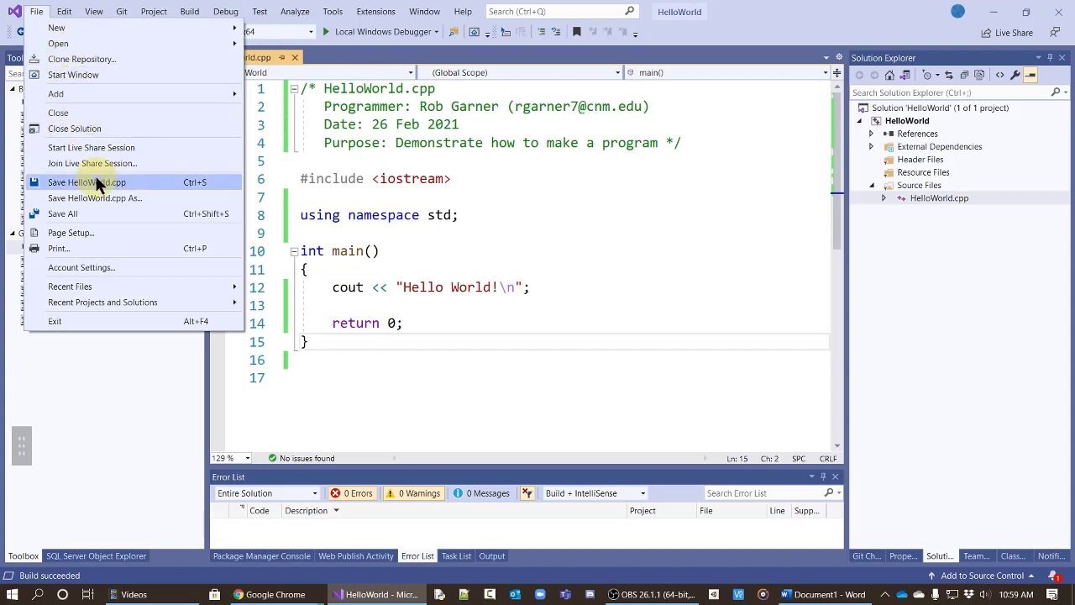
click(84, 182)
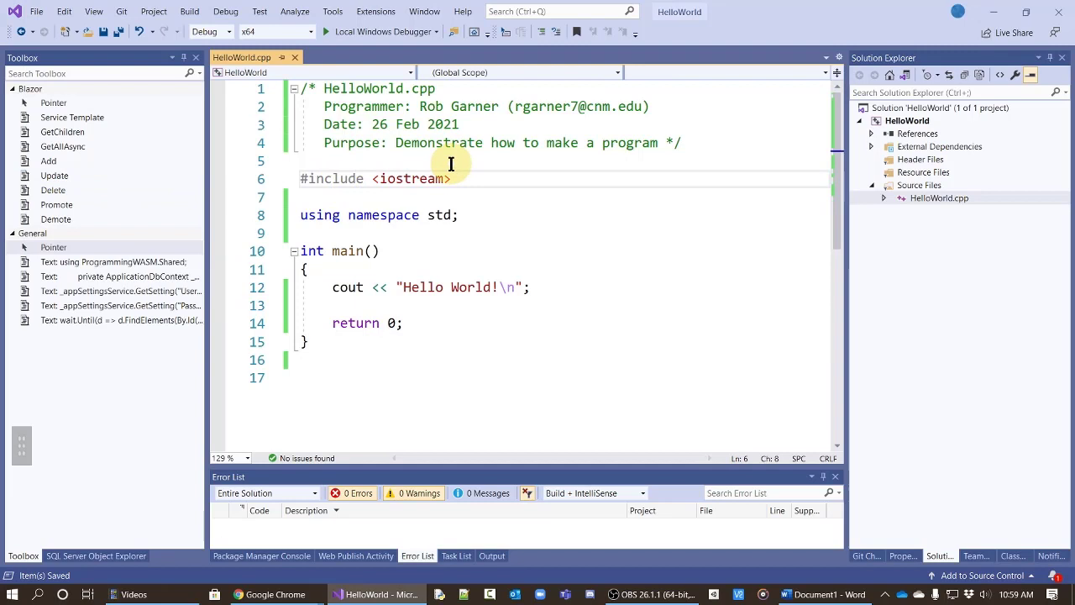
mouse_move(470, 157)
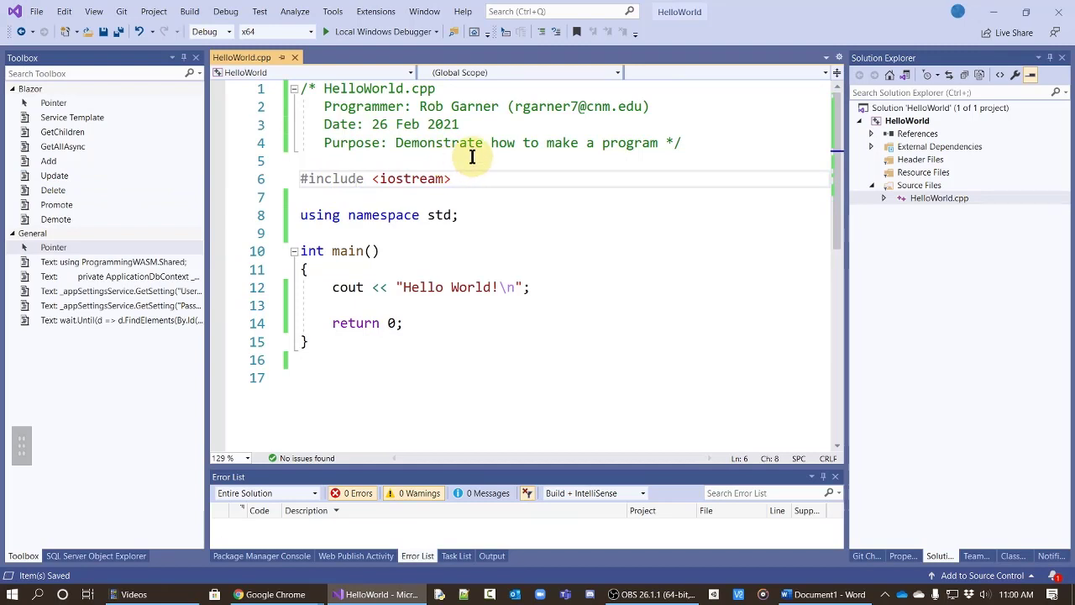
mouse_move(729, 269)
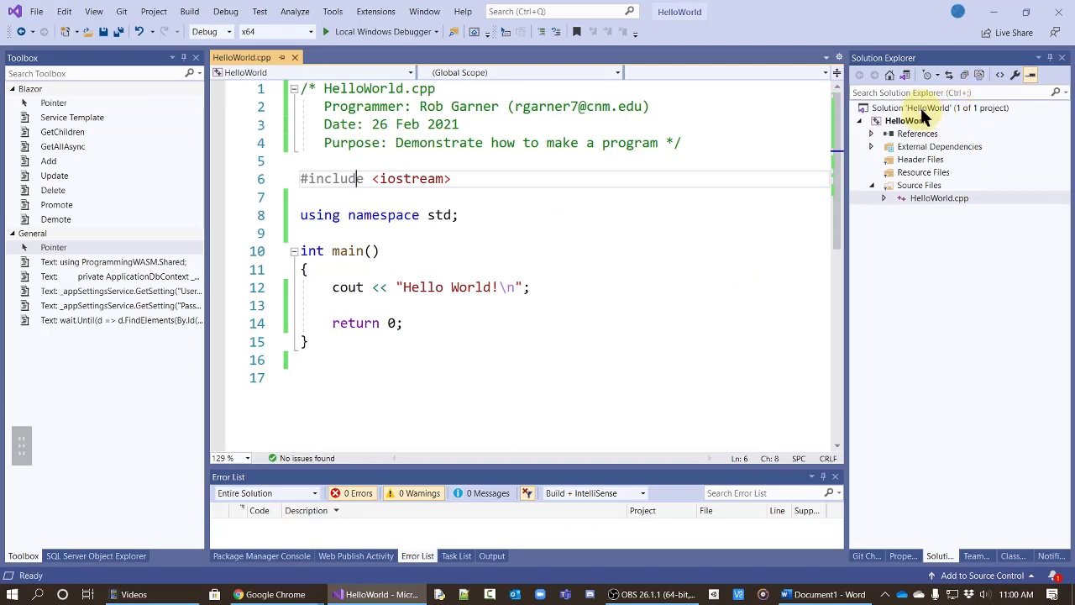
Step: Open the HelloWorld solution's folder in File Explorer from Solution Explorer
right_click(916, 107)
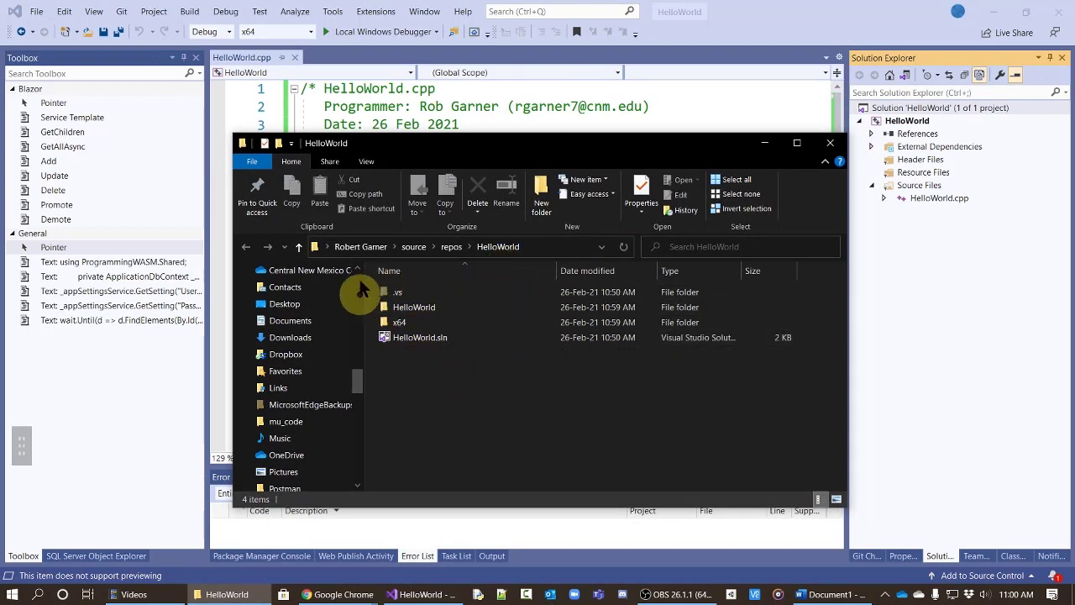
mouse_move(403, 390)
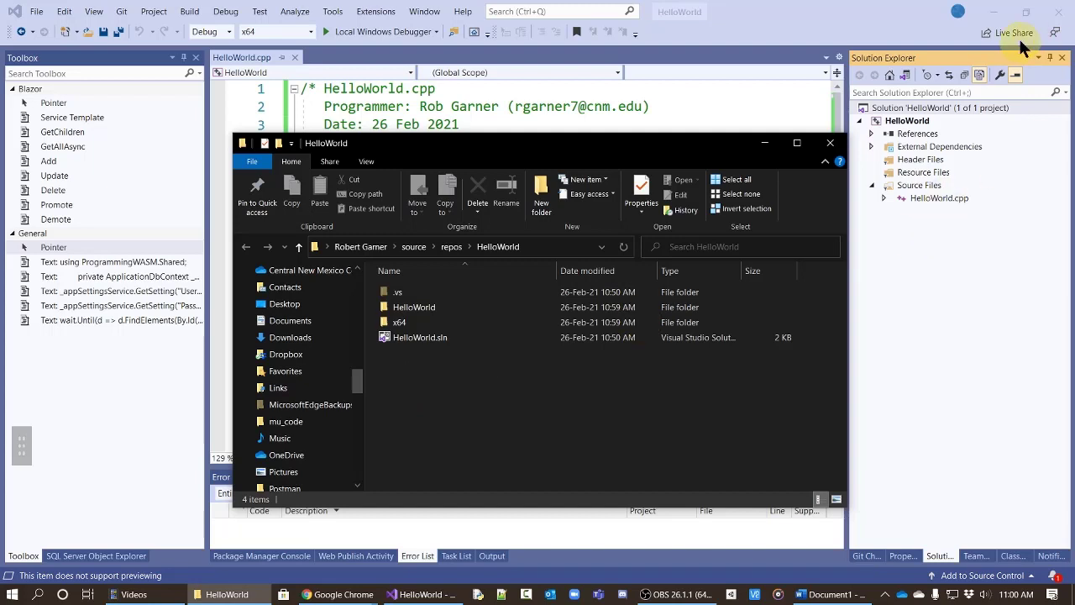
mouse_move(1065, 15)
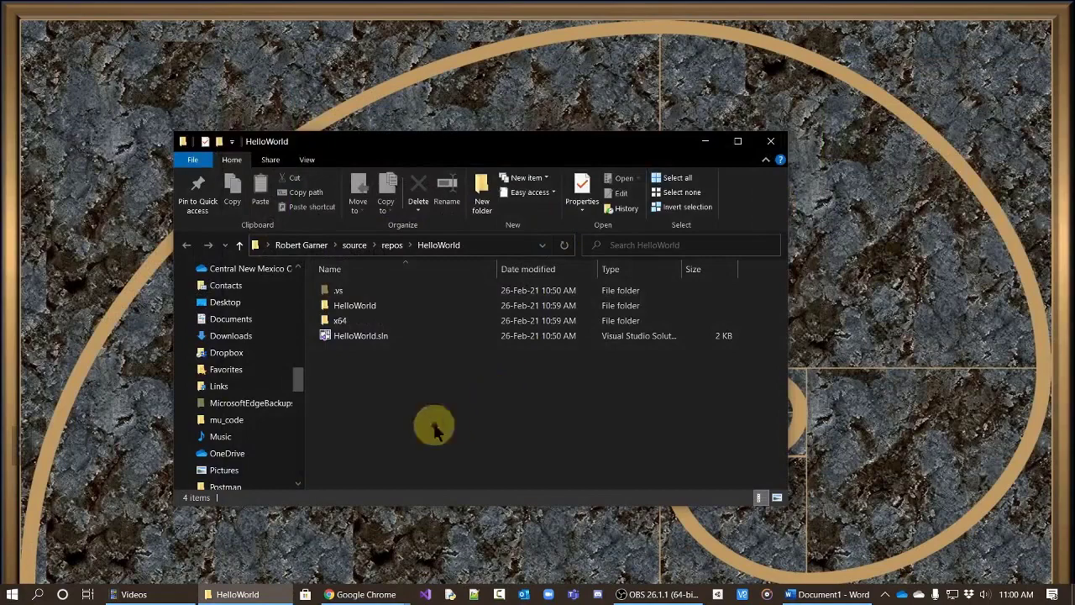
mouse_move(340, 353)
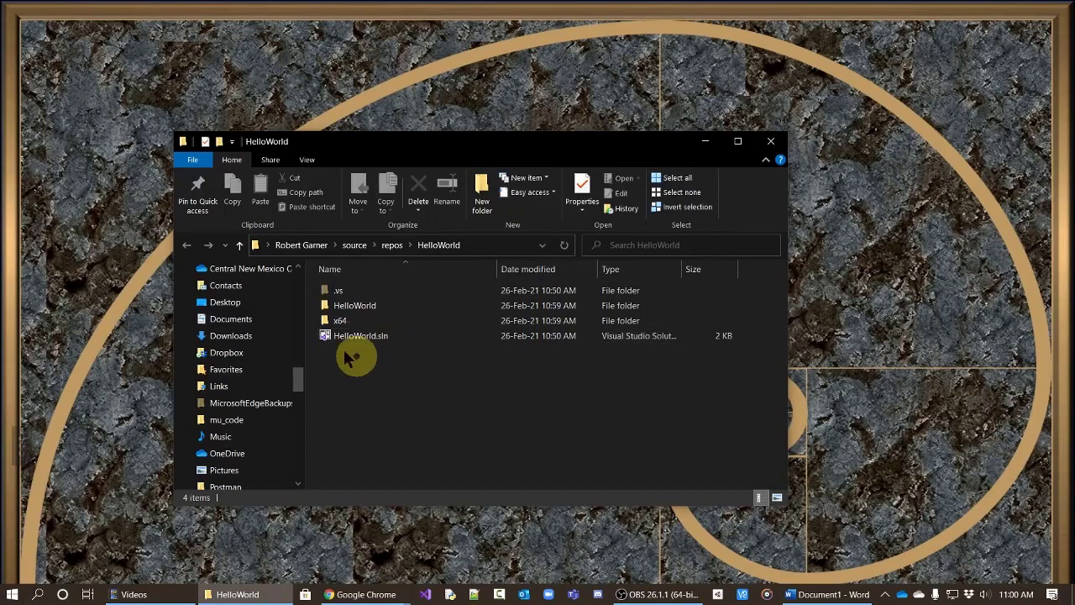
click(361, 336)
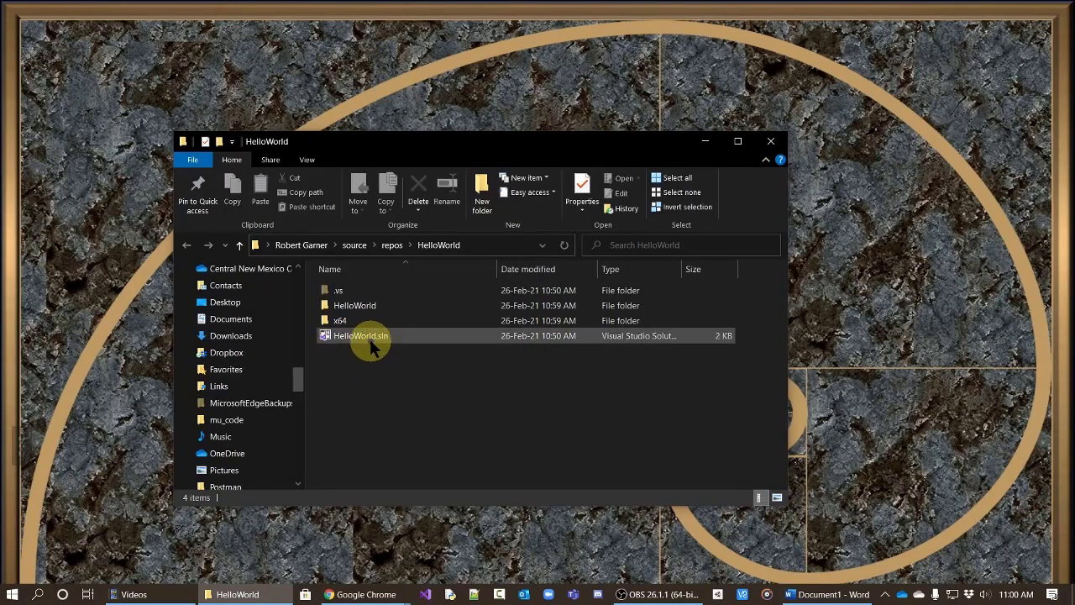
double_click(359, 336)
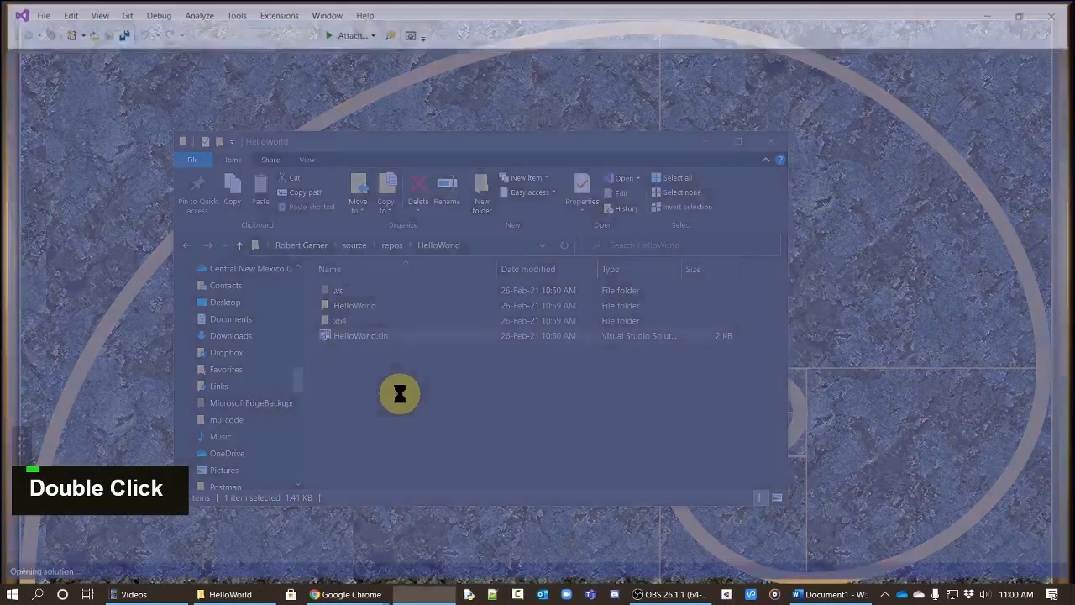
double_click(359, 336)
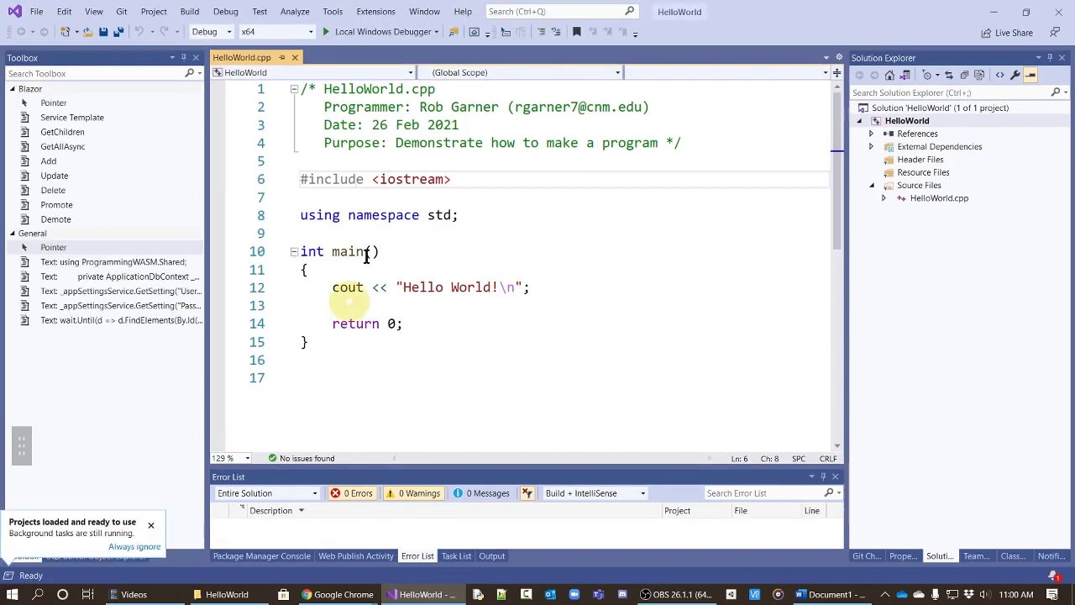
mouse_move(561, 309)
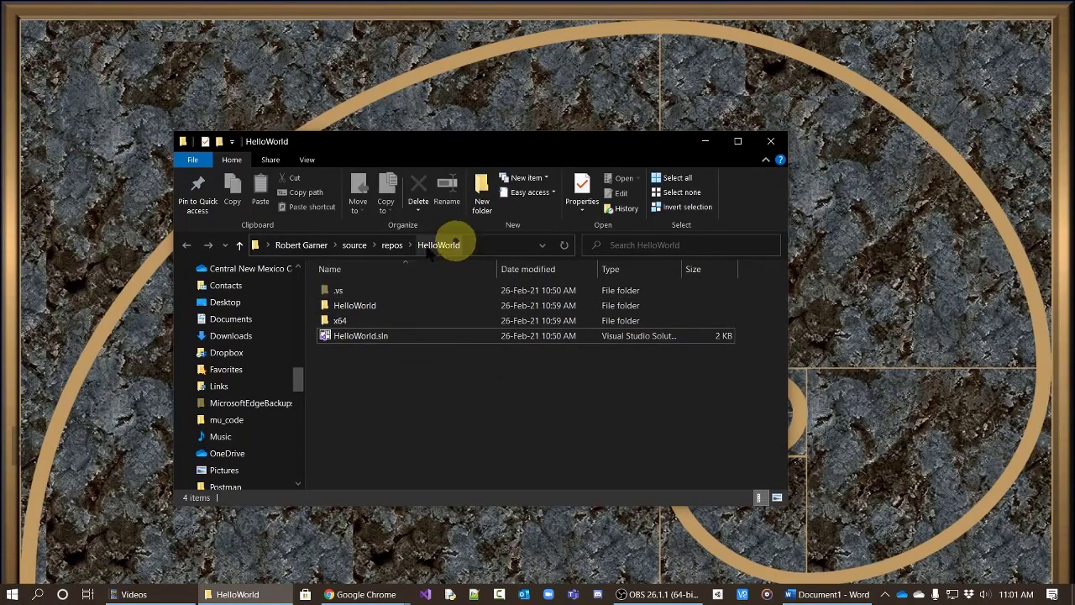
mouse_move(423, 255)
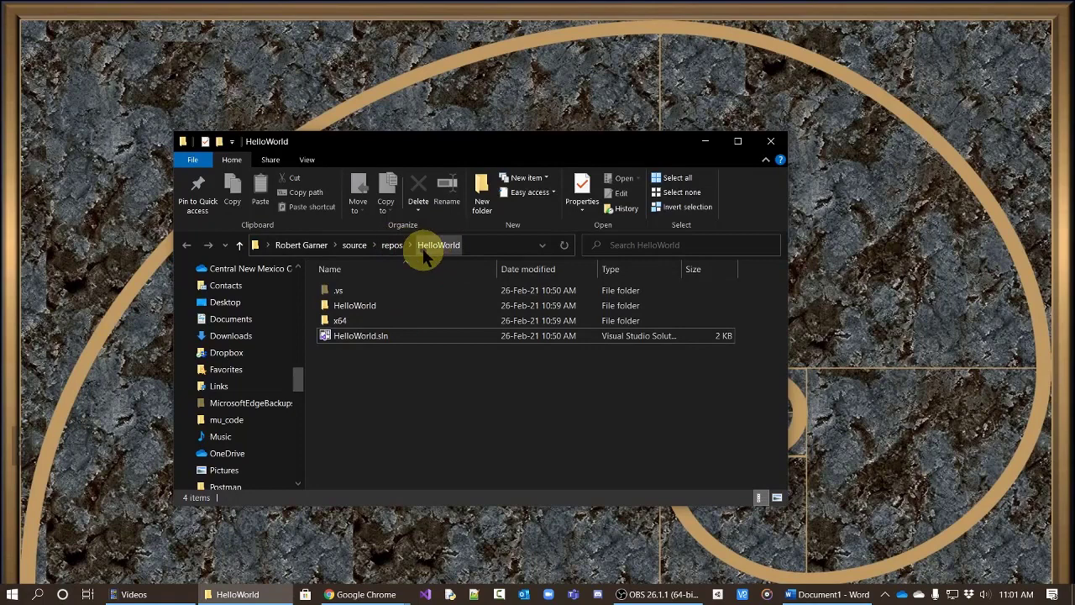
mouse_move(392, 245)
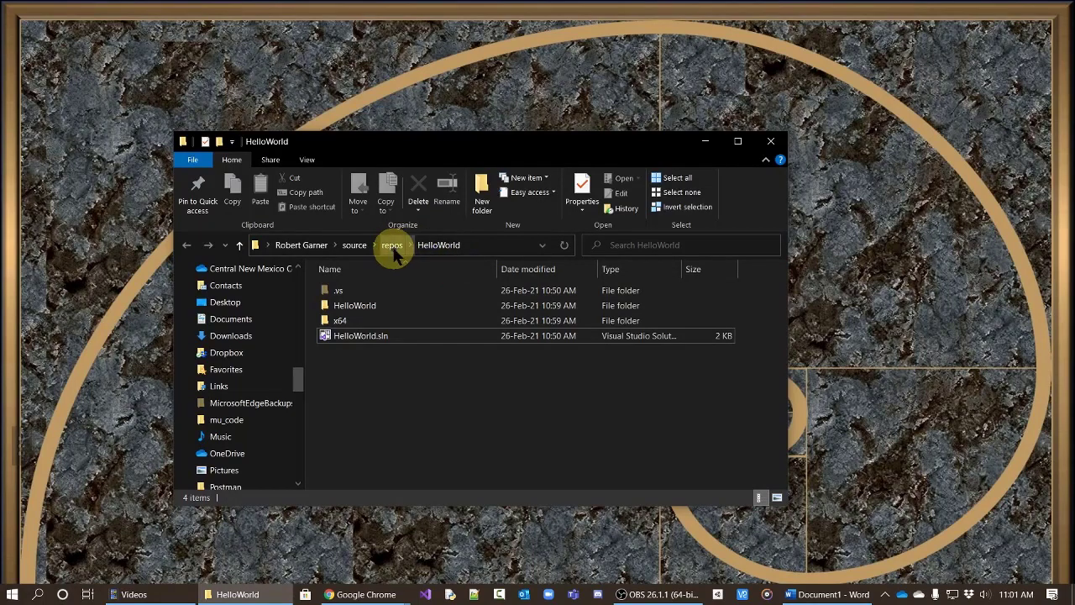
mouse_move(355, 306)
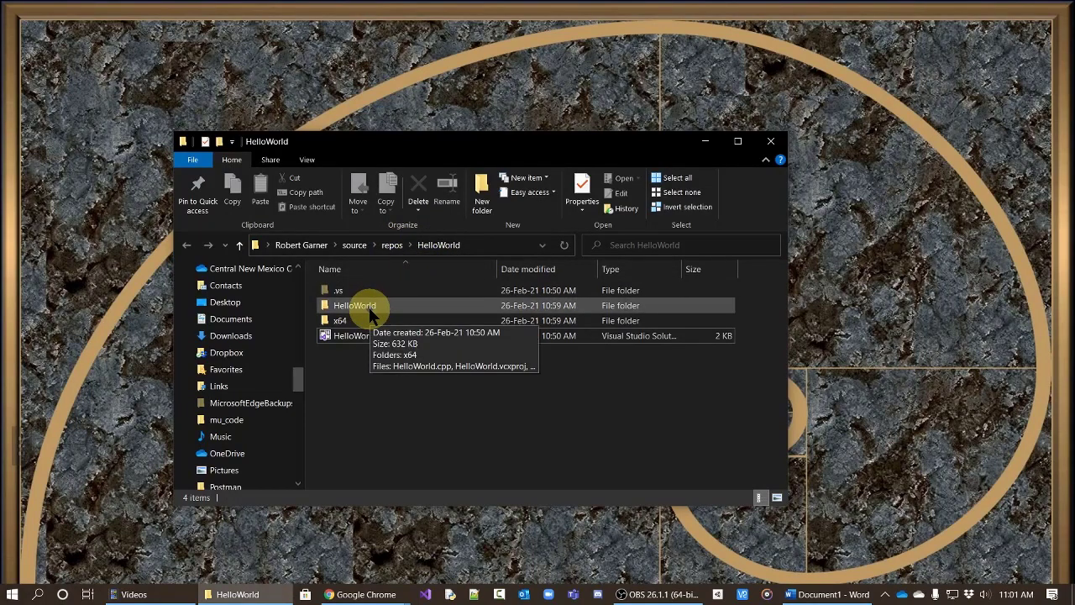
Step: Look inside the HelloWorld project folder, go up to repos, and reopen the HelloWorld solution folder
click(354, 306)
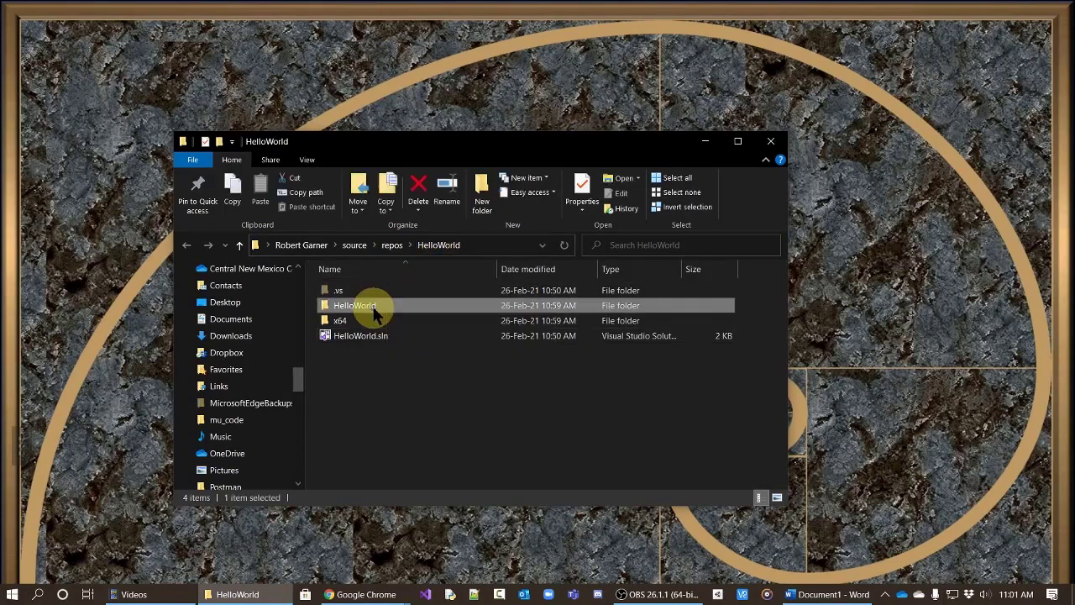
double_click(355, 306)
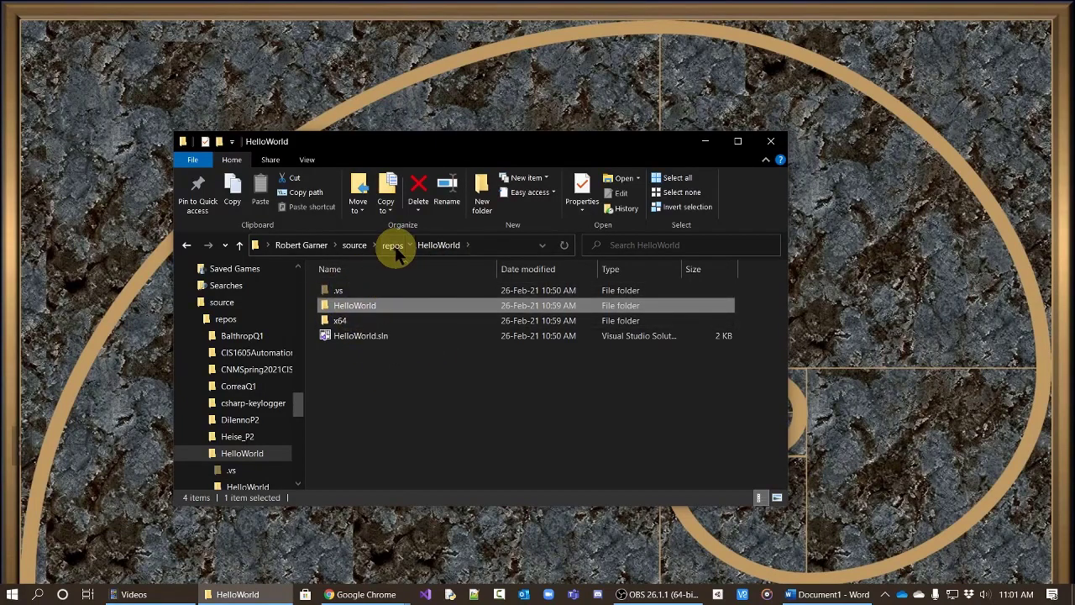
click(394, 245)
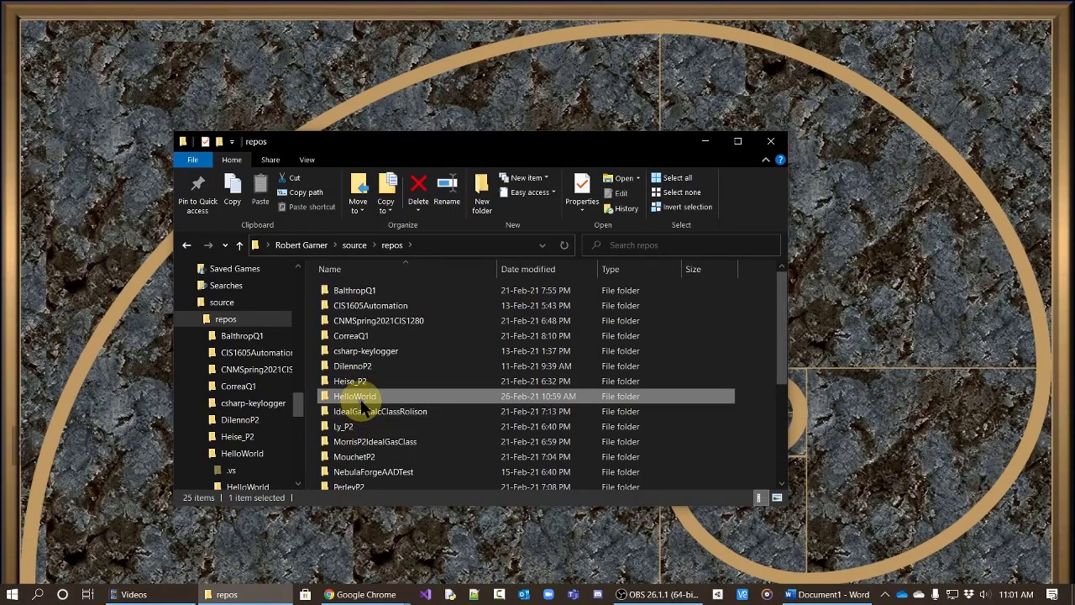
double_click(353, 396)
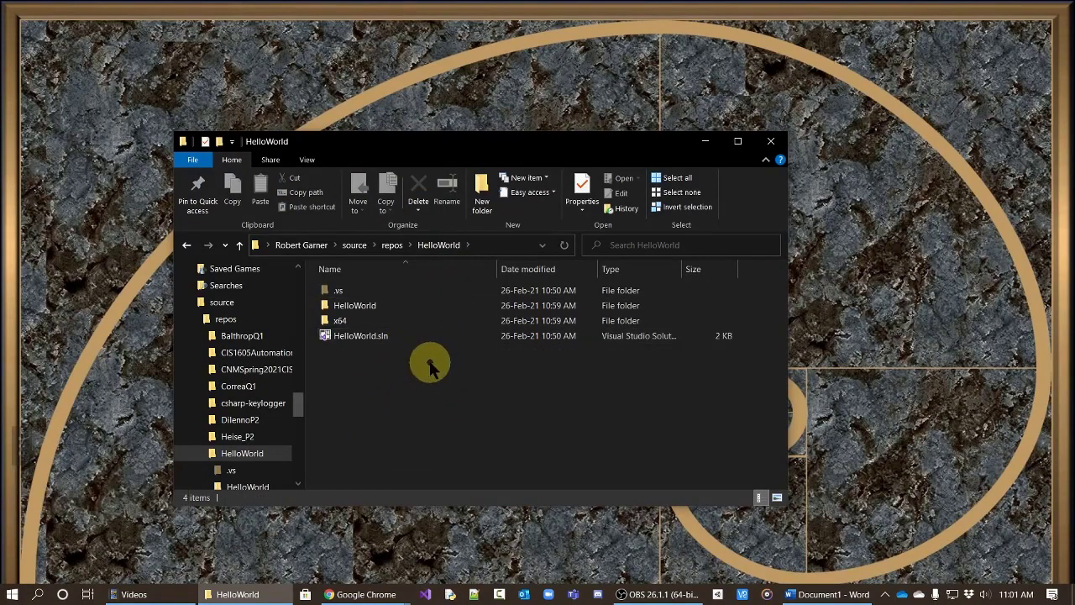
mouse_move(373, 390)
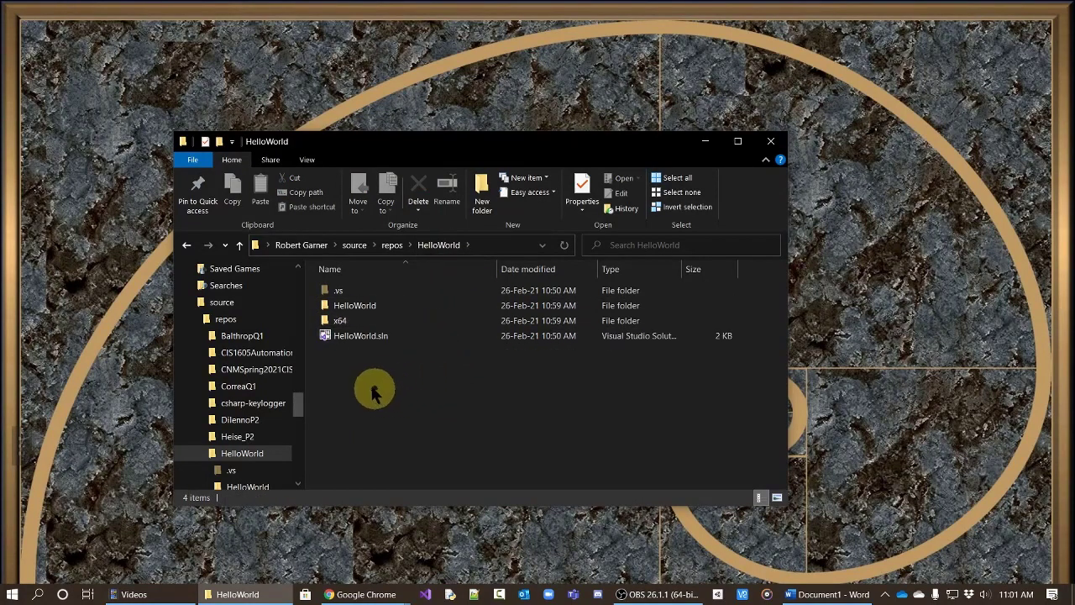
mouse_move(360, 399)
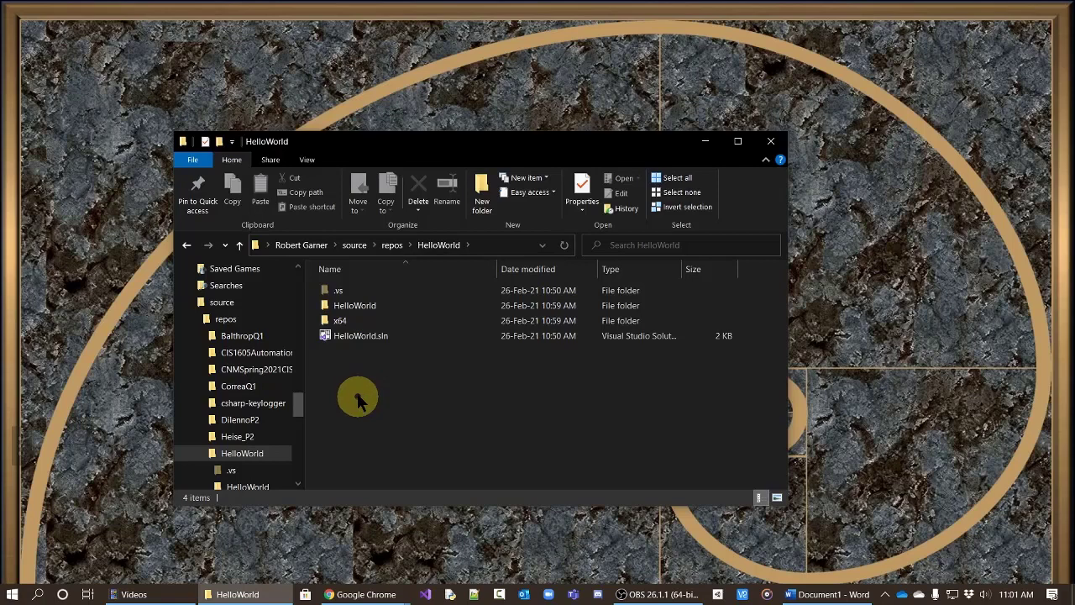
mouse_move(356, 319)
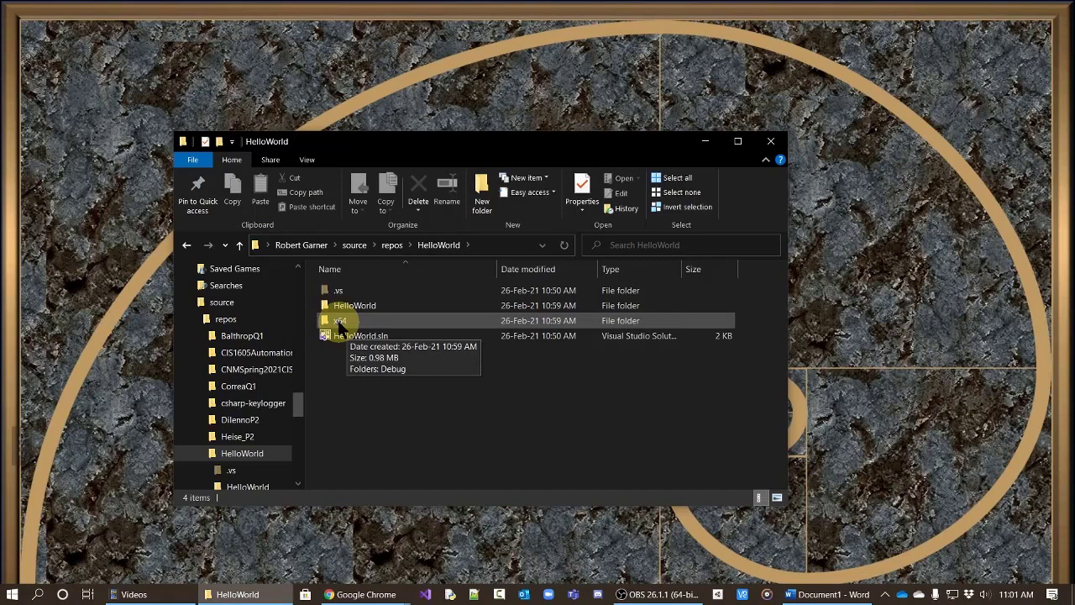
Step: Check the solution folder's x64 build folder and delete it
double_click(340, 319)
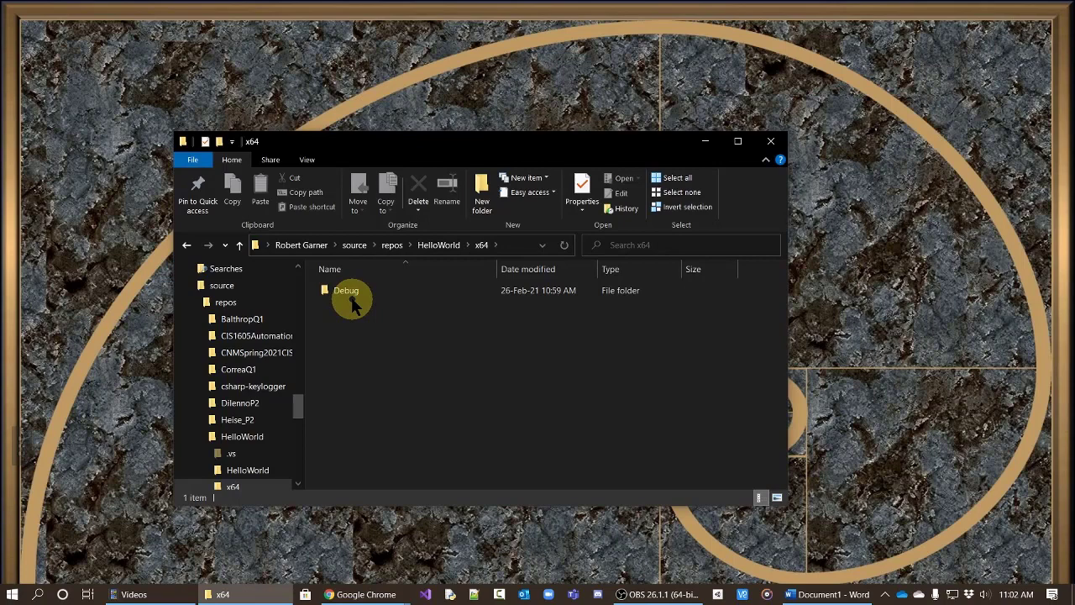
click(238, 245)
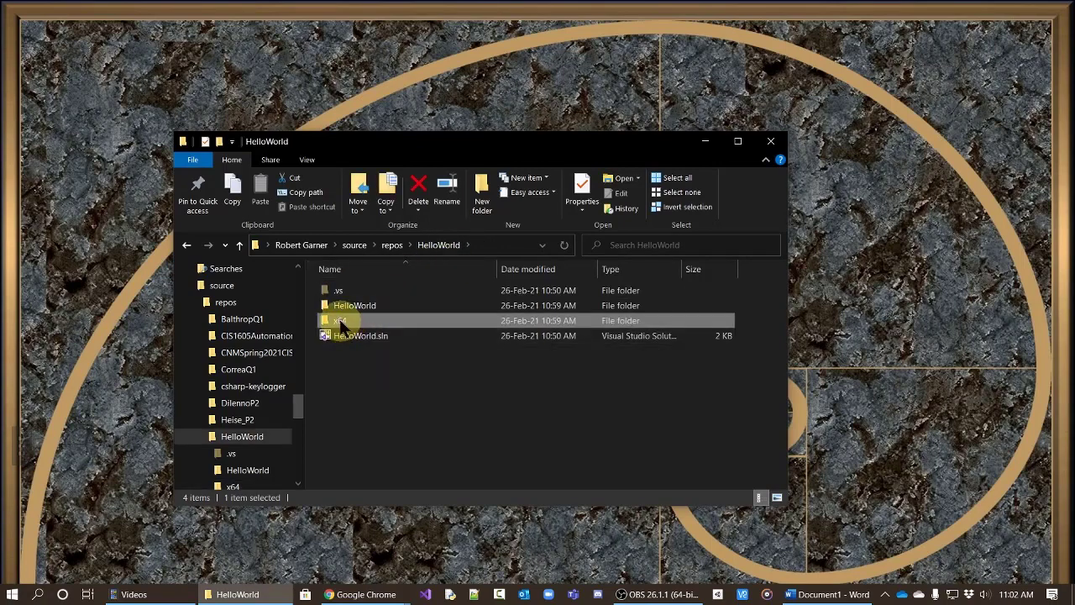
right_click(340, 319)
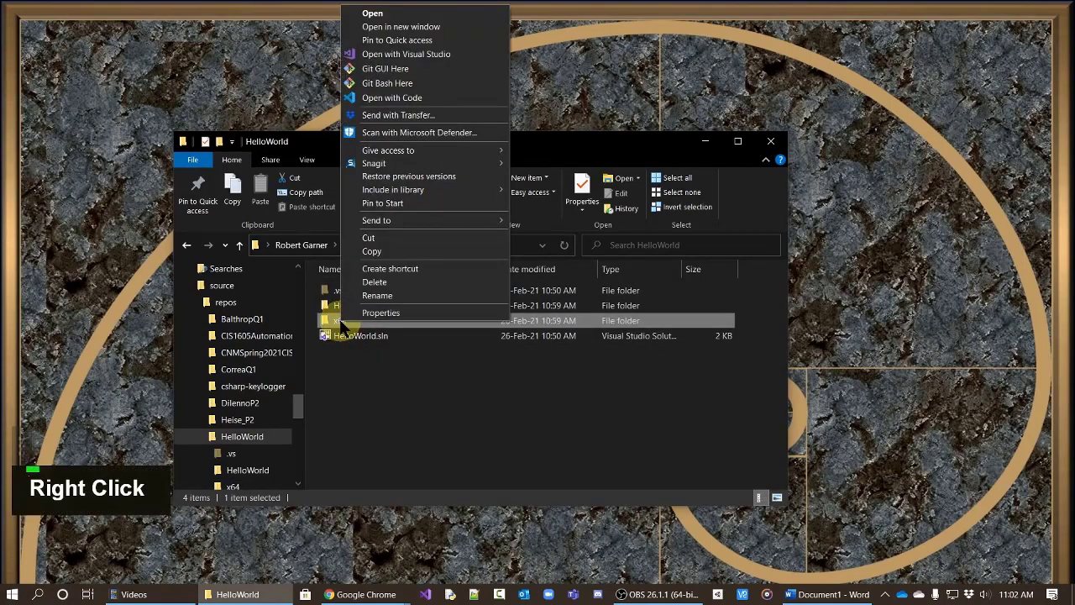
click(376, 295)
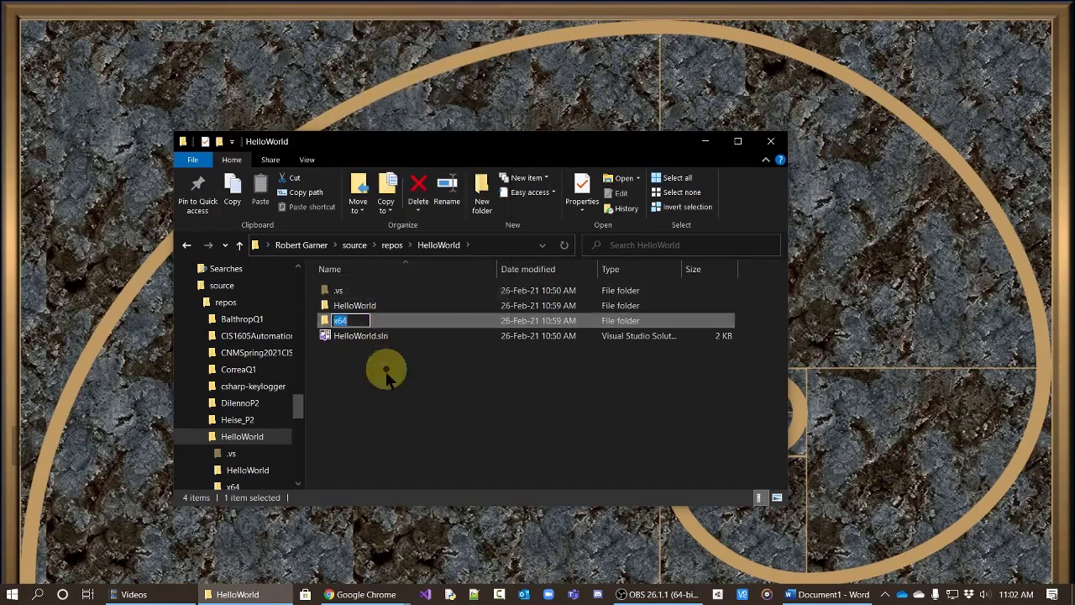
right_click(328, 319)
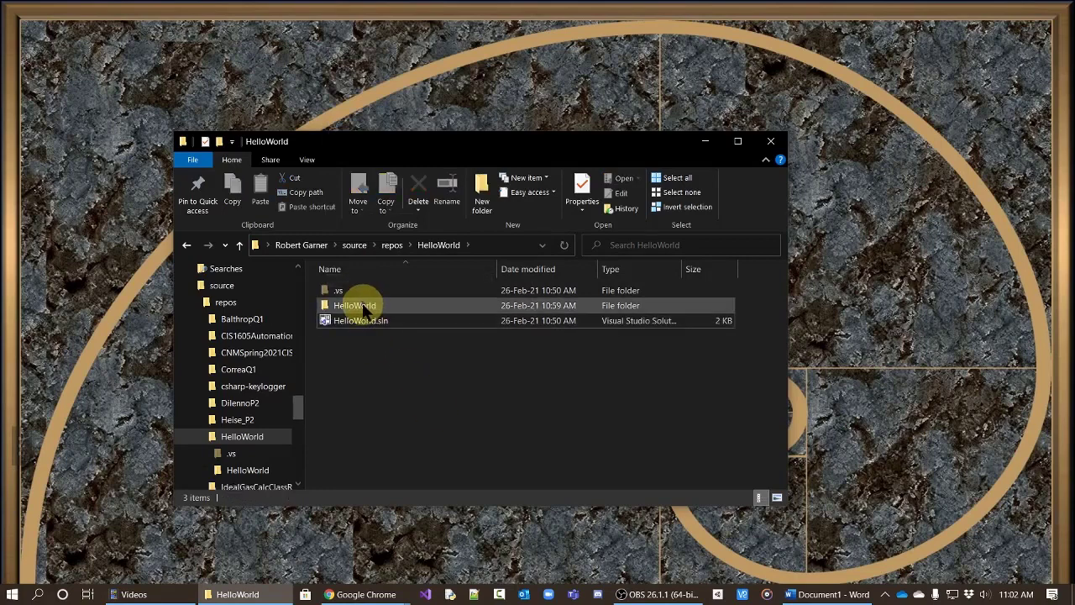
Step: Delete the x64 build folder inside the HelloWorld project folder as well
double_click(354, 306)
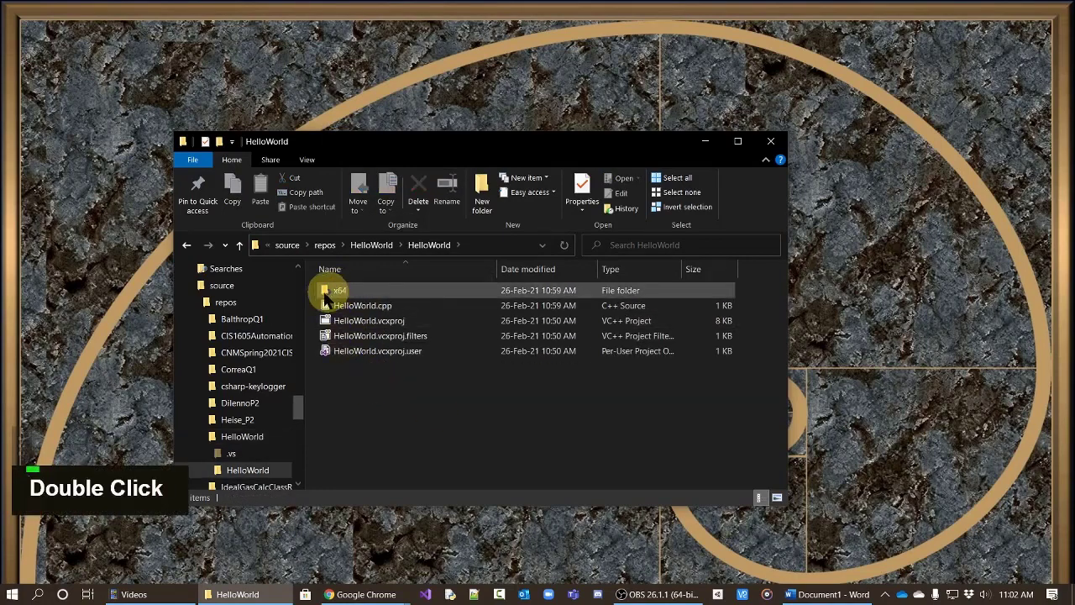
right_click(340, 289)
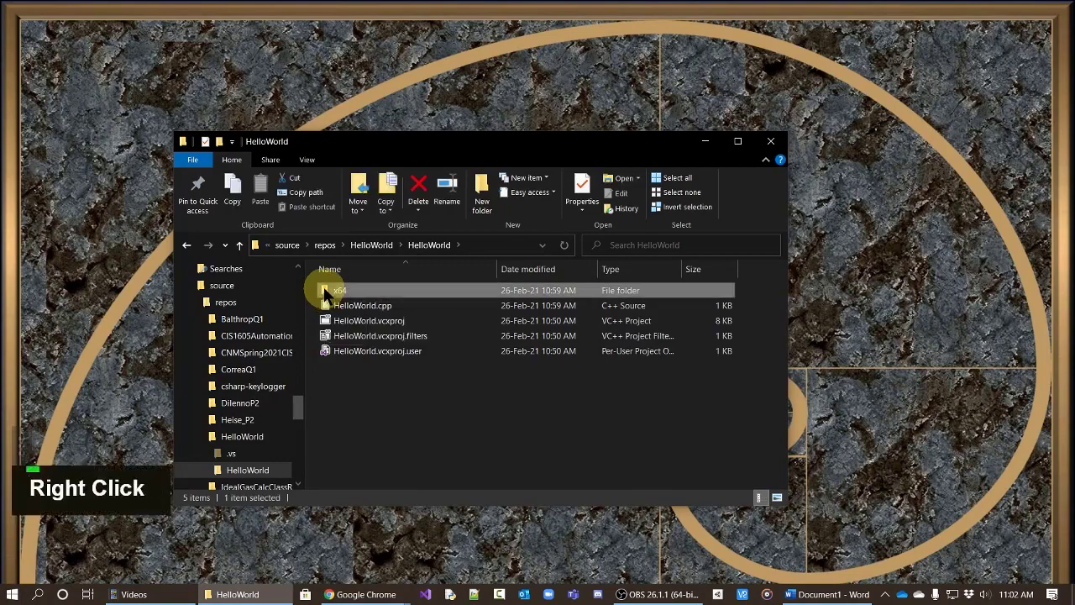
click(363, 306)
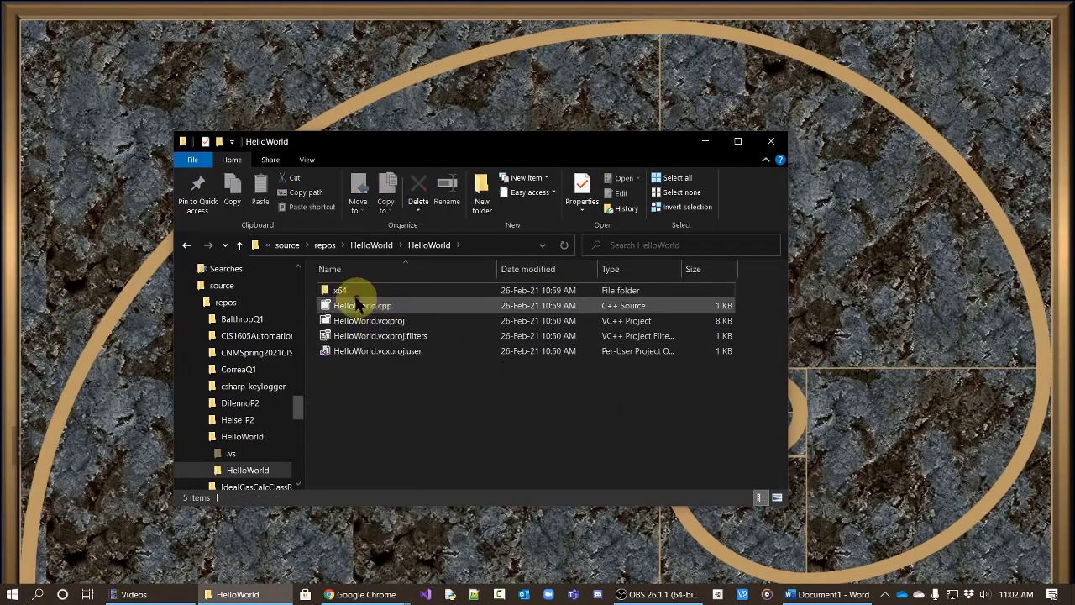
double_click(339, 289)
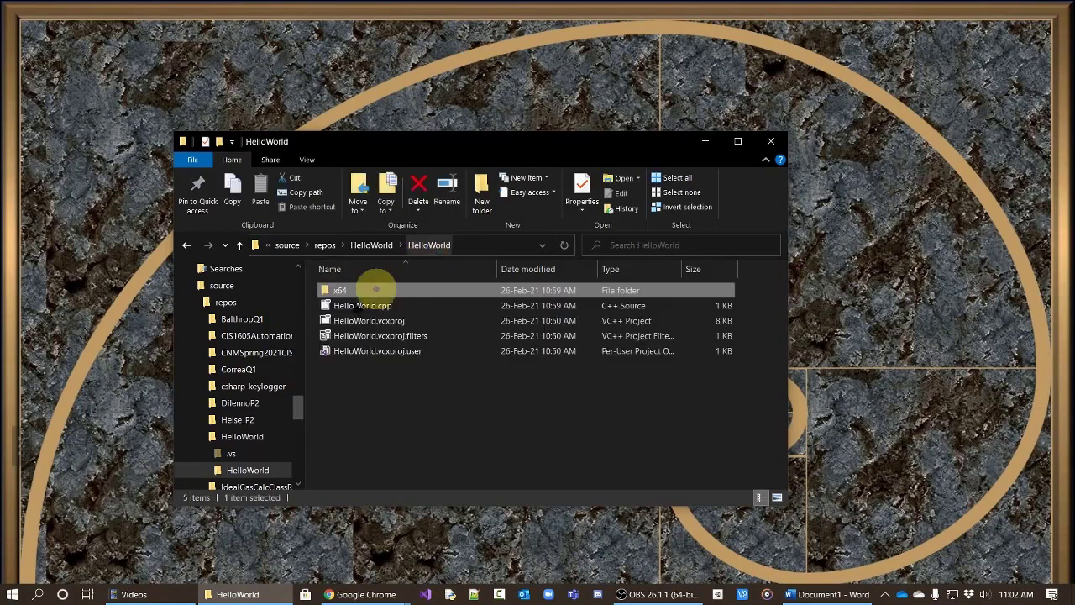
mouse_move(339, 289)
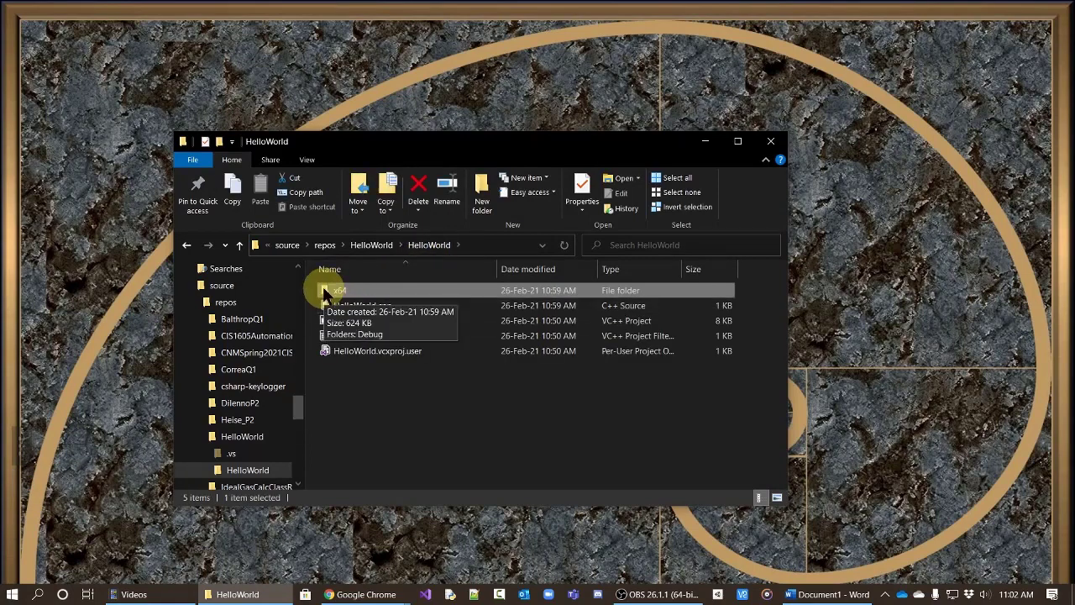
right_click(339, 289)
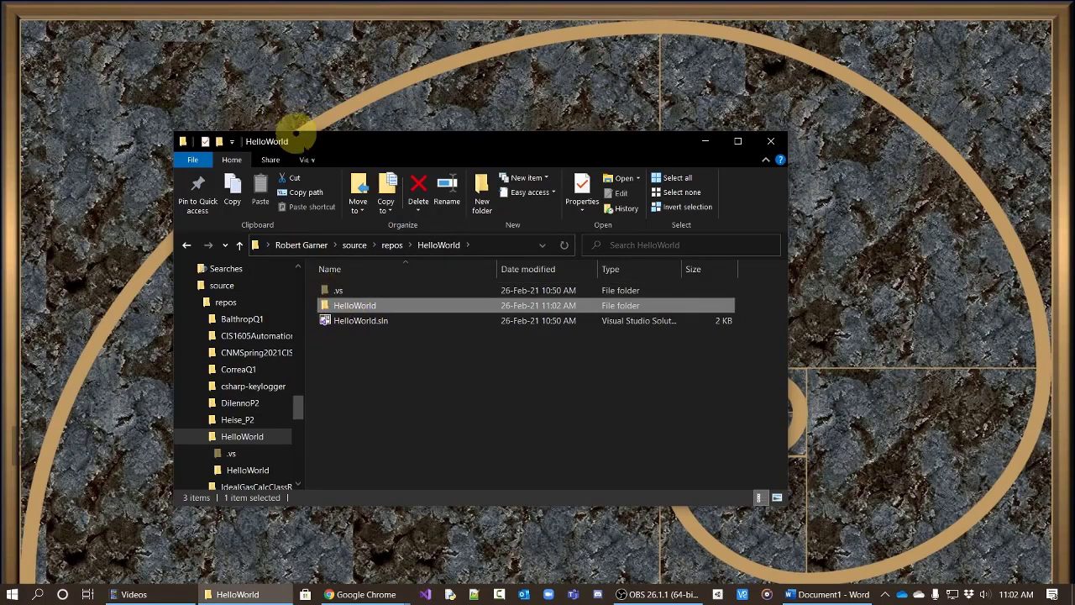
Step: Toggle Hidden items on the View tab to show what the solution folder normally lists
click(306, 160)
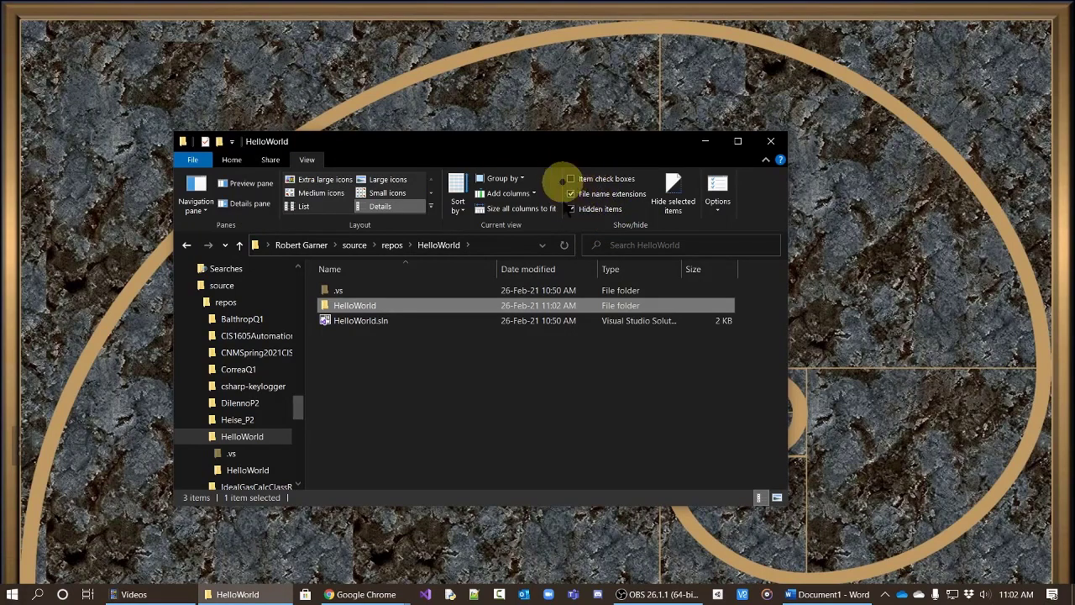
click(571, 208)
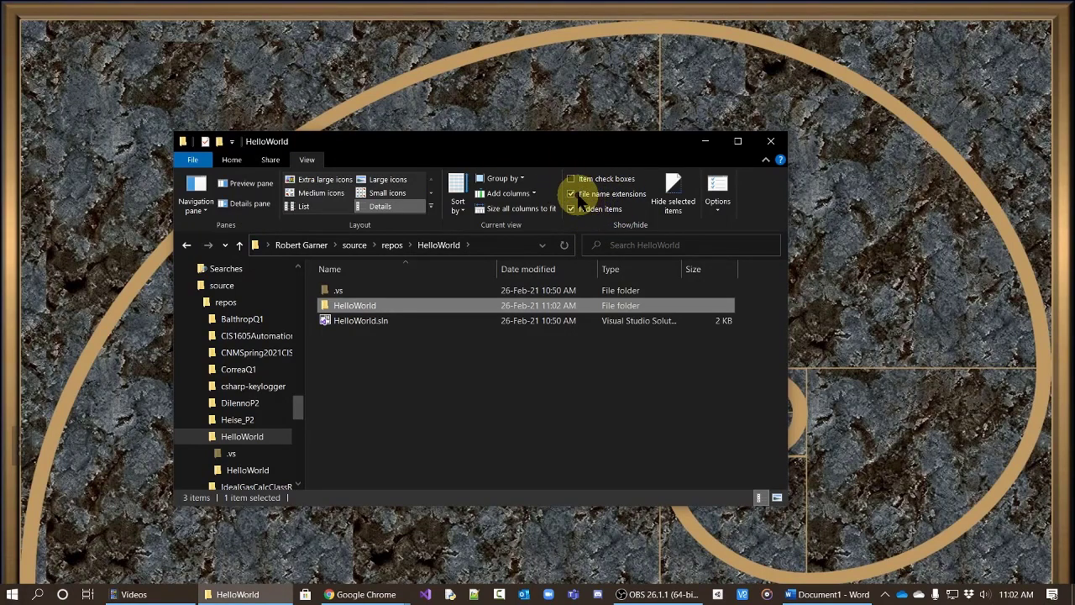
click(571, 193)
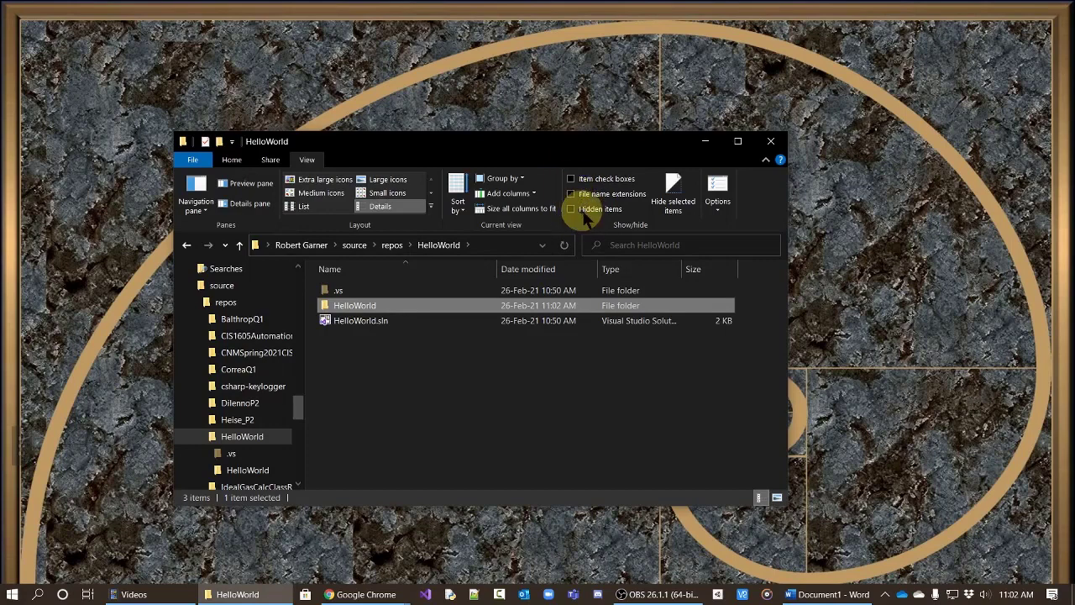
click(571, 209)
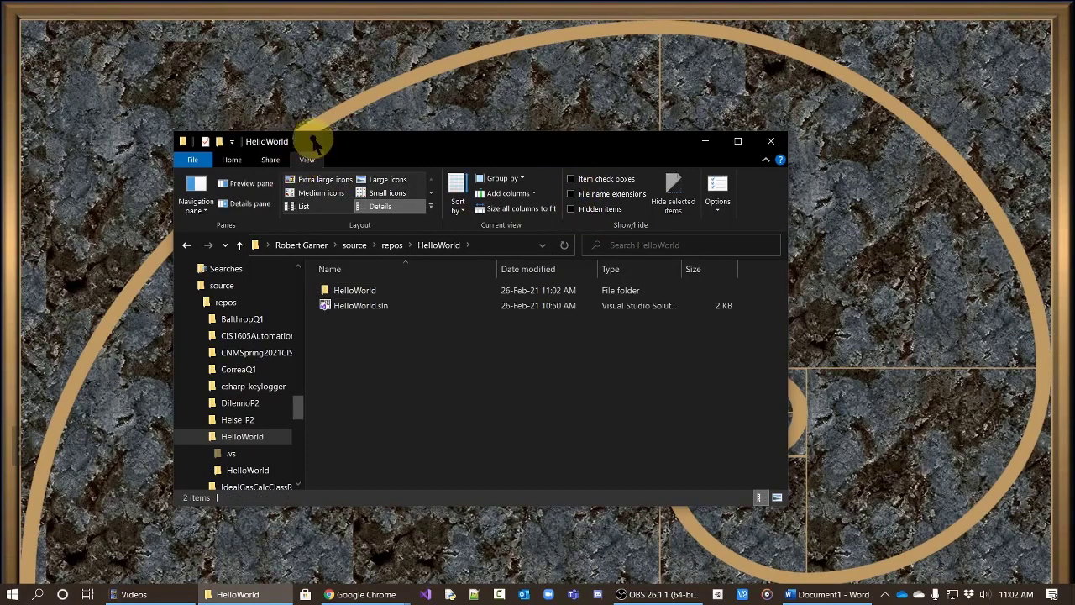
click(359, 306)
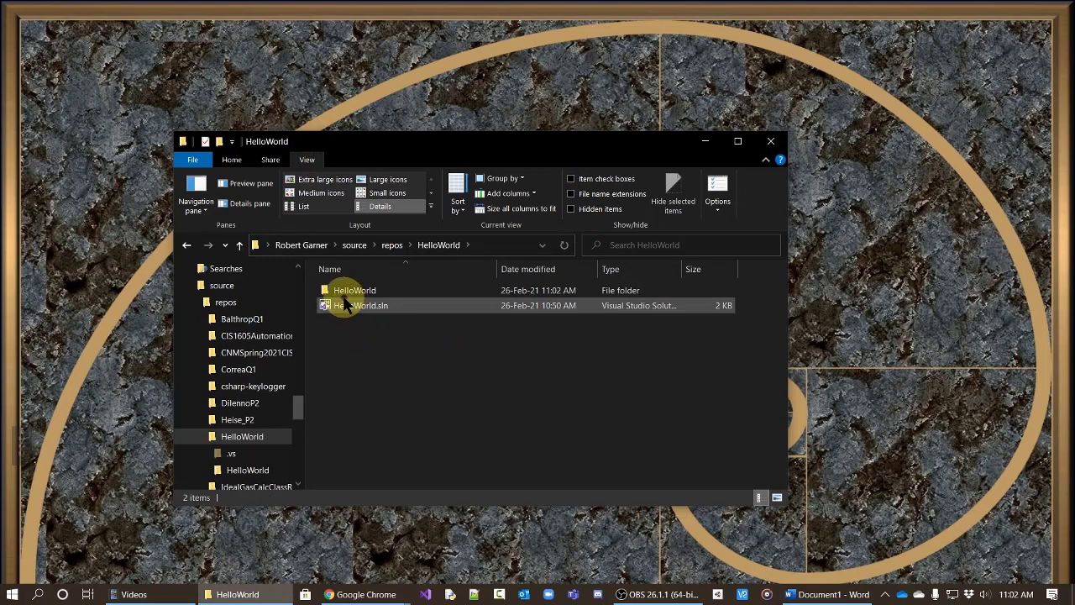
click(354, 289)
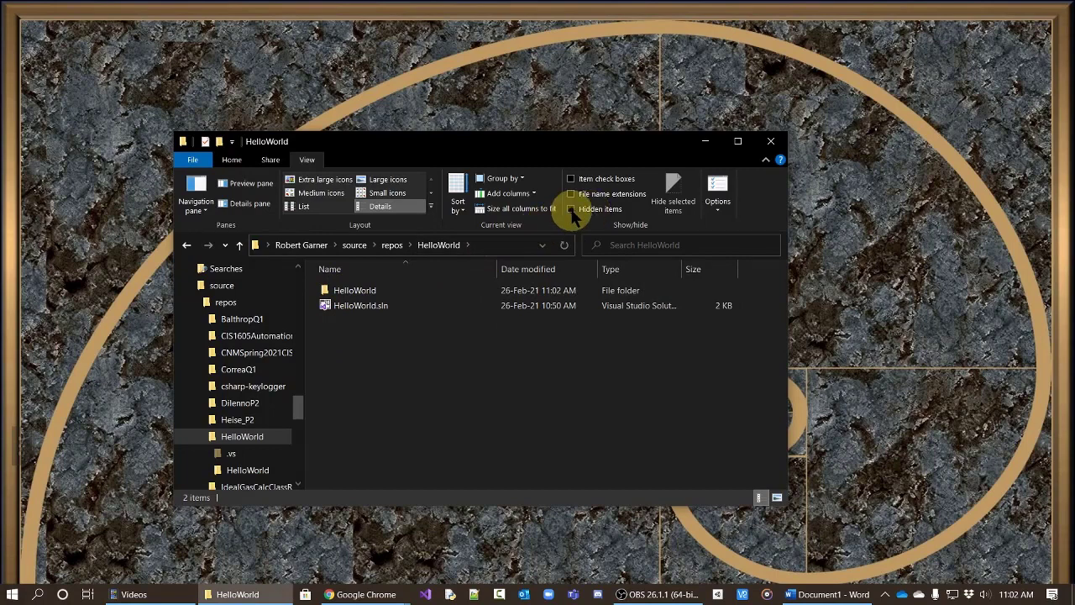
Step: Show hidden items again and delete the revealed .vs folder
click(572, 209)
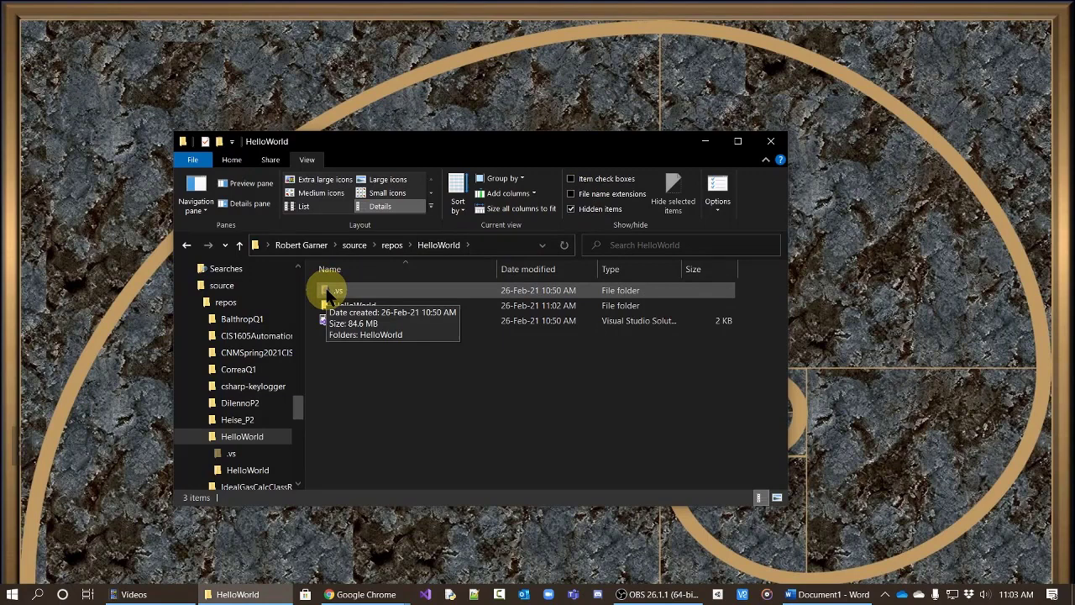
right_click(336, 289)
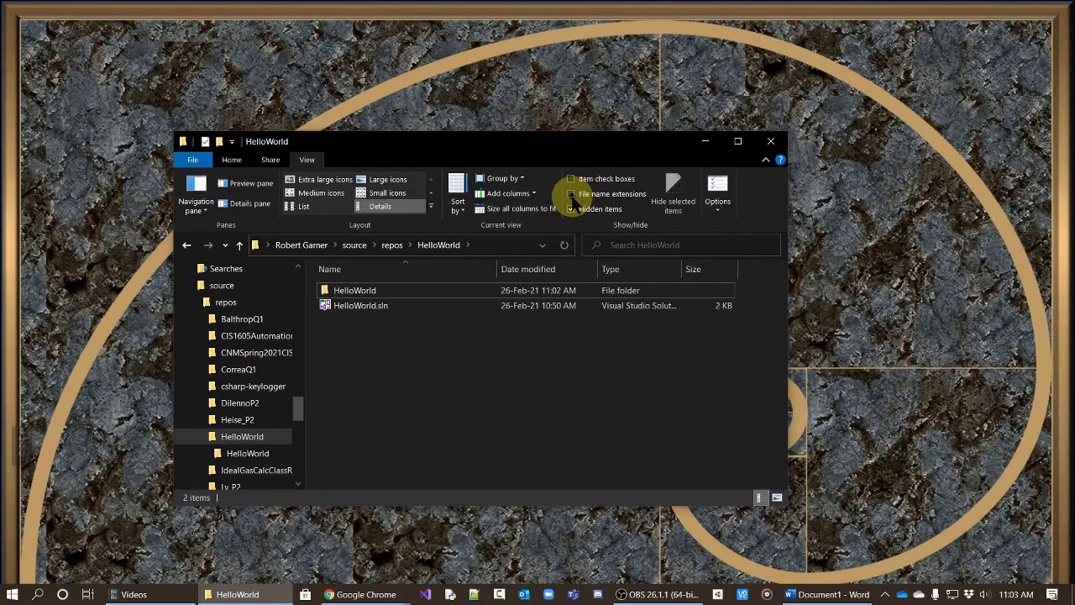
Step: From the repos folder, compress the HelloWorld solution folder into HelloWorld.zip via Send to
click(571, 195)
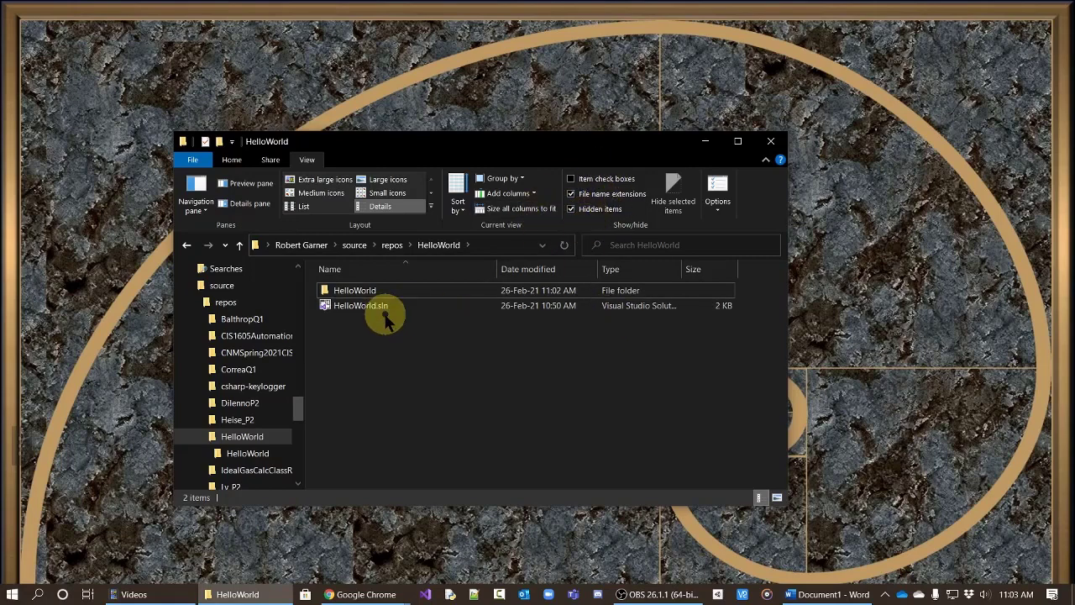
click(361, 305)
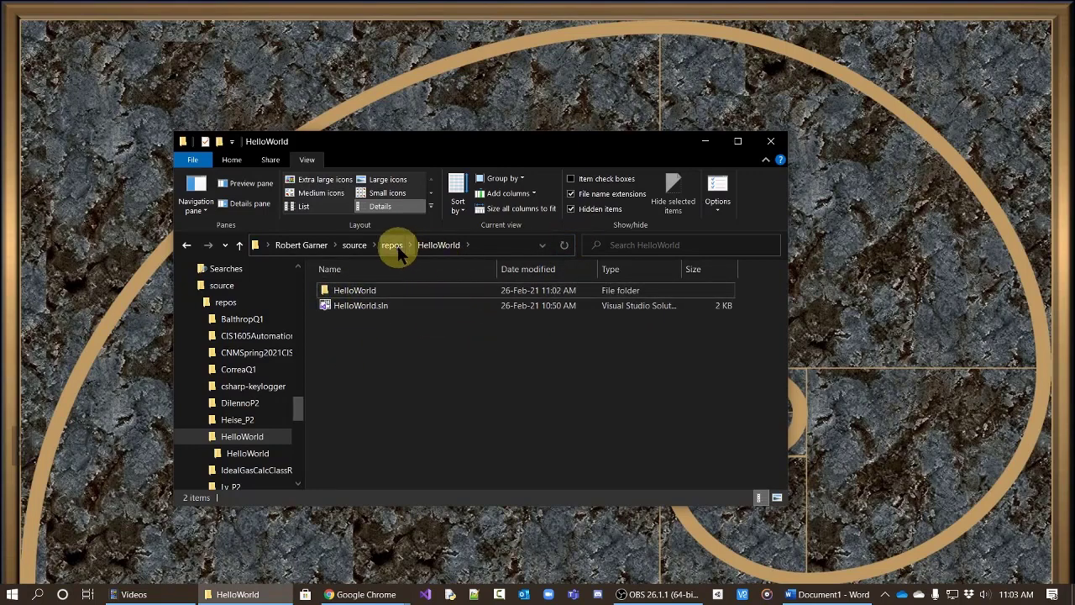
click(392, 246)
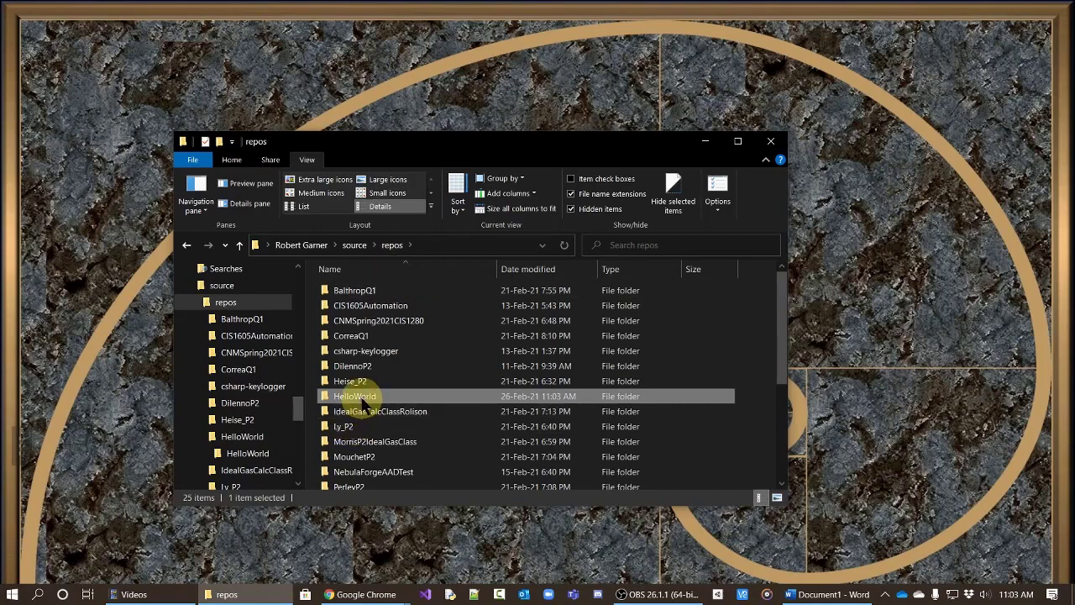
mouse_move(353, 396)
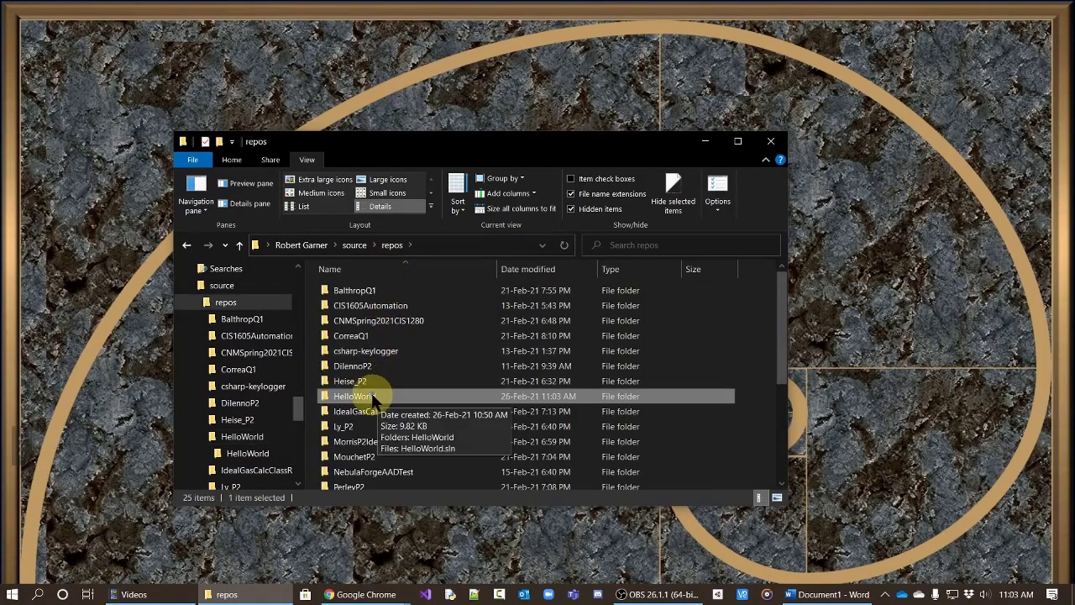
right_click(352, 397)
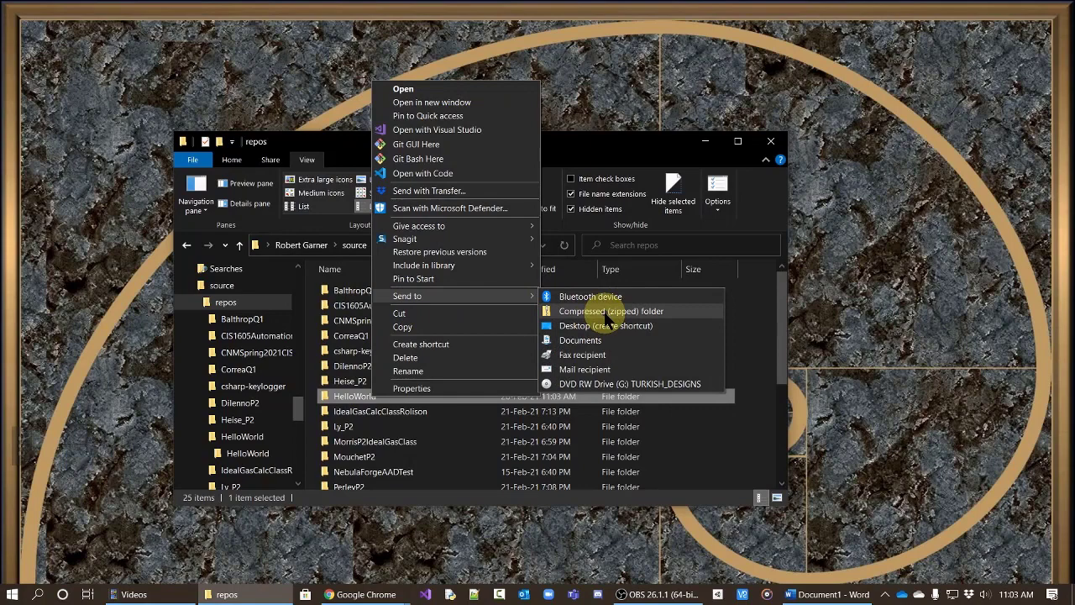
click(611, 310)
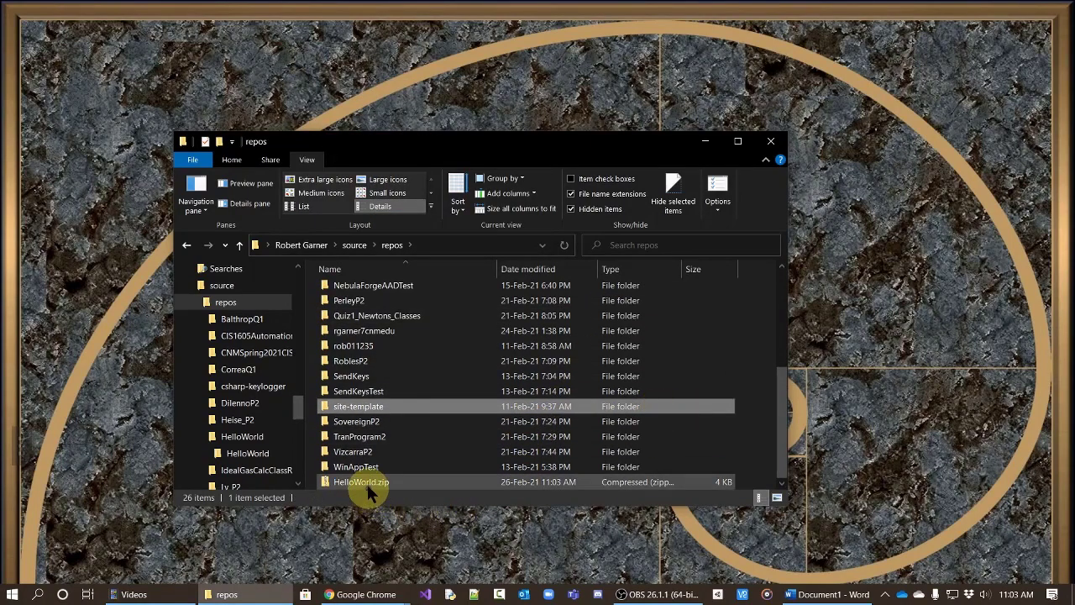
mouse_move(361, 480)
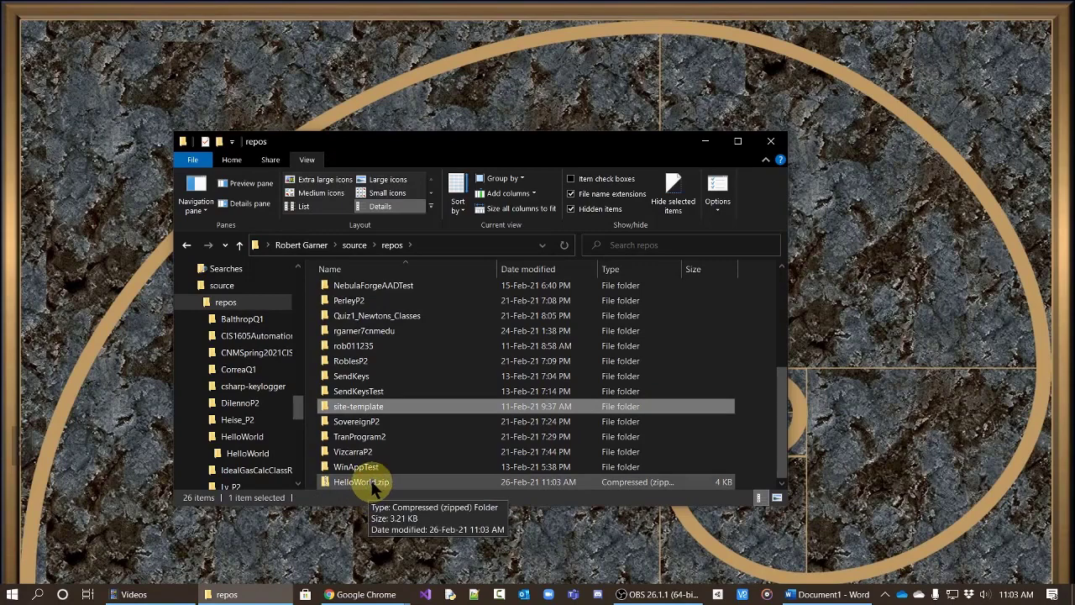